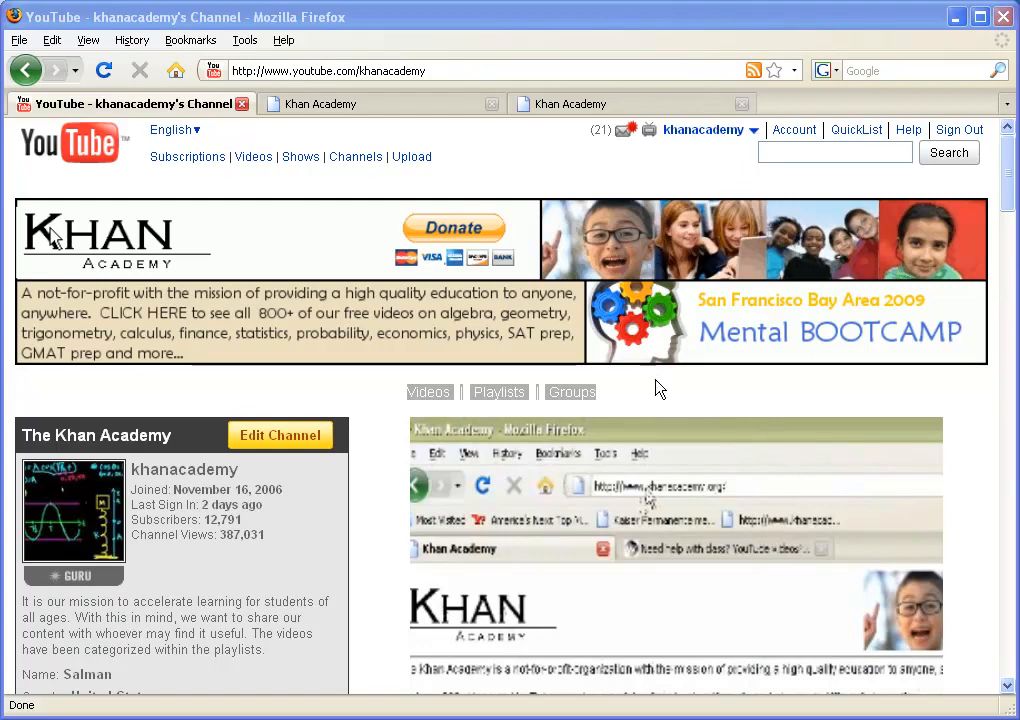
{"action": "mouse_move", "coordinate": [625, 375]}
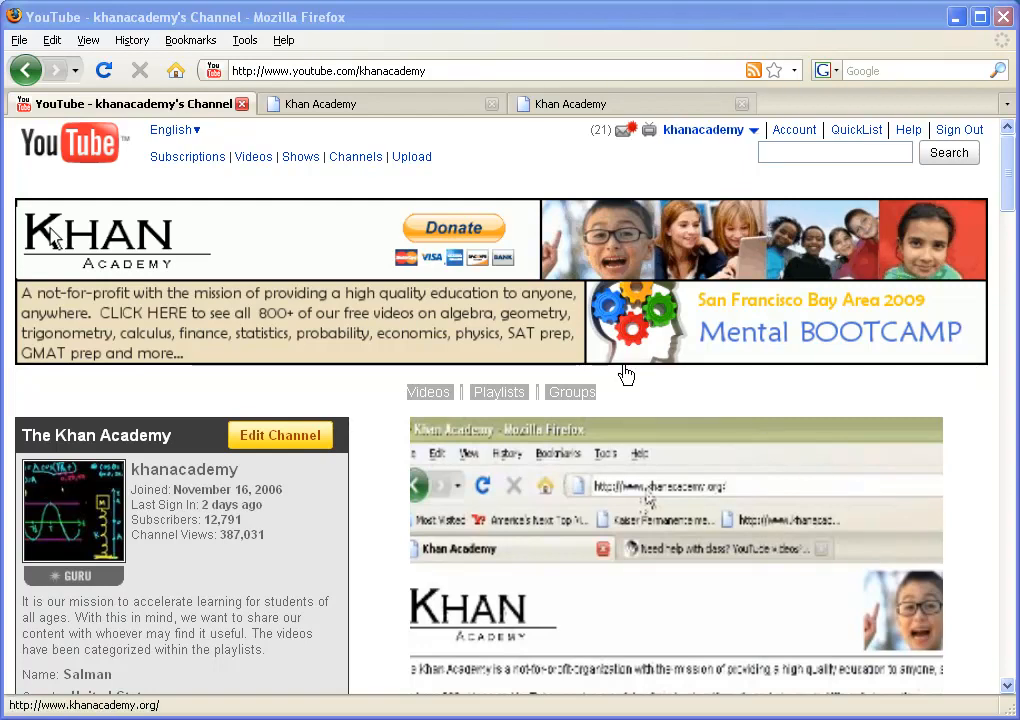
{"action": "mouse_move", "coordinate": [455, 335]}
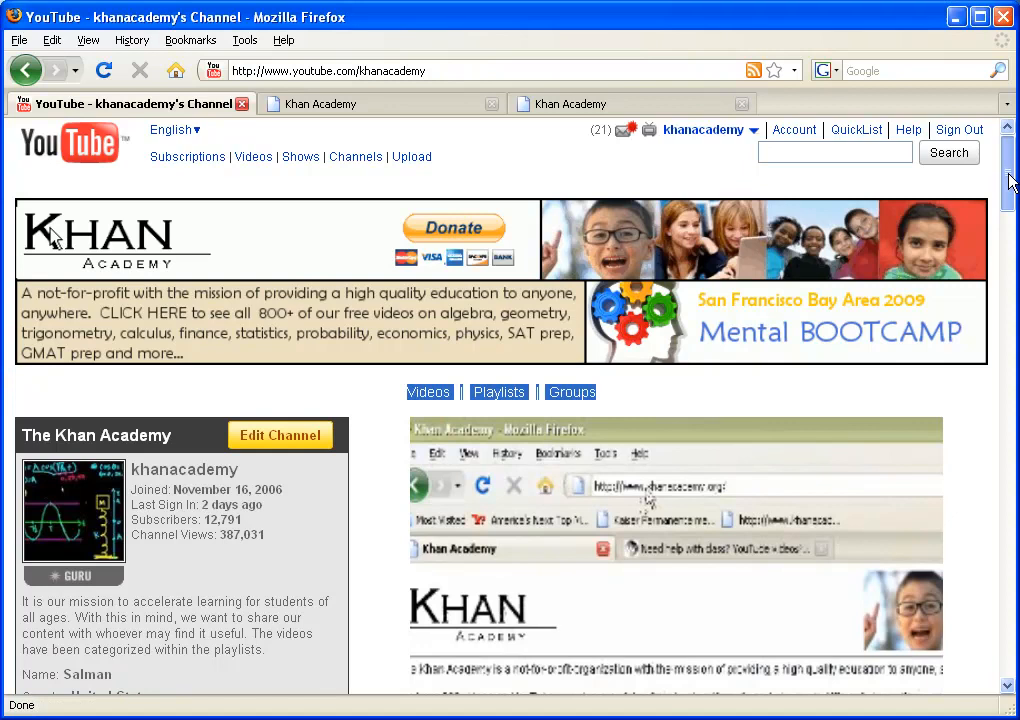
Scroll the channel's Playlists box down to Differential Equations, Banking and Money, and GMAT Data Sufficiency.
{"action": "scroll", "scroll_direction": "down", "scroll_amount": 3}
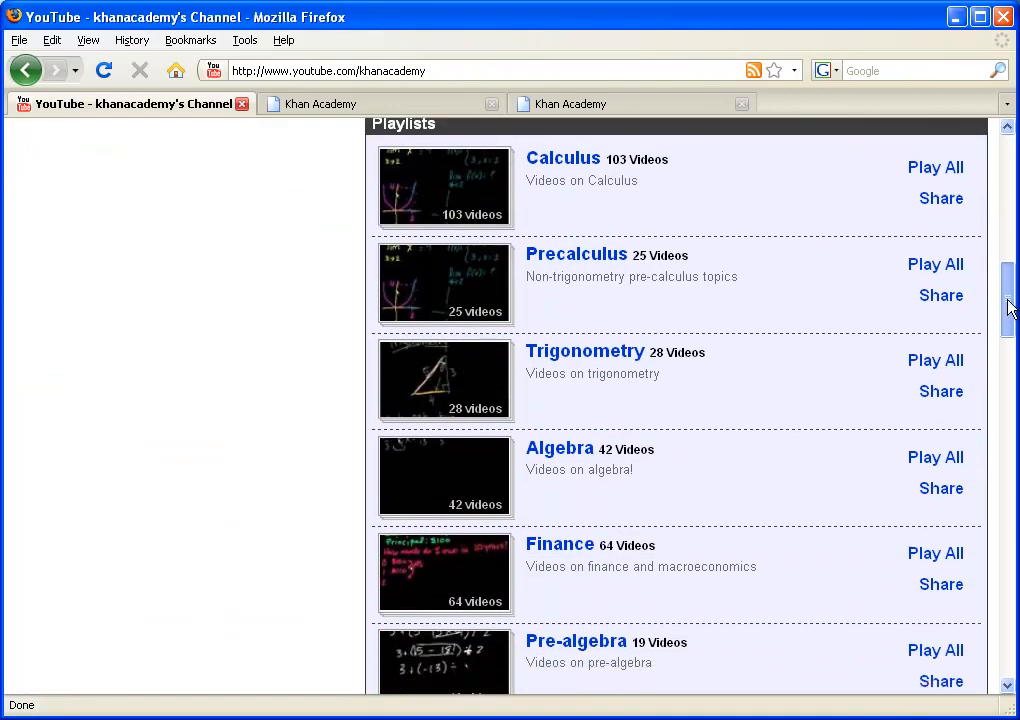
{"action": "mouse_move", "coordinate": [614, 259]}
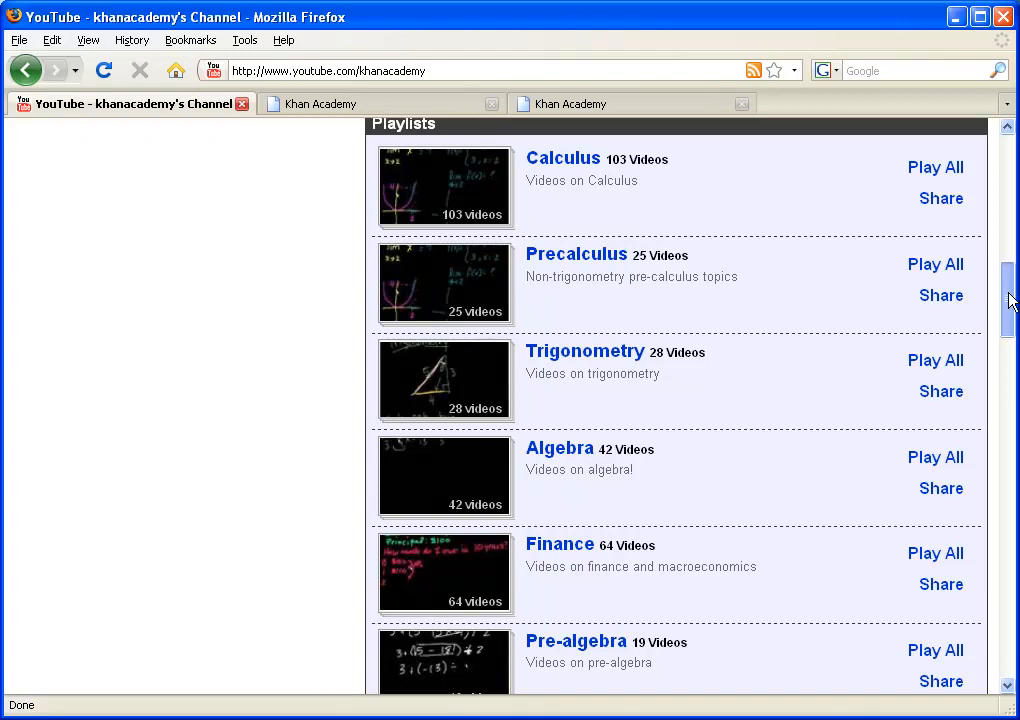
{"action": "scroll", "scroll_direction": "down", "scroll_amount": 3}
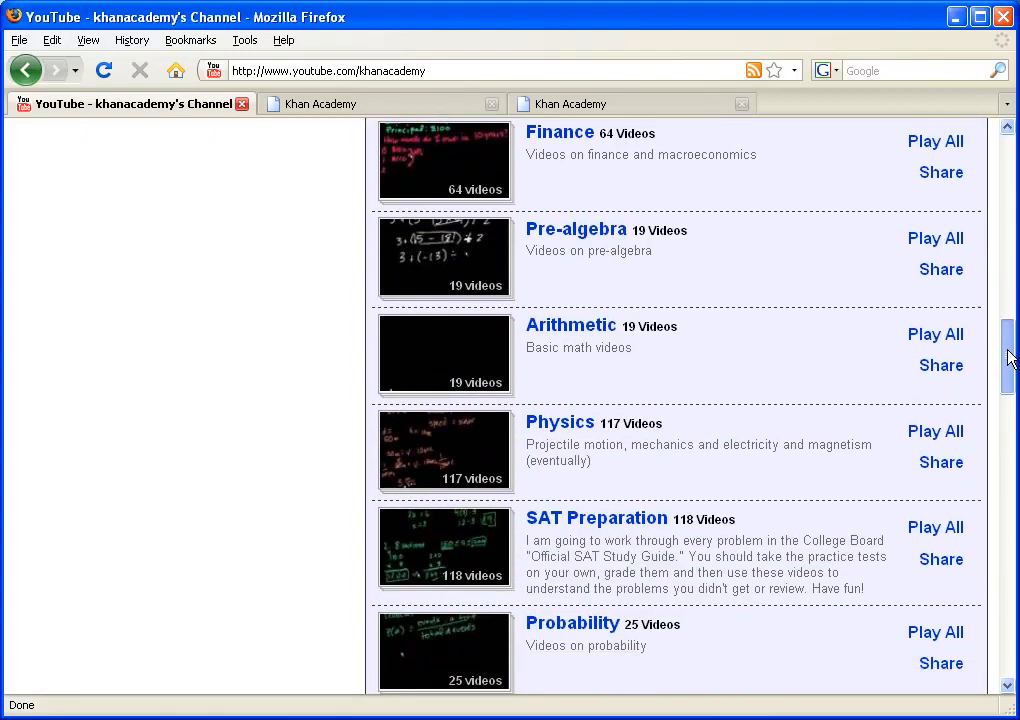
{"action": "scroll", "scroll_direction": "down", "scroll_amount": 3}
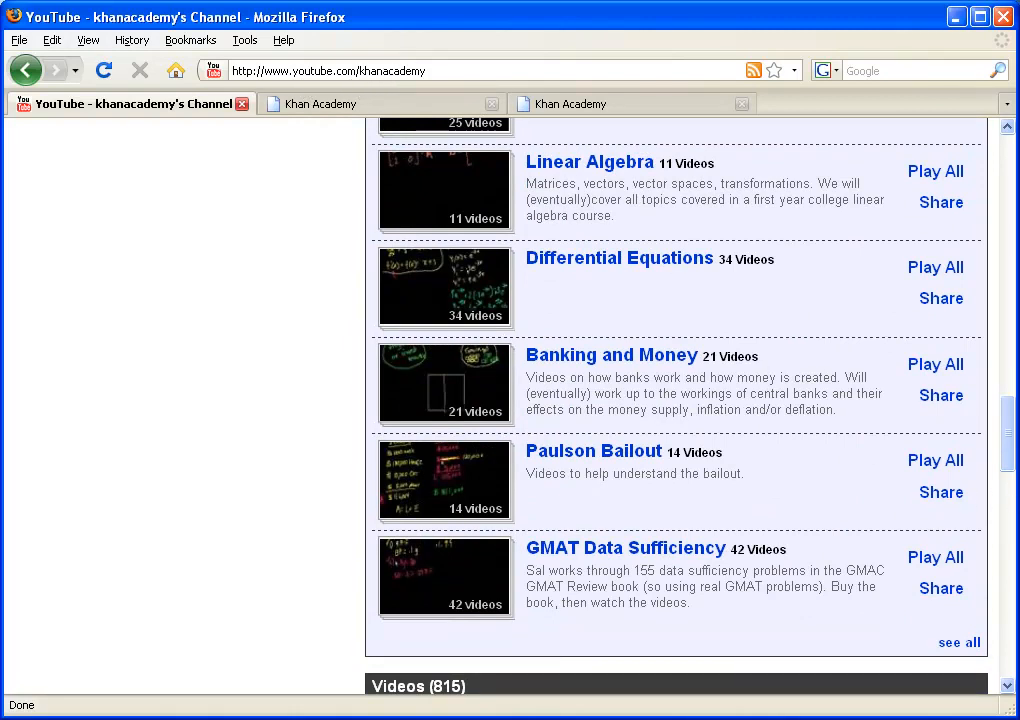
{"action": "scroll", "scroll_direction": "down", "scroll_amount": 3}
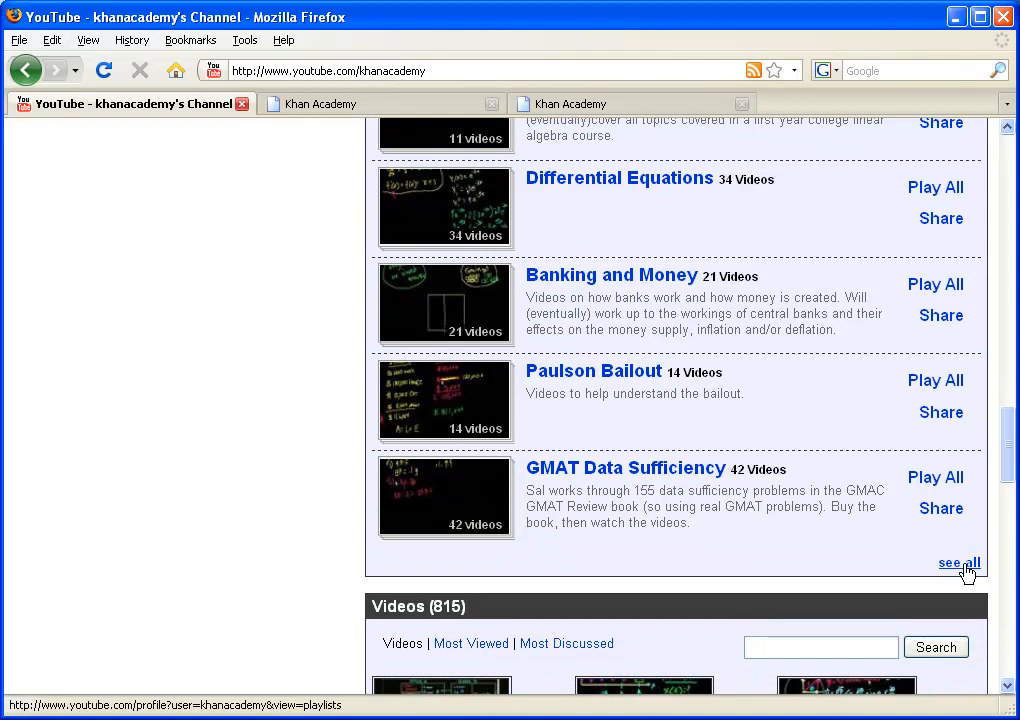
Open 'see all' playlists and scroll the full list down to Current Economics.
{"action": "left_click", "coordinate": [959, 563]}
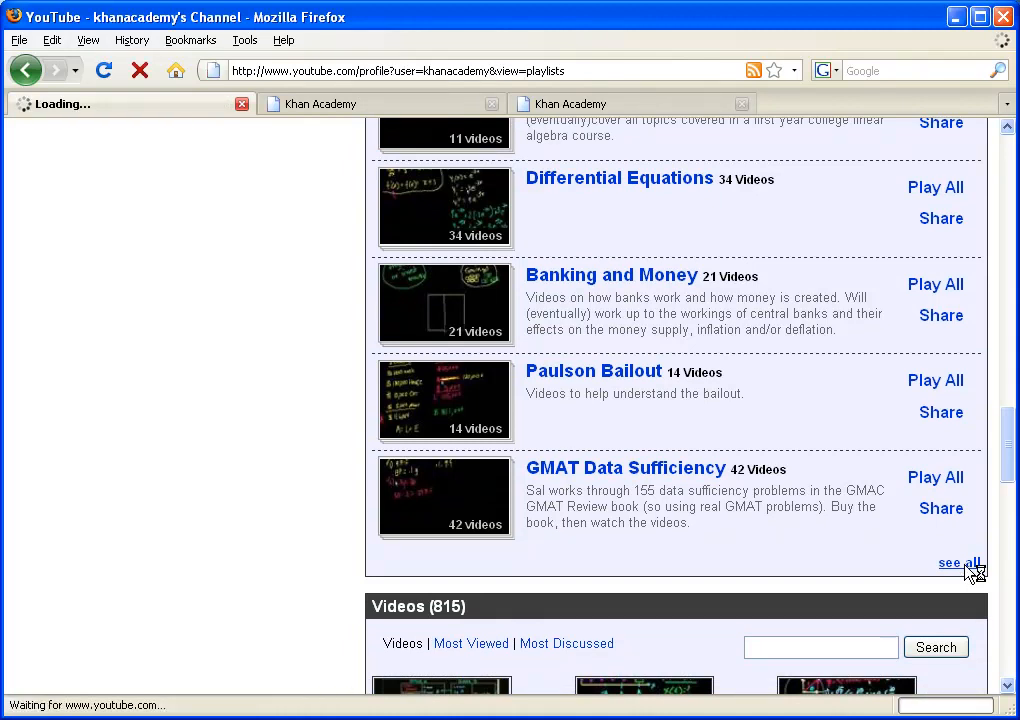
{"action": "left_click", "coordinate": [957, 563]}
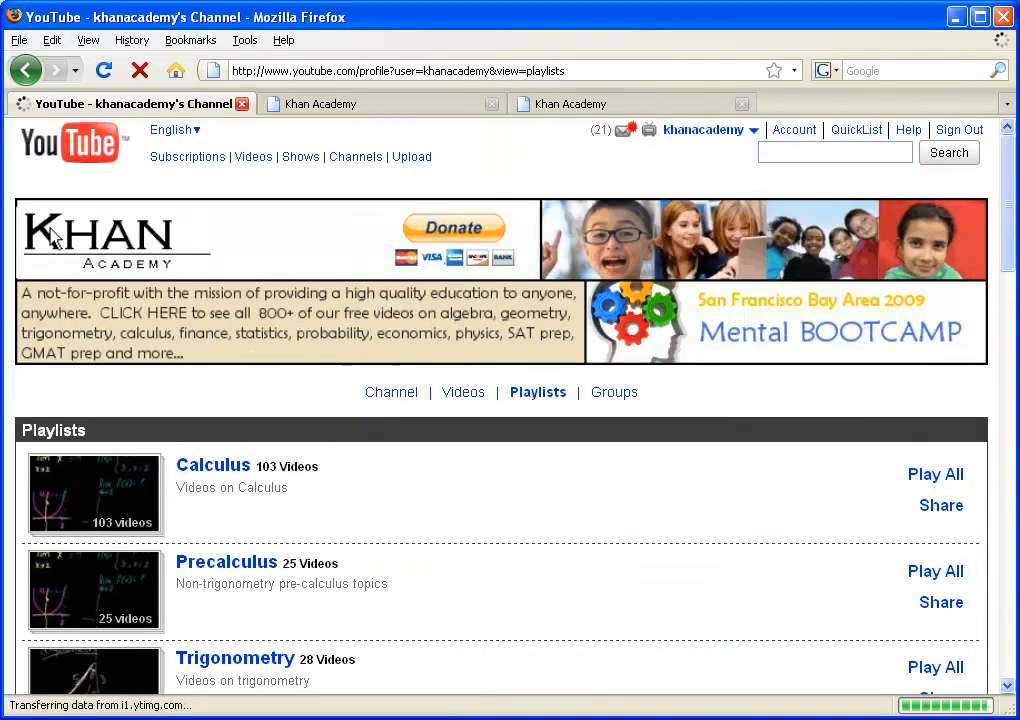
{"action": "scroll", "scroll_direction": "down", "scroll_amount": 3}
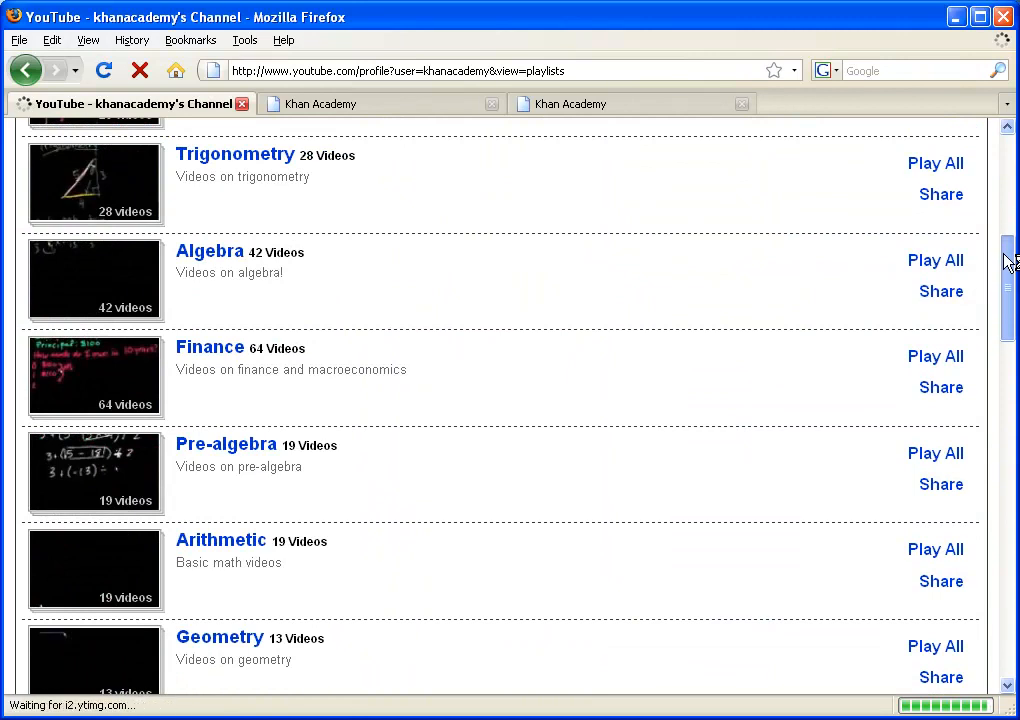
{"action": "scroll", "scroll_direction": "down", "scroll_amount": 3}
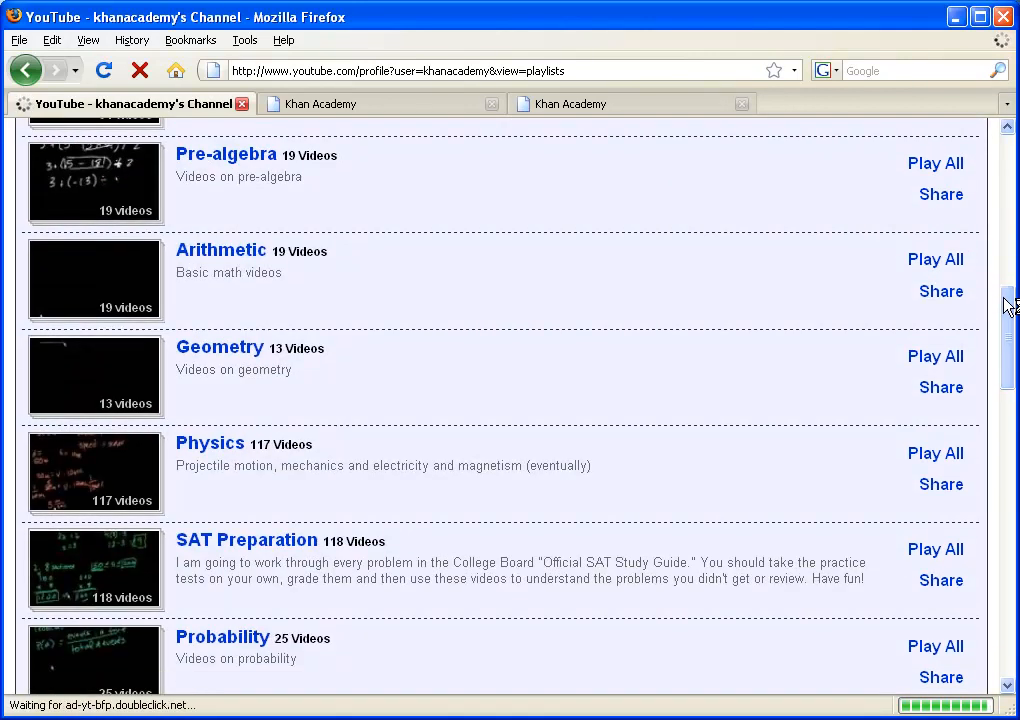
{"action": "scroll", "scroll_direction": "down", "scroll_amount": 3}
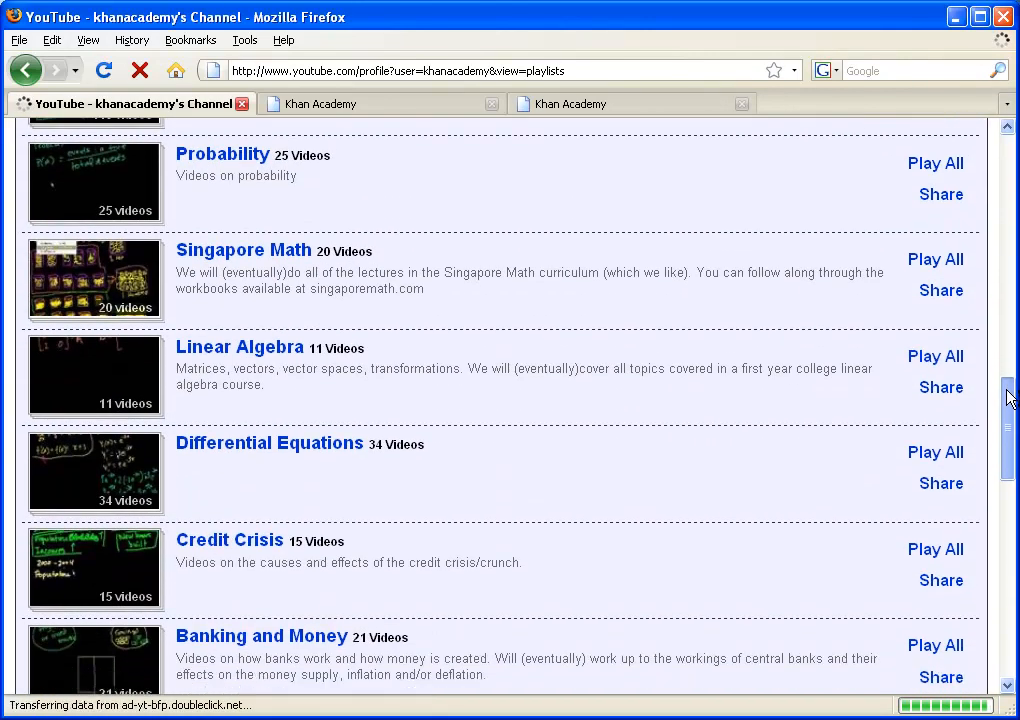
{"action": "scroll", "scroll_direction": "down", "scroll_amount": 3}
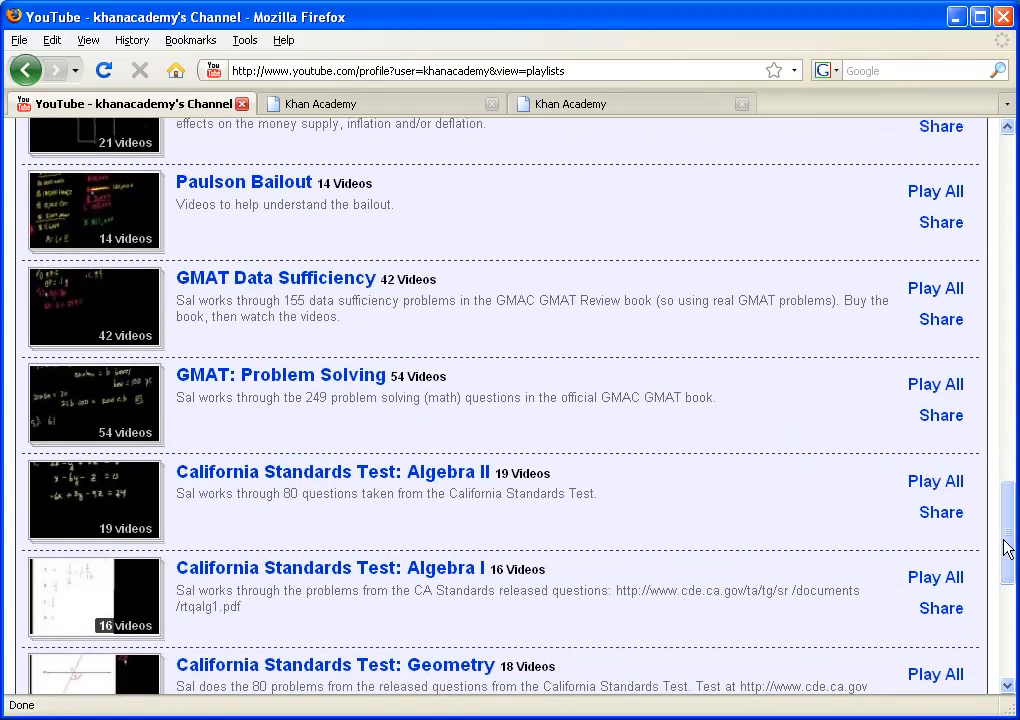
{"action": "scroll", "scroll_direction": "down", "scroll_amount": 3}
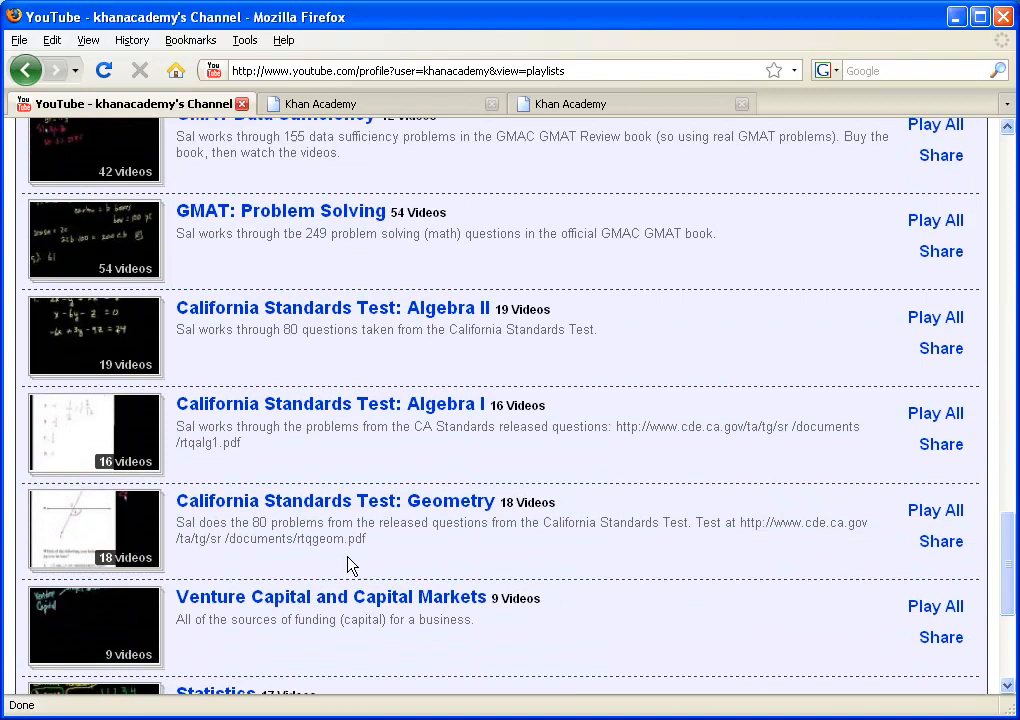
{"action": "mouse_move", "coordinate": [290, 240]}
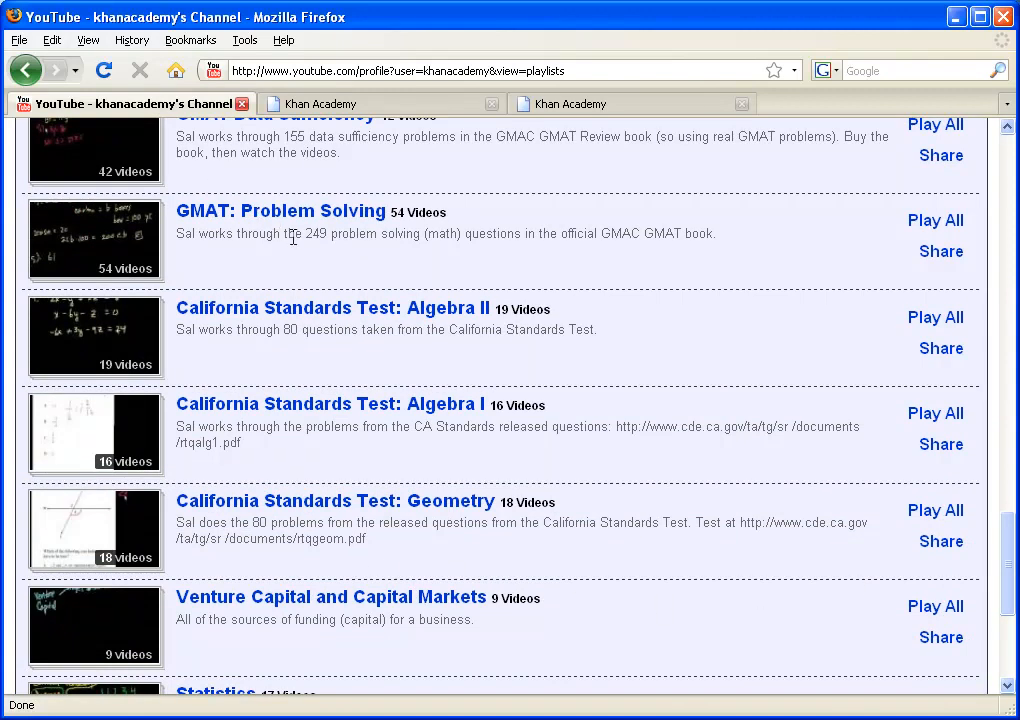
{"action": "scroll", "scroll_direction": "down", "scroll_amount": 3}
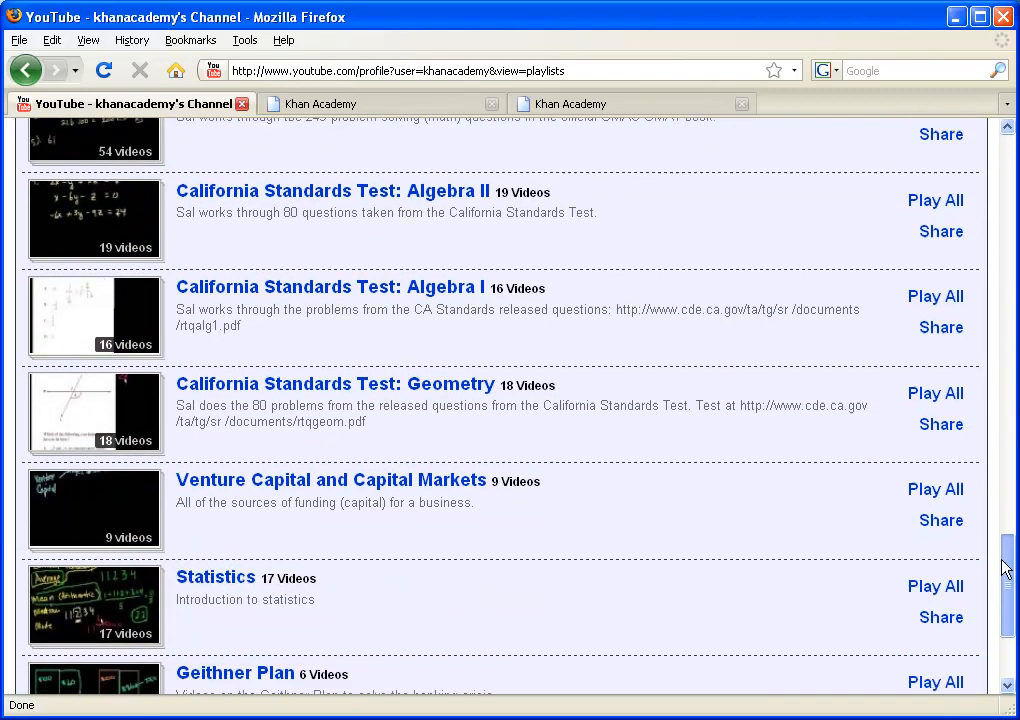
{"action": "scroll", "scroll_direction": "down", "scroll_amount": 3}
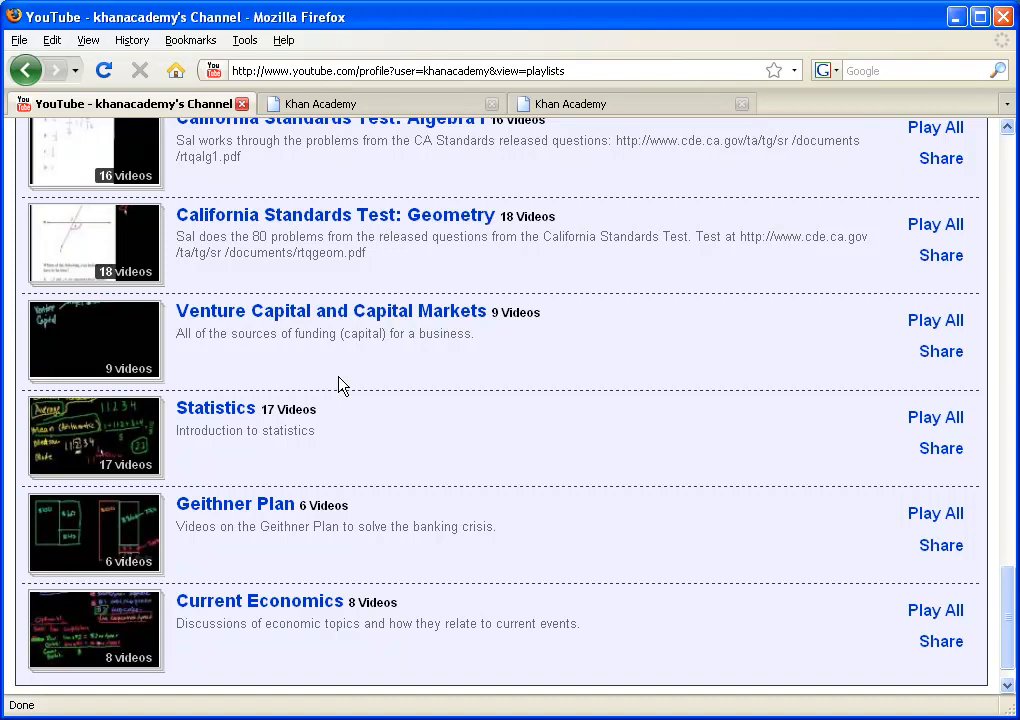
{"action": "mouse_move", "coordinate": [360, 318]}
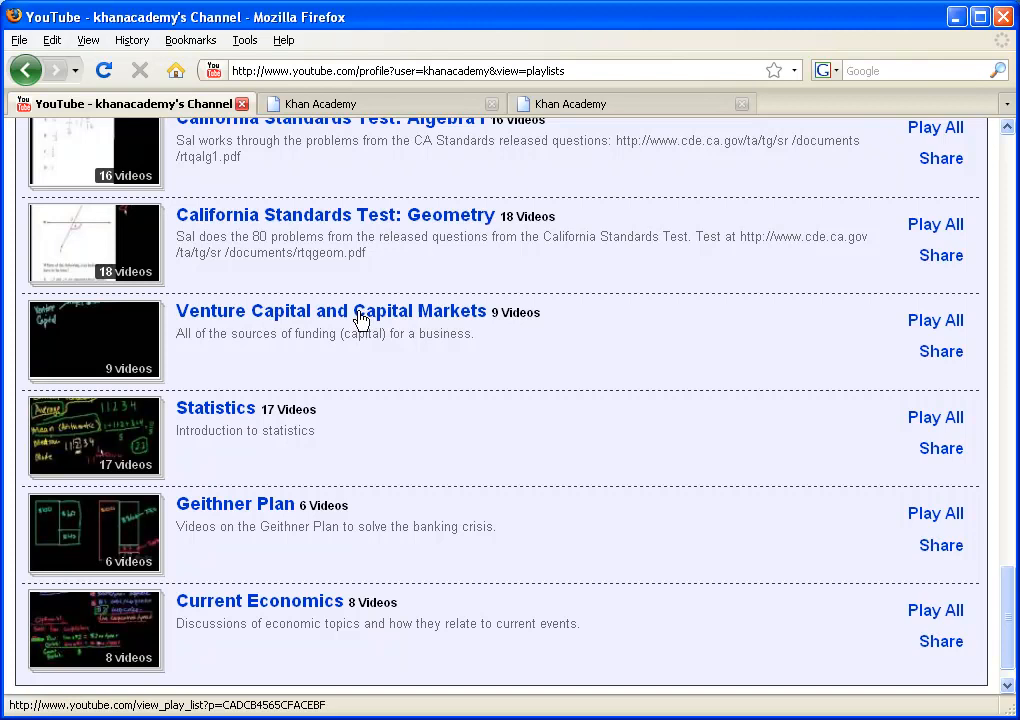
{"action": "mouse_move", "coordinate": [344, 373]}
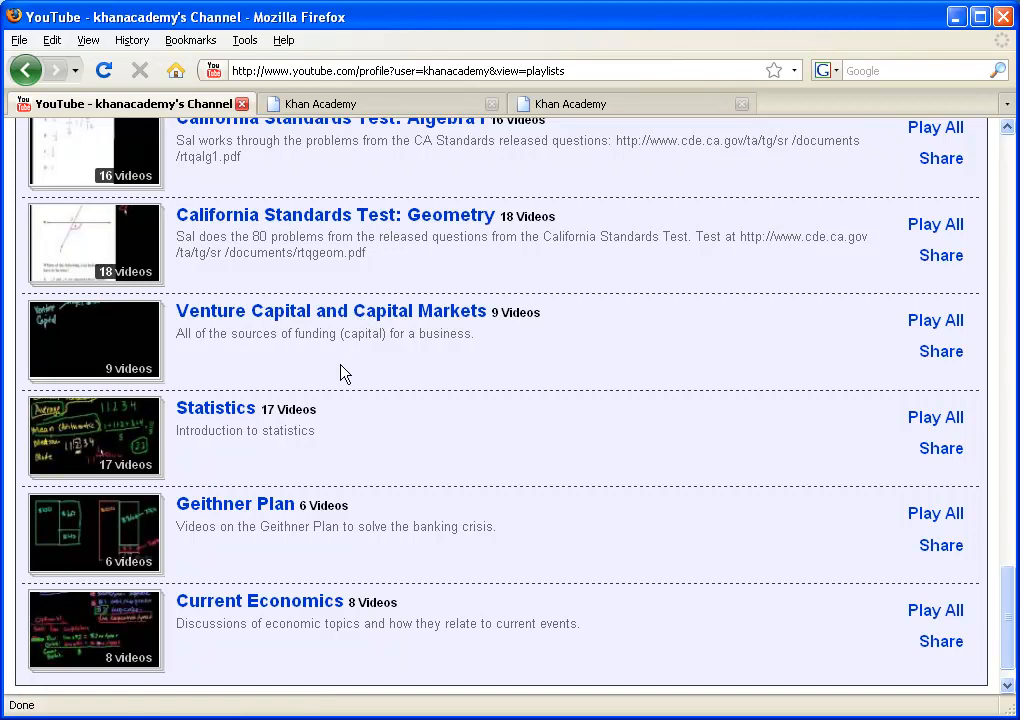
{"action": "mouse_move", "coordinate": [997, 630]}
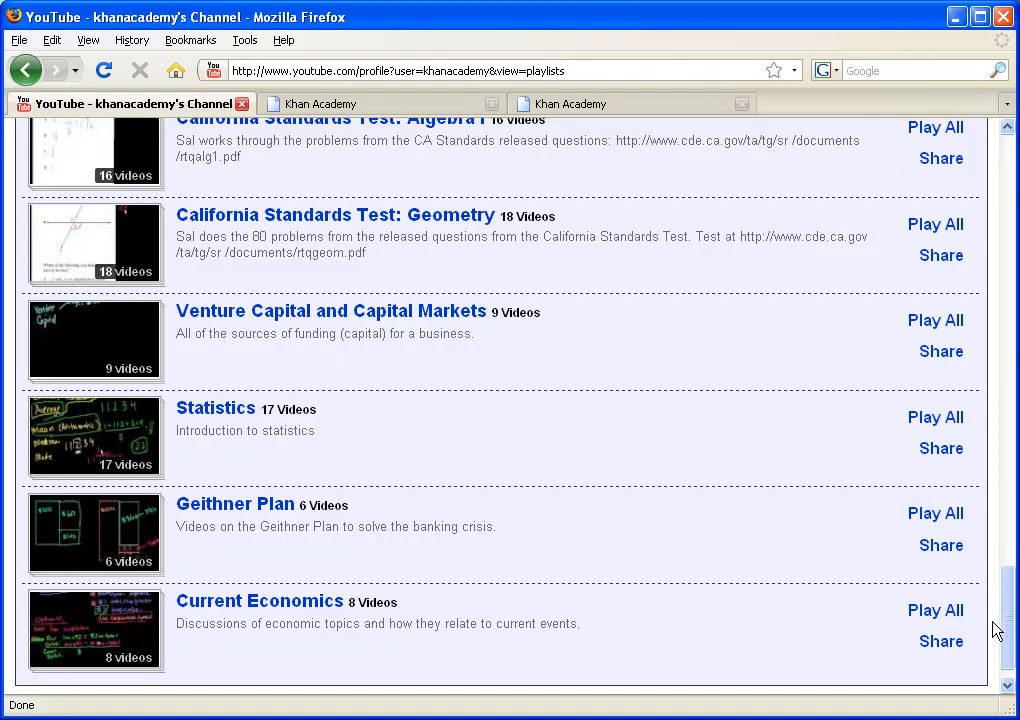
{"action": "mouse_move", "coordinate": [520, 515]}
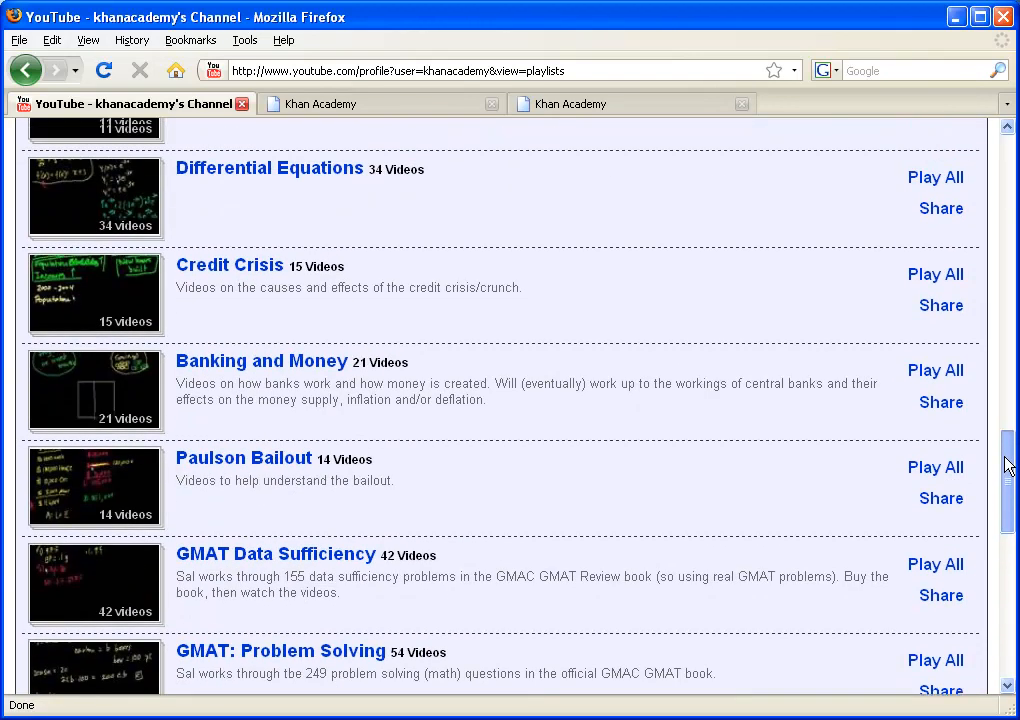
{"action": "scroll", "scroll_direction": "up", "scroll_amount": 3}
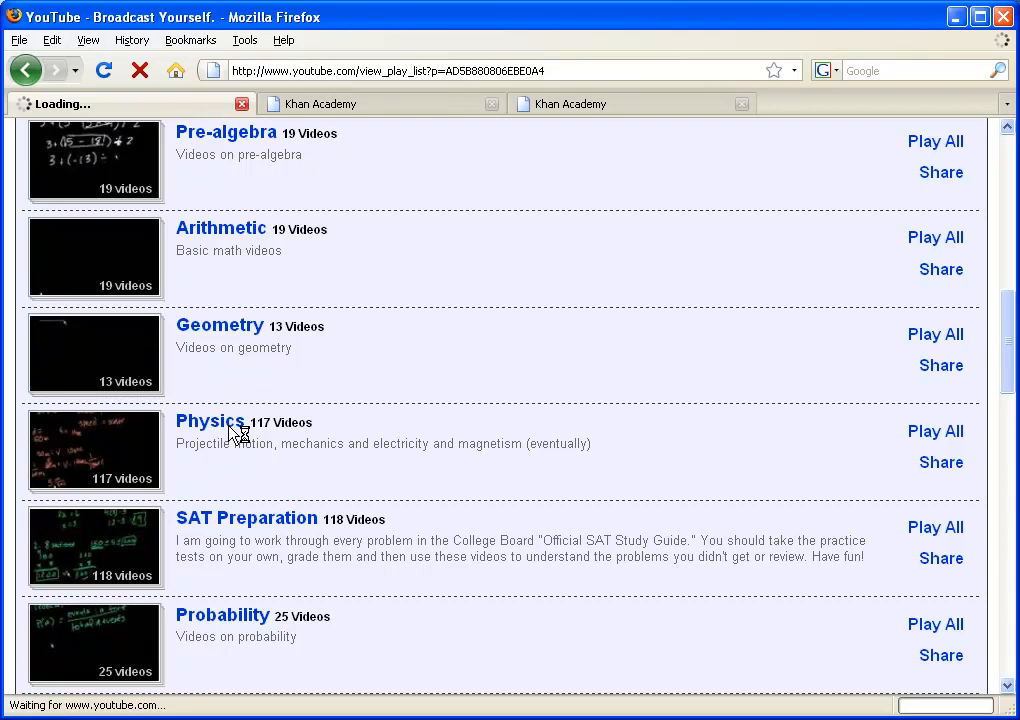
Open the Physics playlist with its 117 videos, starting with Introduction to motion.
{"action": "left_click", "coordinate": [210, 421]}
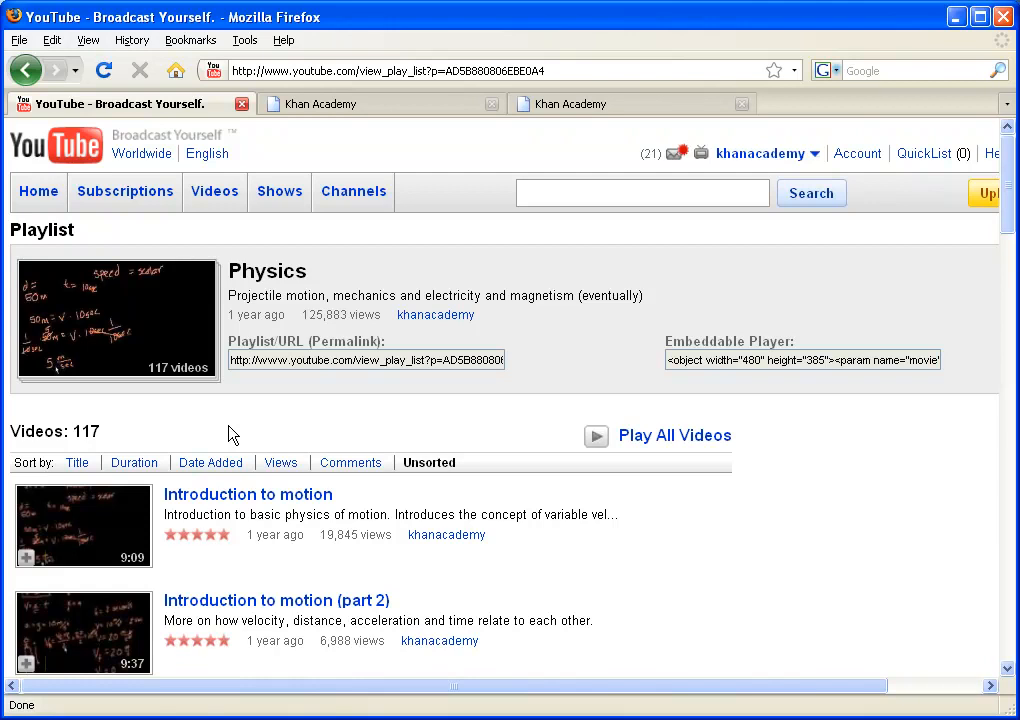
{"action": "mouse_move", "coordinate": [389, 140]}
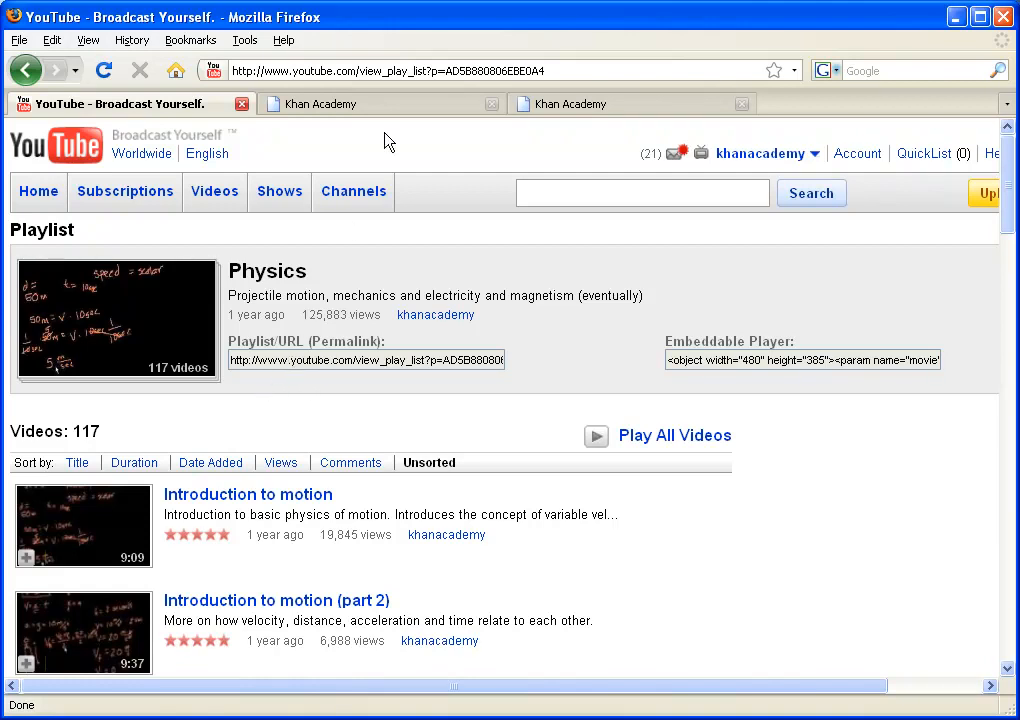
Return to the Khan Academy homepage and scroll its video library back to Calculus and Algebra.
{"action": "left_click", "coordinate": [330, 103]}
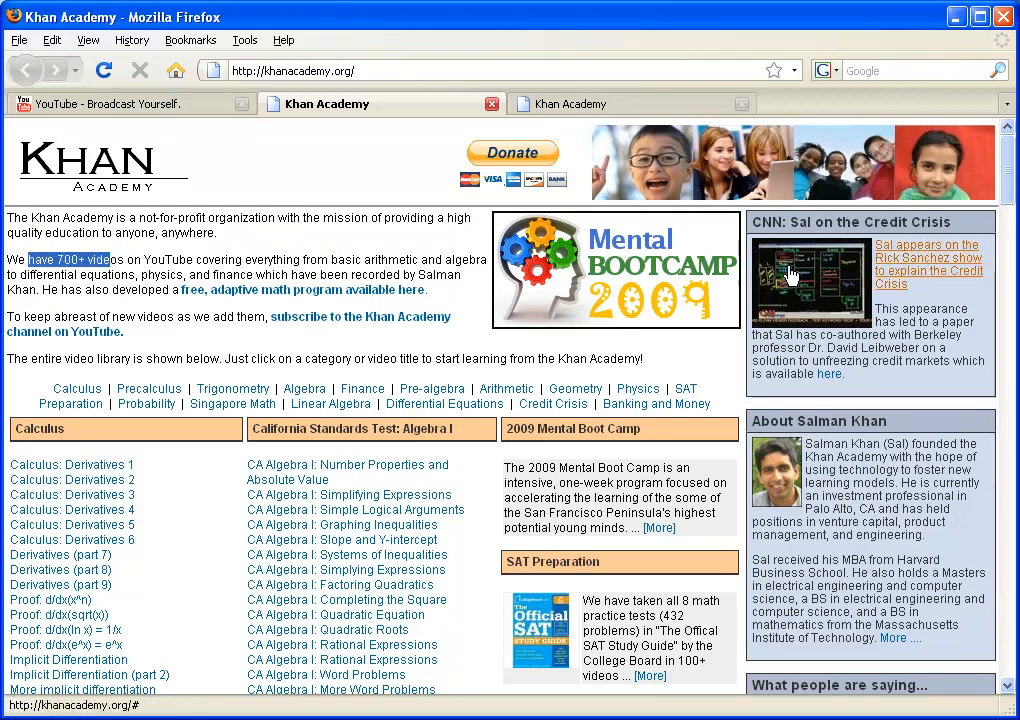
{"action": "scroll", "scroll_direction": "down", "scroll_amount": 3}
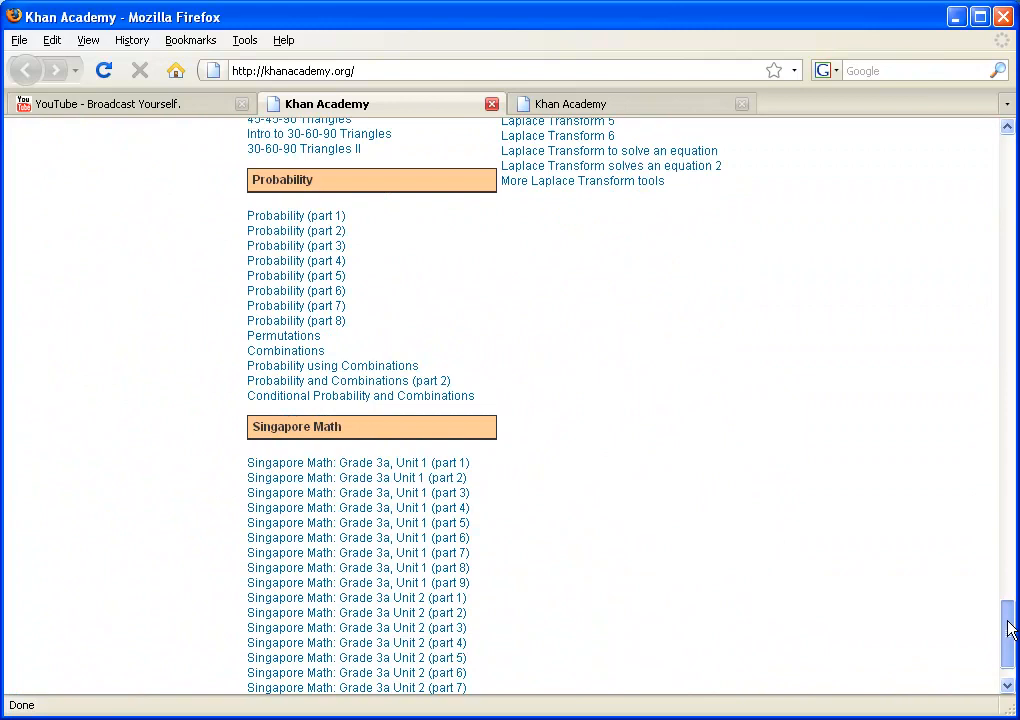
{"action": "mouse_move", "coordinate": [729, 517]}
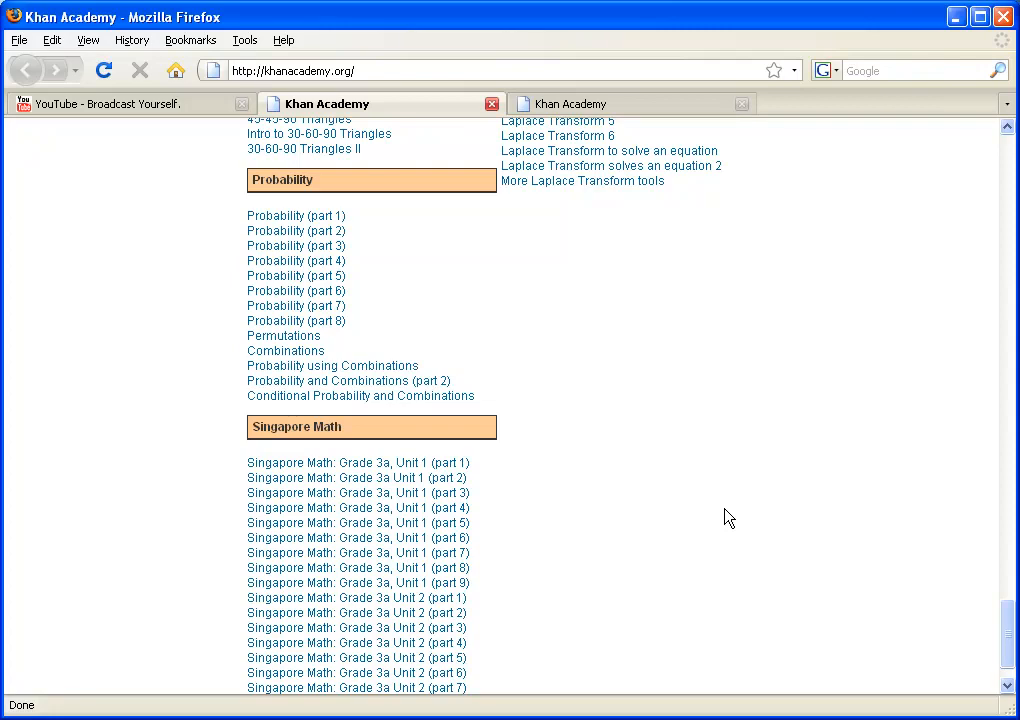
{"action": "mouse_move", "coordinate": [995, 634]}
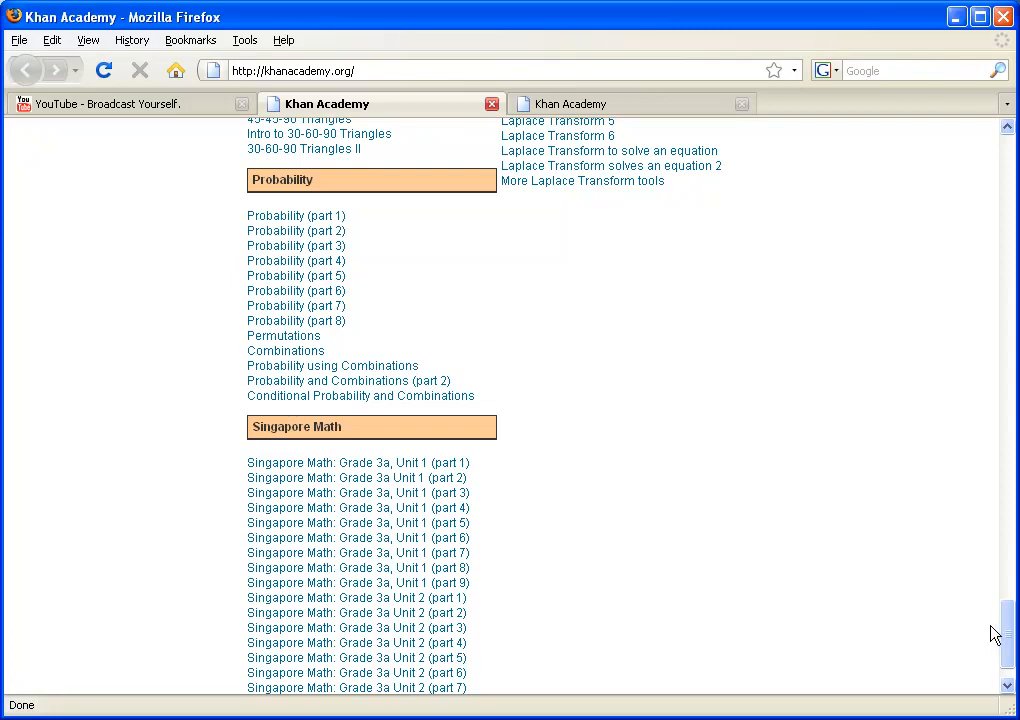
{"action": "scroll", "scroll_direction": "up", "scroll_amount": 3}
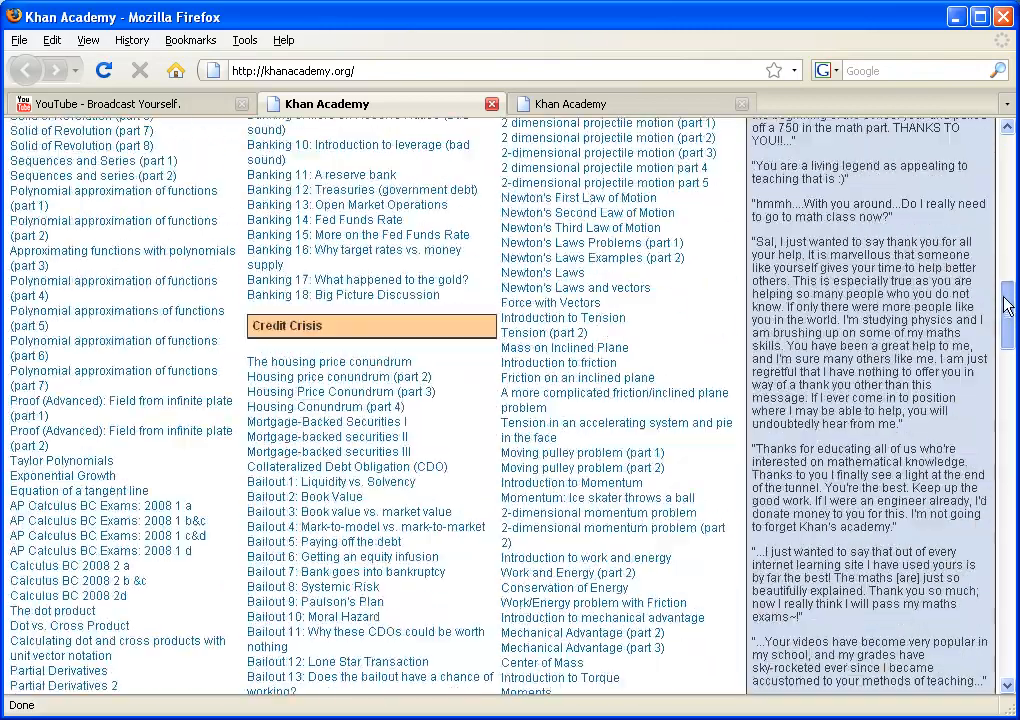
{"action": "scroll", "scroll_direction": "up", "scroll_amount": 3}
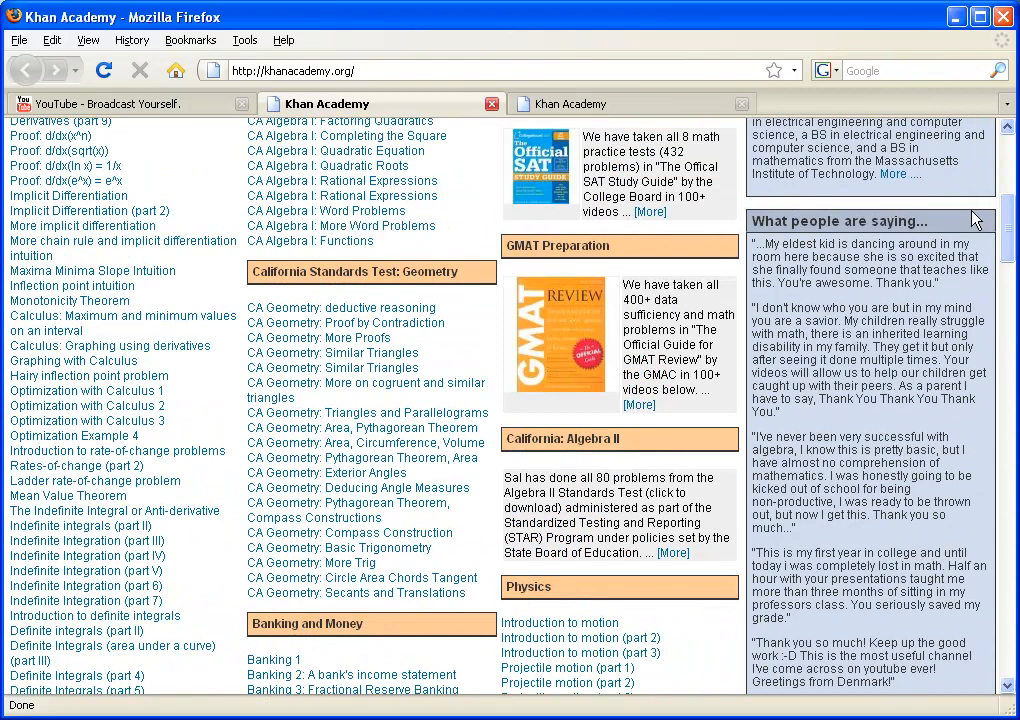
{"action": "scroll", "scroll_direction": "up", "scroll_amount": 3}
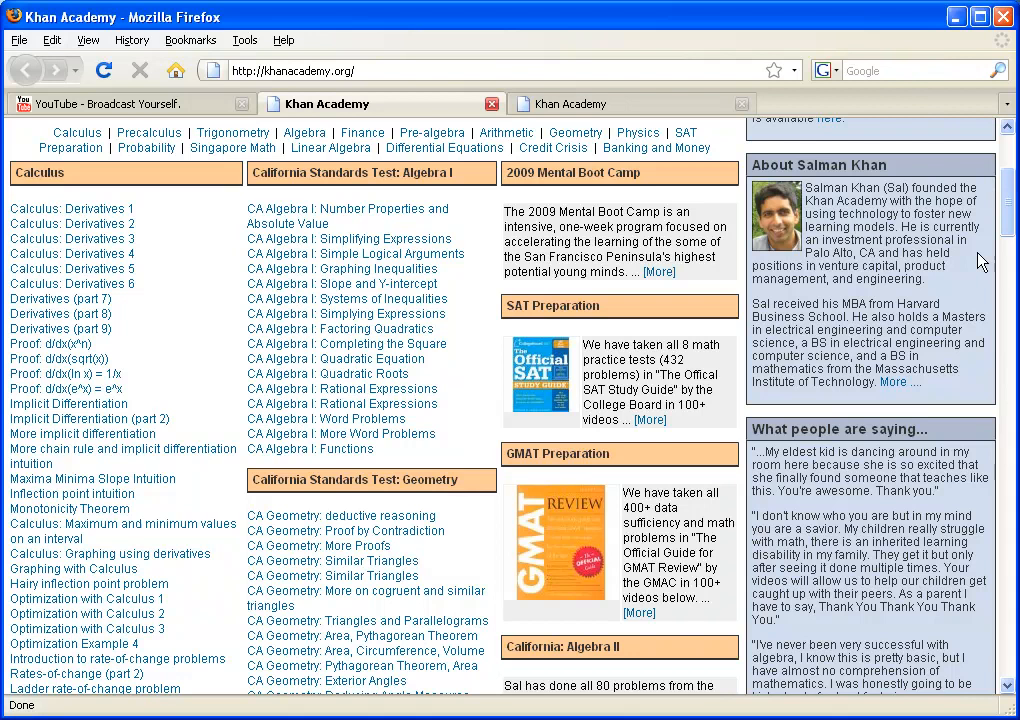
{"action": "mouse_move", "coordinate": [595, 509]}
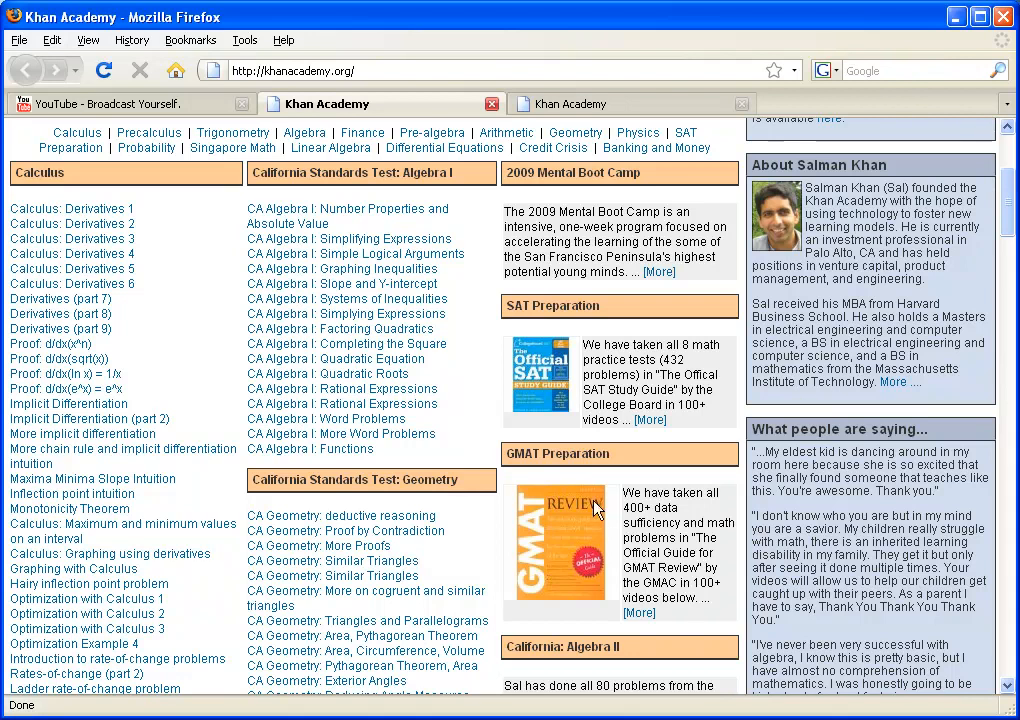
{"action": "mouse_move", "coordinate": [582, 410]}
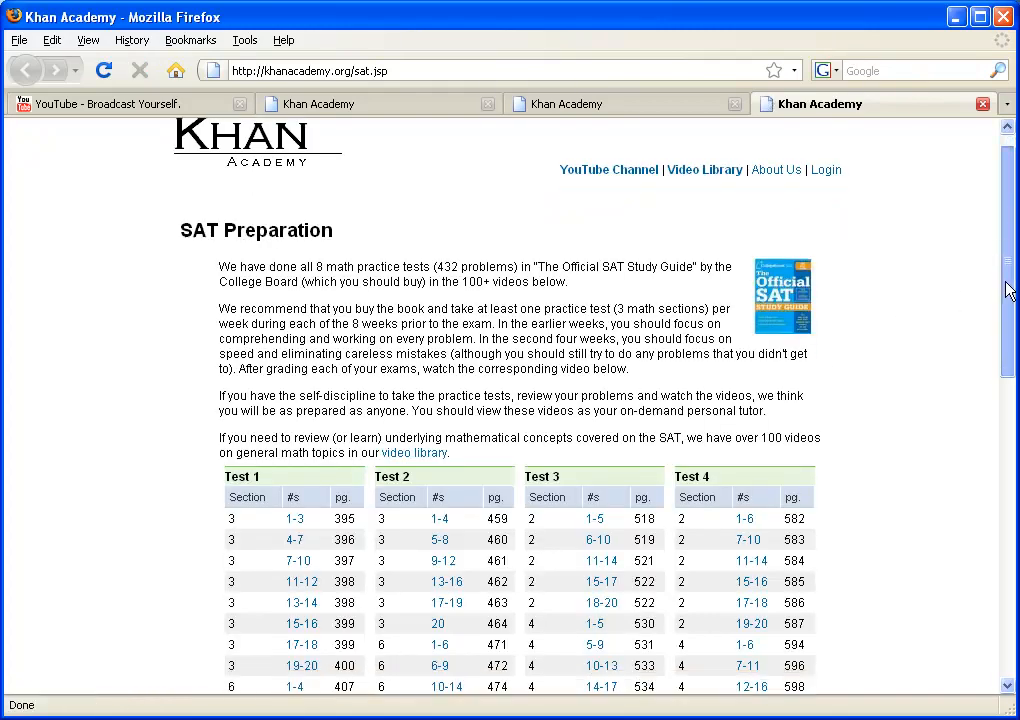
Scroll the SAT Preparation page and open the Test 4 problems 11-14 video.
{"action": "scroll", "scroll_direction": "down", "scroll_amount": 3}
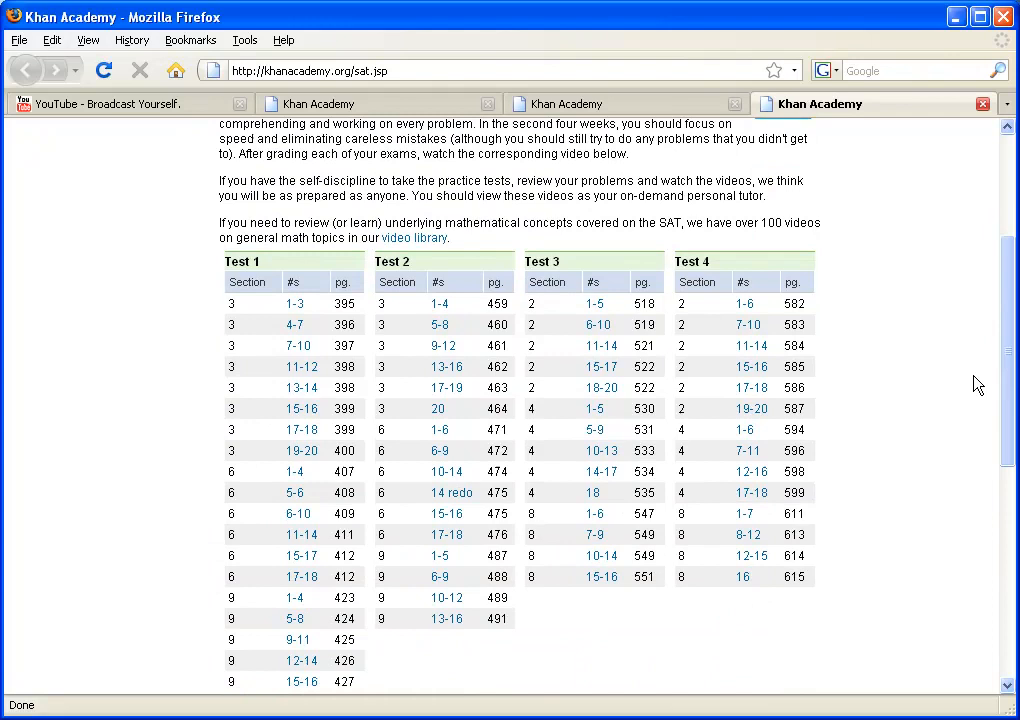
{"action": "mouse_move", "coordinate": [571, 434]}
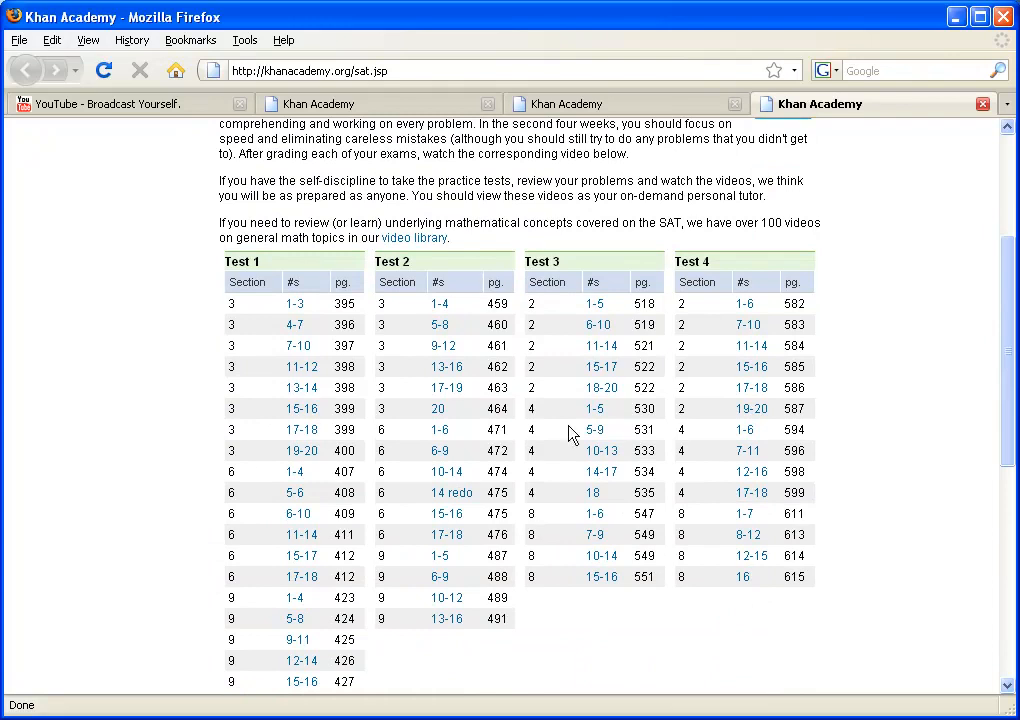
{"action": "mouse_move", "coordinate": [305, 428]}
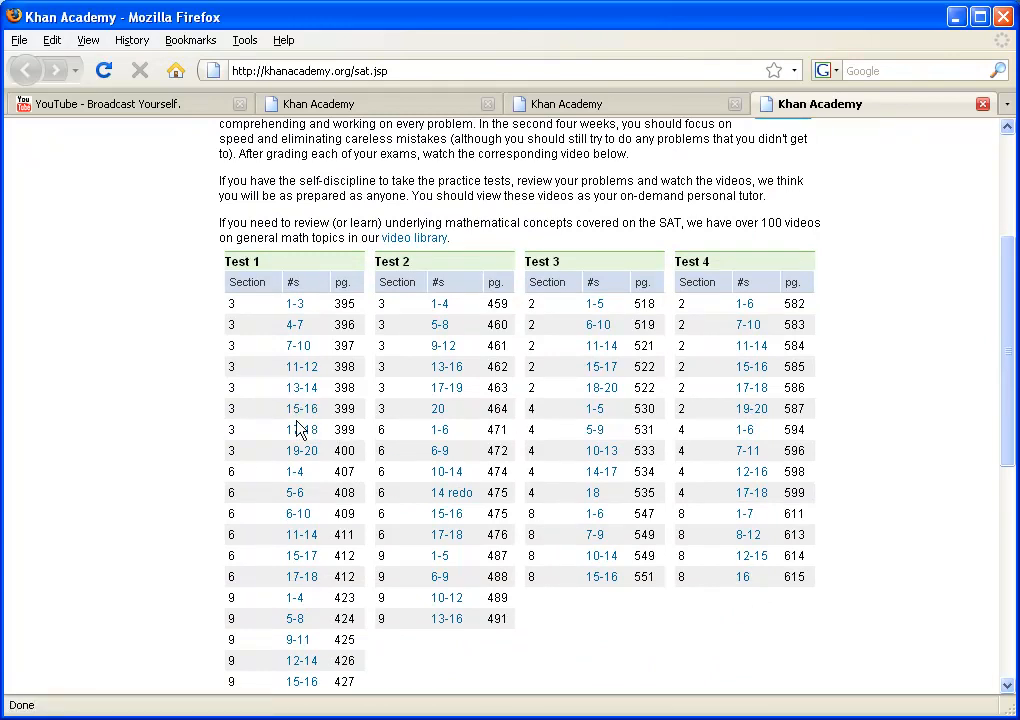
{"action": "mouse_move", "coordinate": [700, 440]}
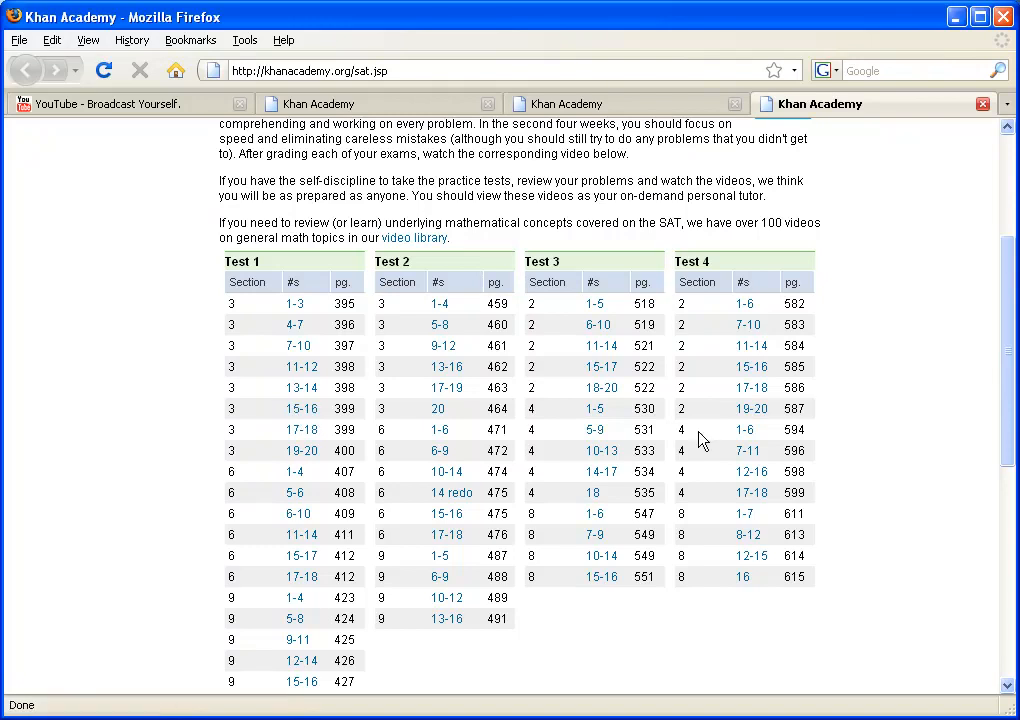
{"action": "scroll", "scroll_direction": "up", "scroll_amount": 3}
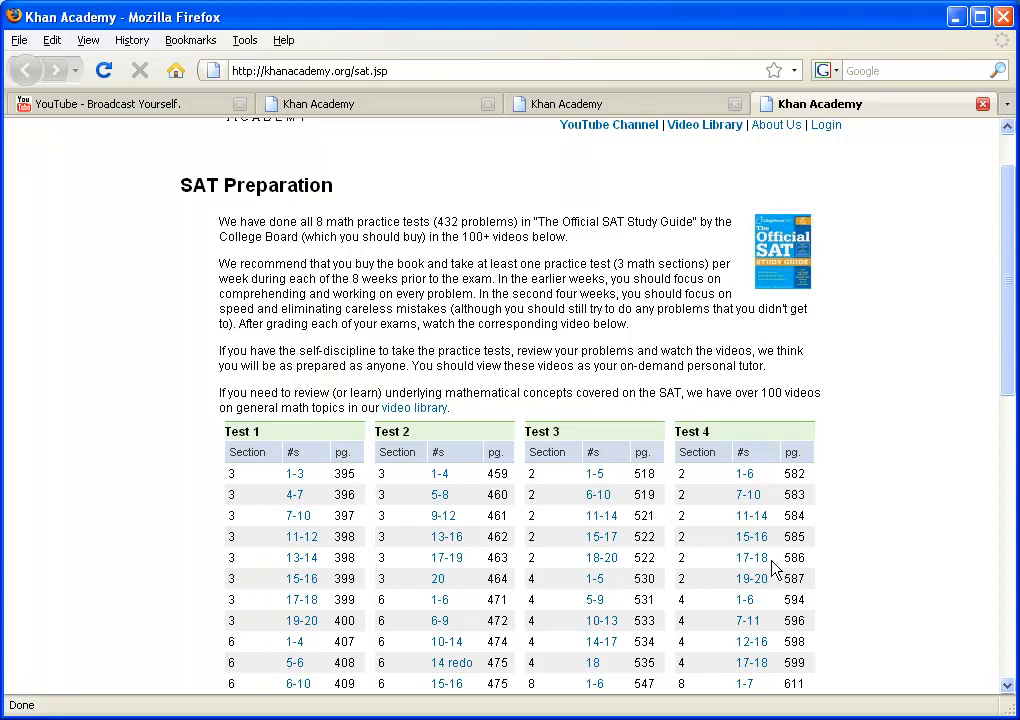
{"action": "mouse_move", "coordinate": [748, 516]}
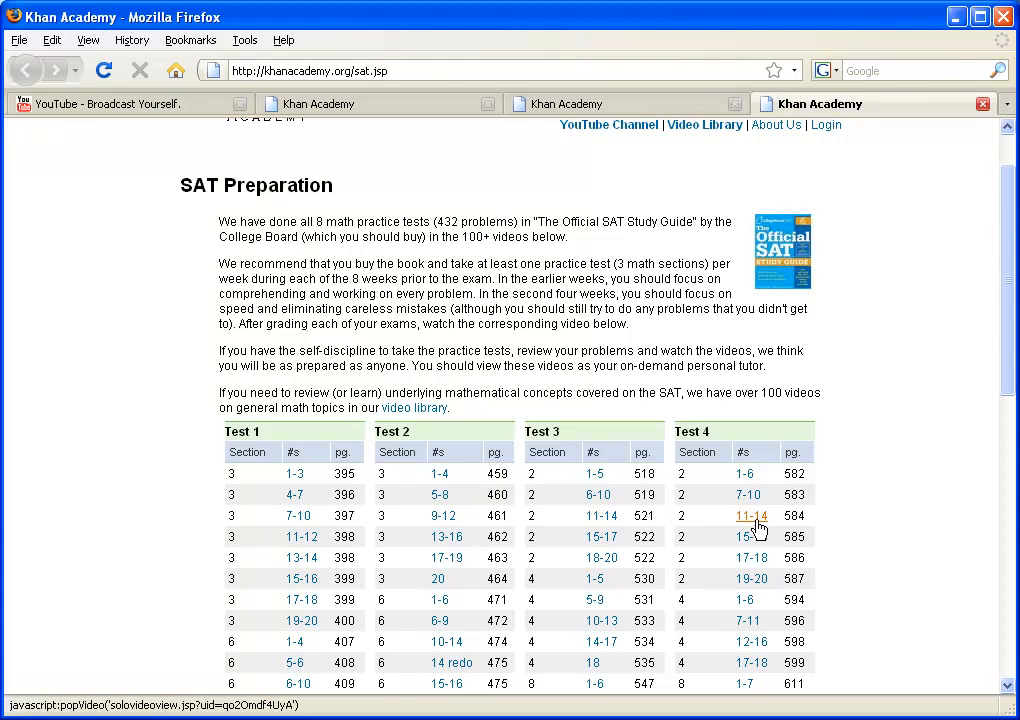
{"action": "left_click", "coordinate": [750, 515]}
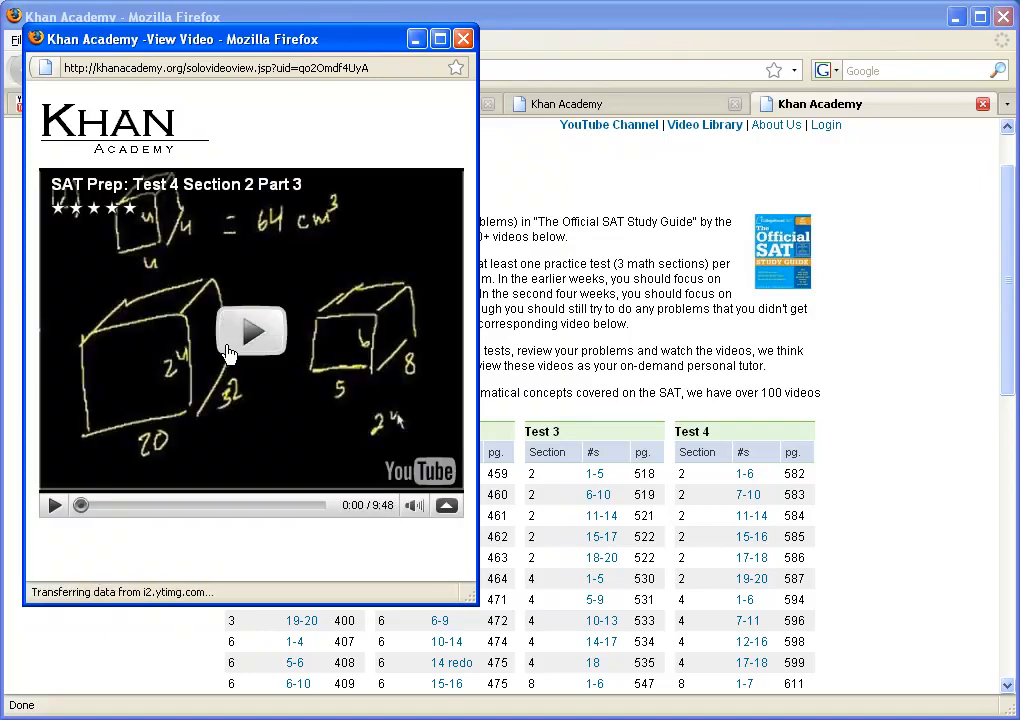
Briefly play the Test 4 Section 2 Part 3 video, pause it, and close the popup.
{"action": "left_click", "coordinate": [251, 332]}
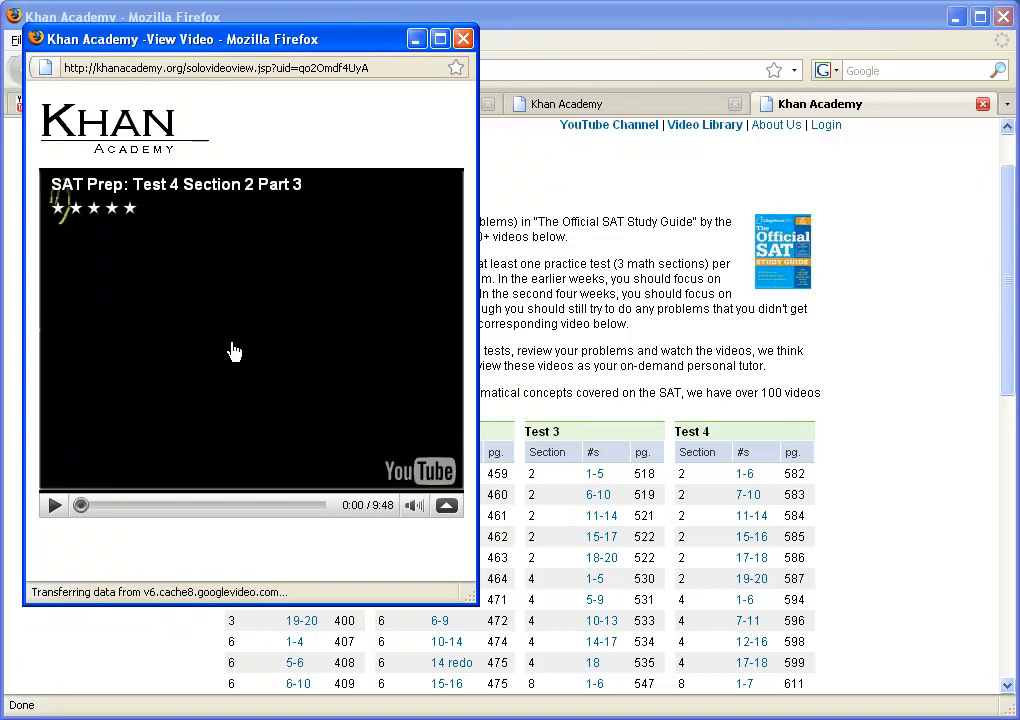
{"action": "left_click", "coordinate": [53, 505]}
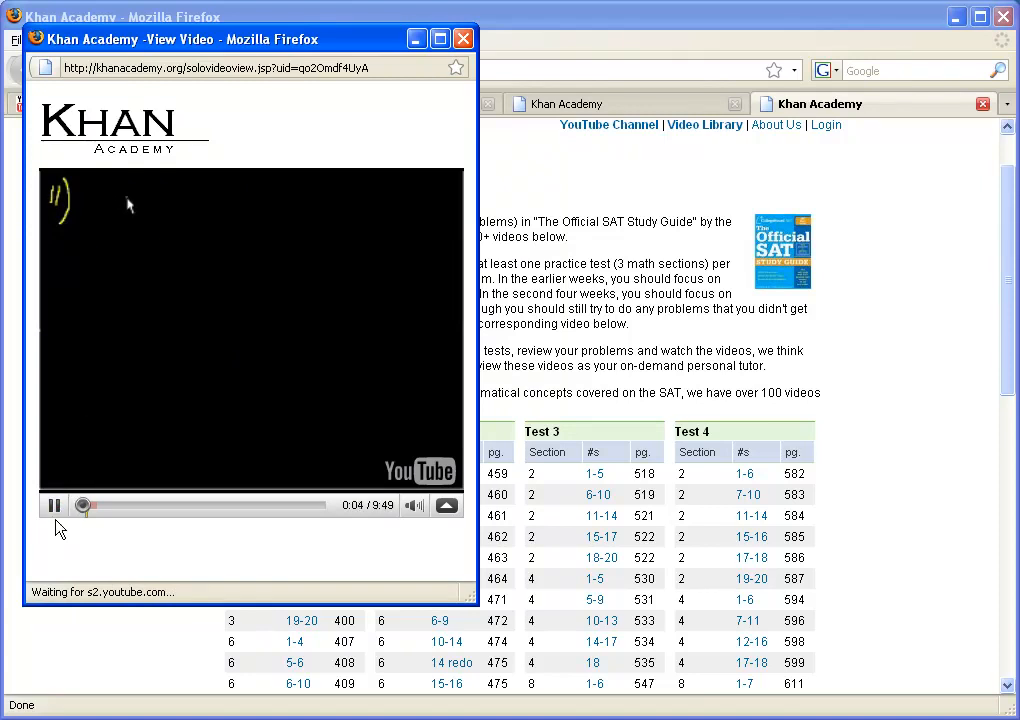
{"action": "left_click", "coordinate": [54, 505]}
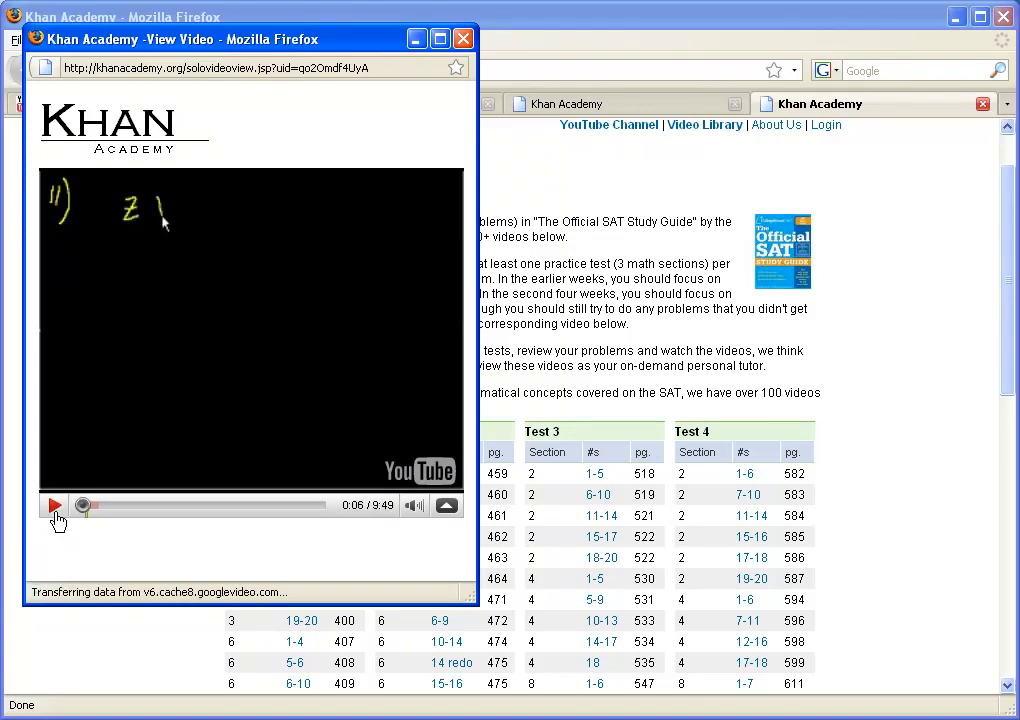
{"action": "left_click", "coordinate": [462, 38]}
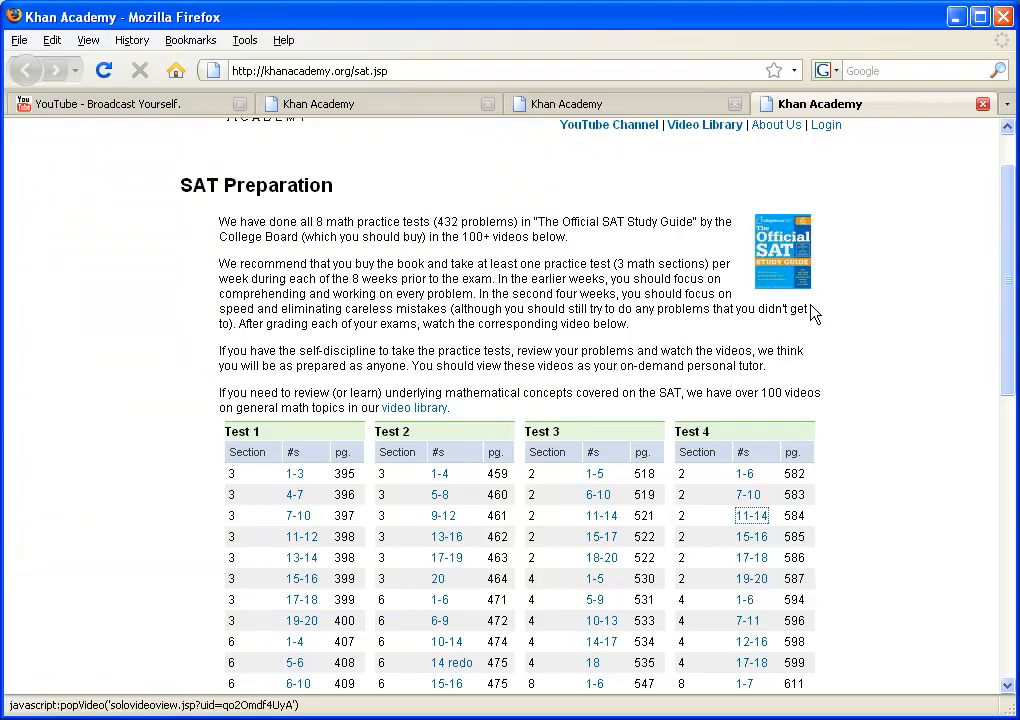
Scroll the homepage video library down and back to the top of the page.
{"action": "scroll", "scroll_direction": "up", "scroll_amount": 3}
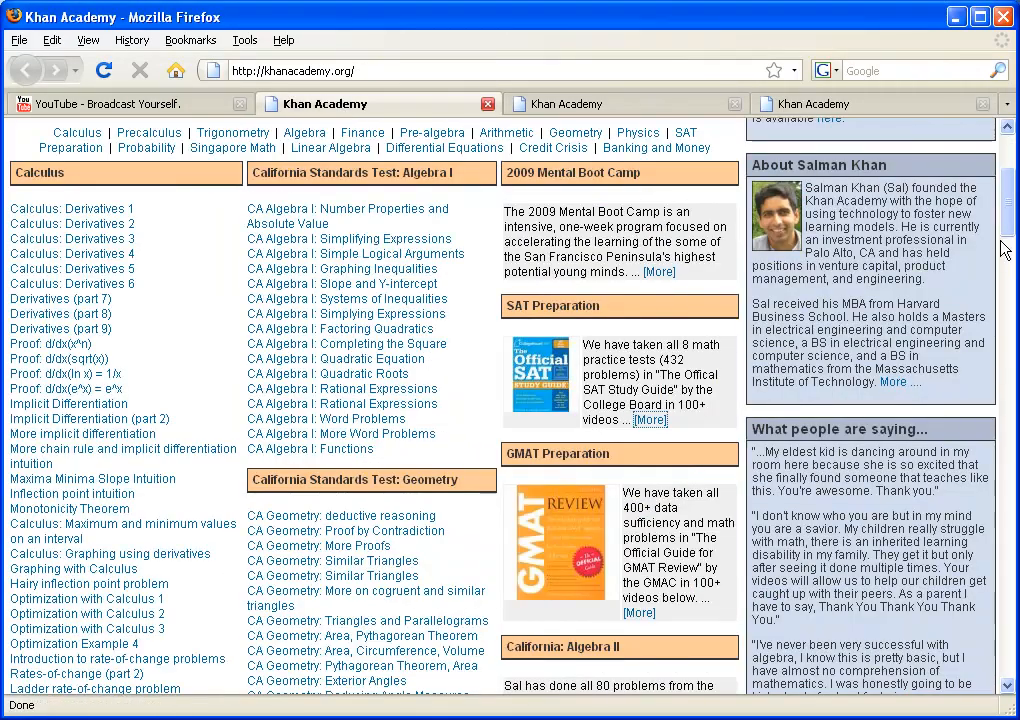
{"action": "scroll", "scroll_direction": "down", "scroll_amount": 3}
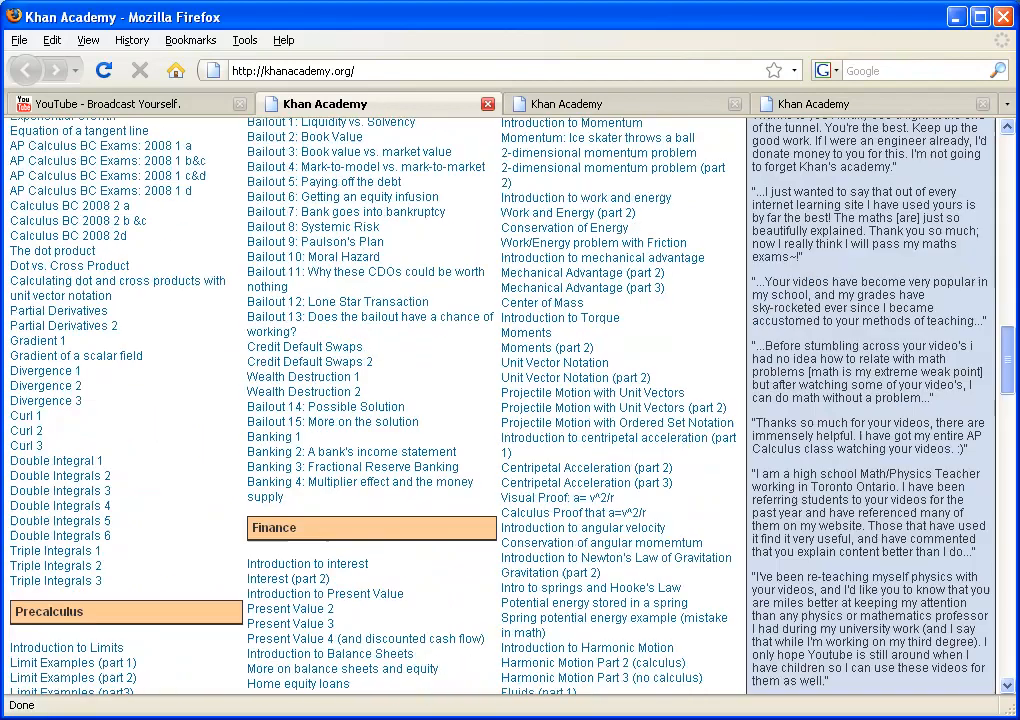
{"action": "scroll", "scroll_direction": "up", "scroll_amount": 3}
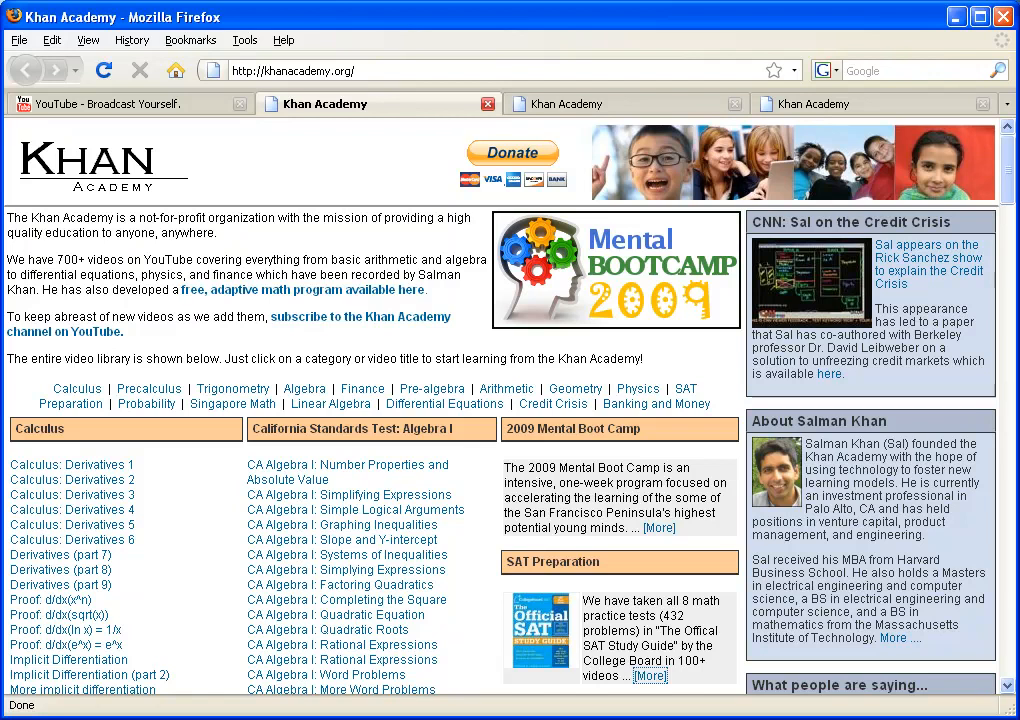
{"action": "mouse_move", "coordinate": [232, 403]}
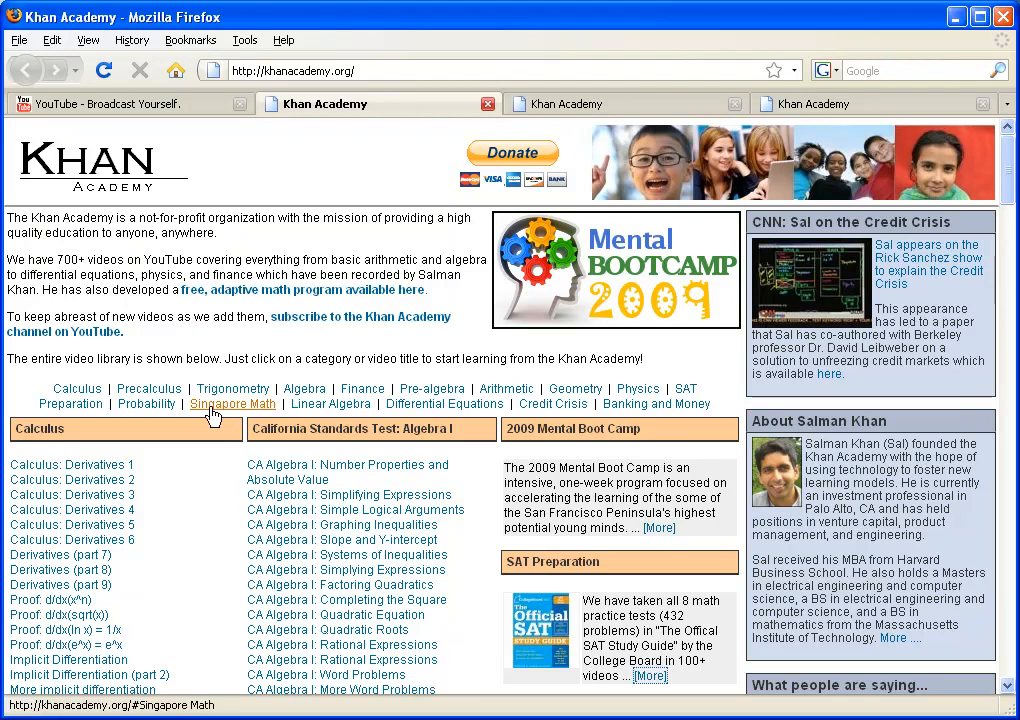
{"action": "mouse_move", "coordinate": [210, 297]}
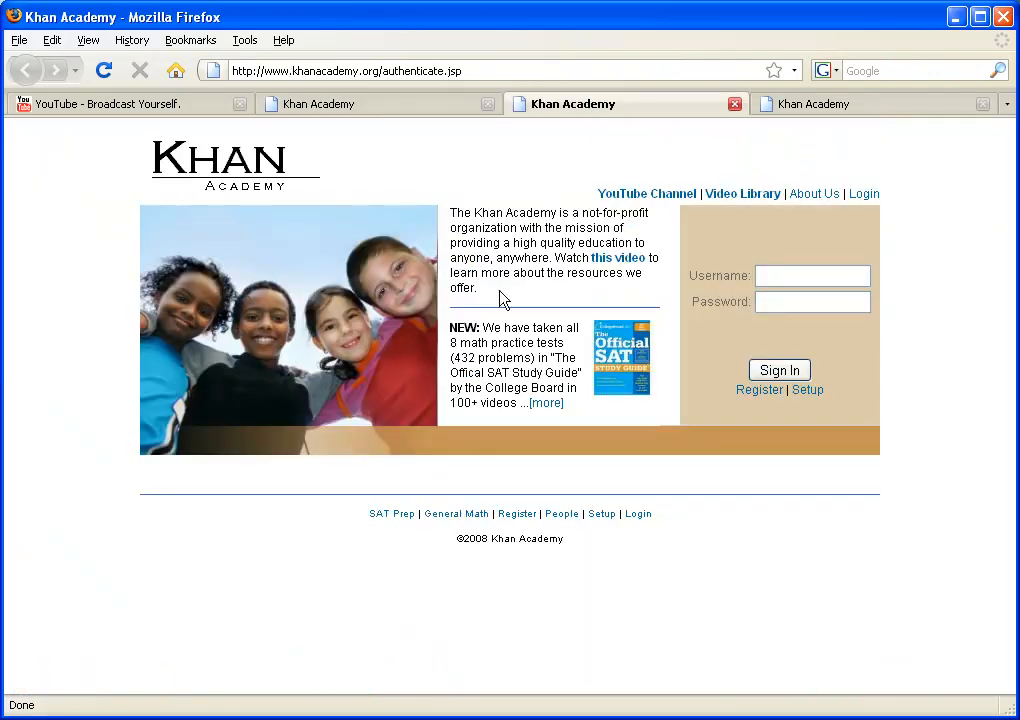
{"action": "mouse_move", "coordinate": [823, 390]}
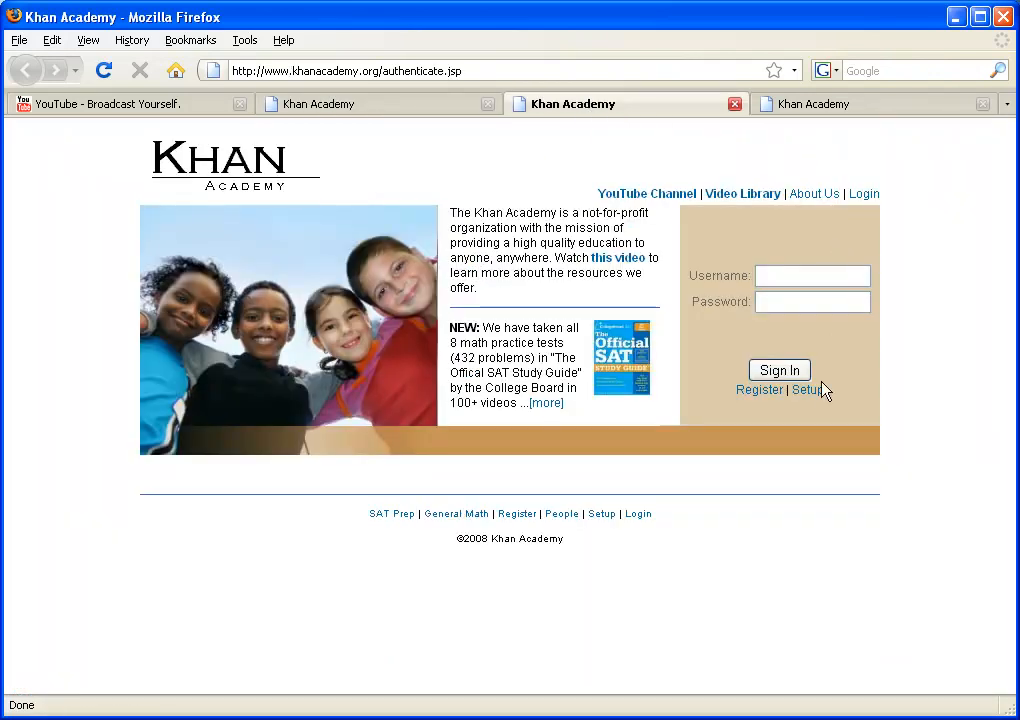
{"action": "mouse_move", "coordinate": [676, 424]}
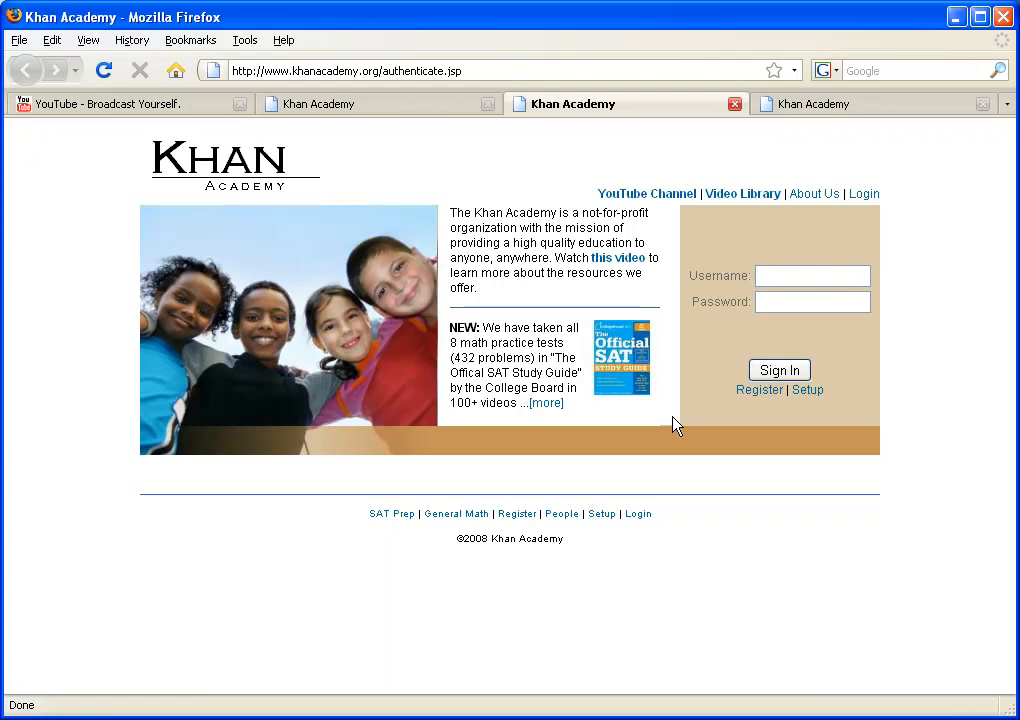
Sign in with username and password, declining Firefox's offer to remember the password.
{"action": "type", "text": "a"}
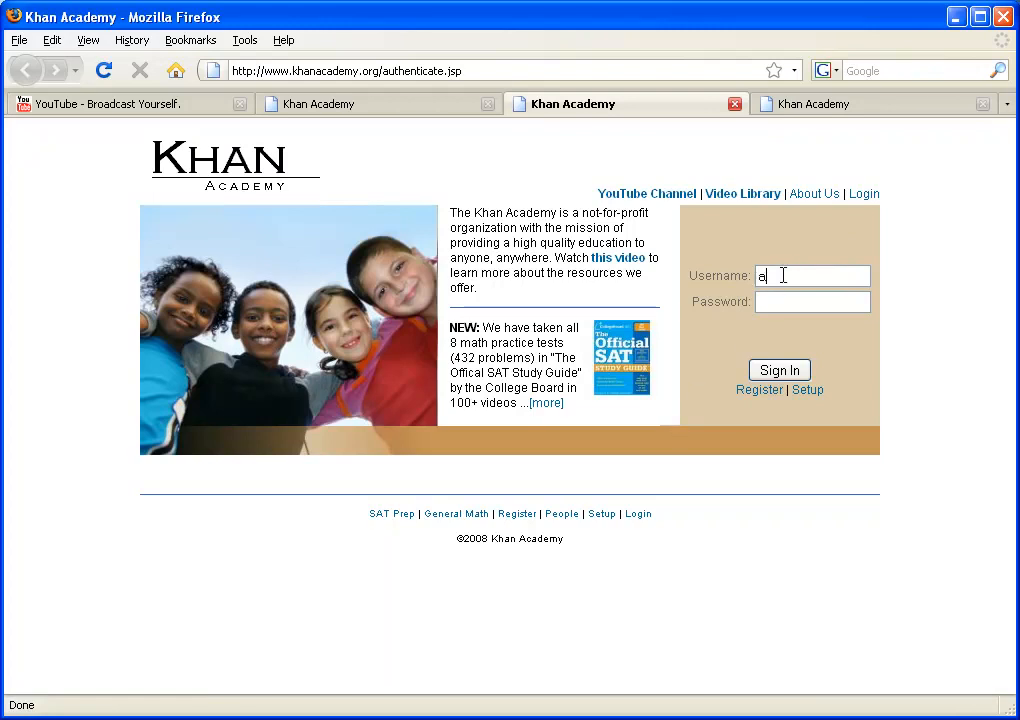
{"action": "type", "text": "li2"}
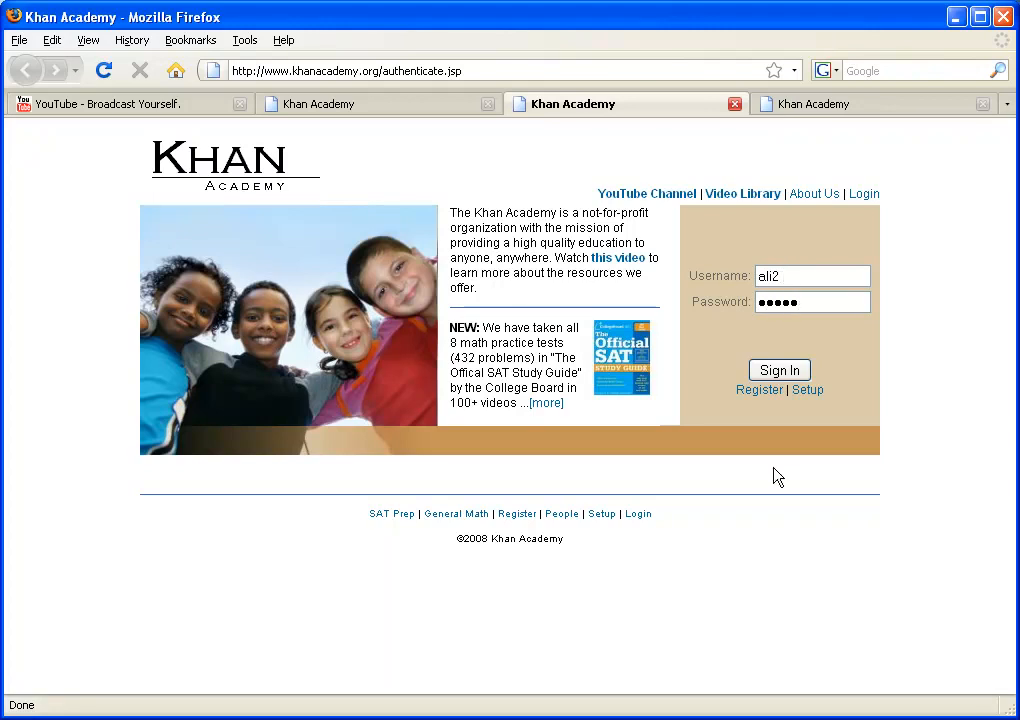
{"action": "left_click", "coordinate": [779, 369]}
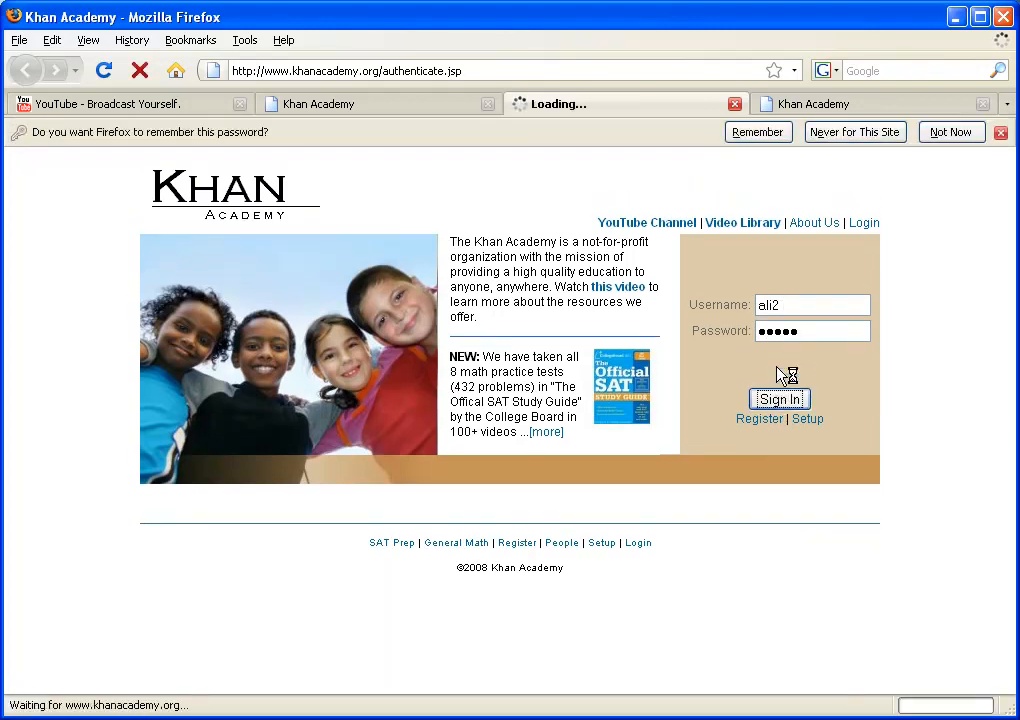
{"action": "left_click", "coordinate": [779, 398]}
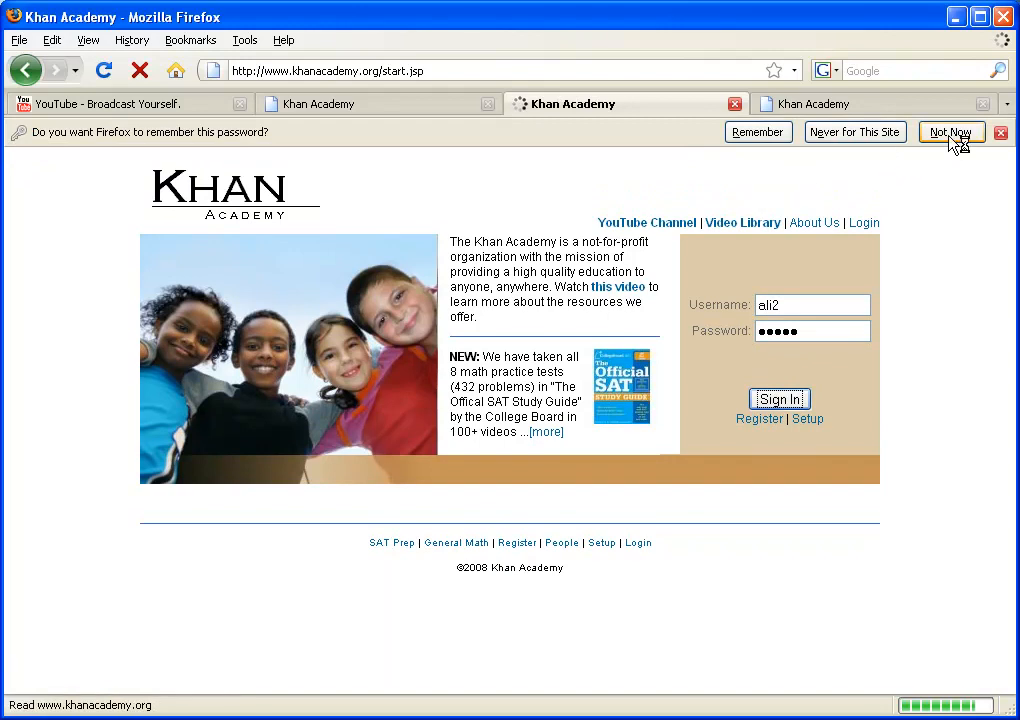
{"action": "left_click", "coordinate": [950, 131]}
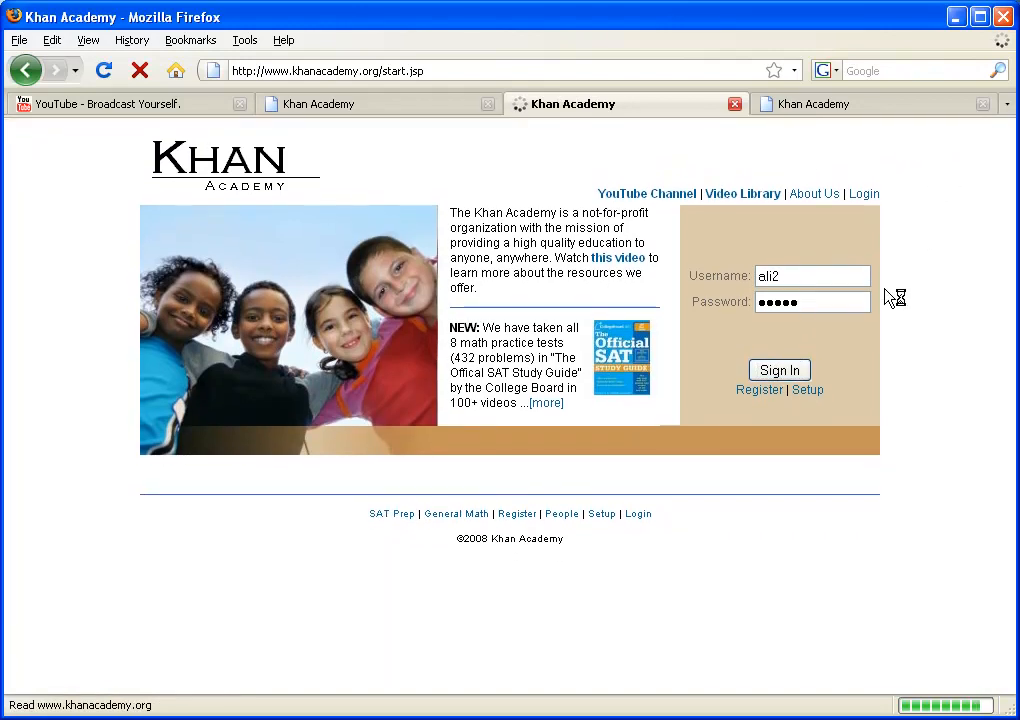
{"action": "left_click", "coordinate": [779, 369]}
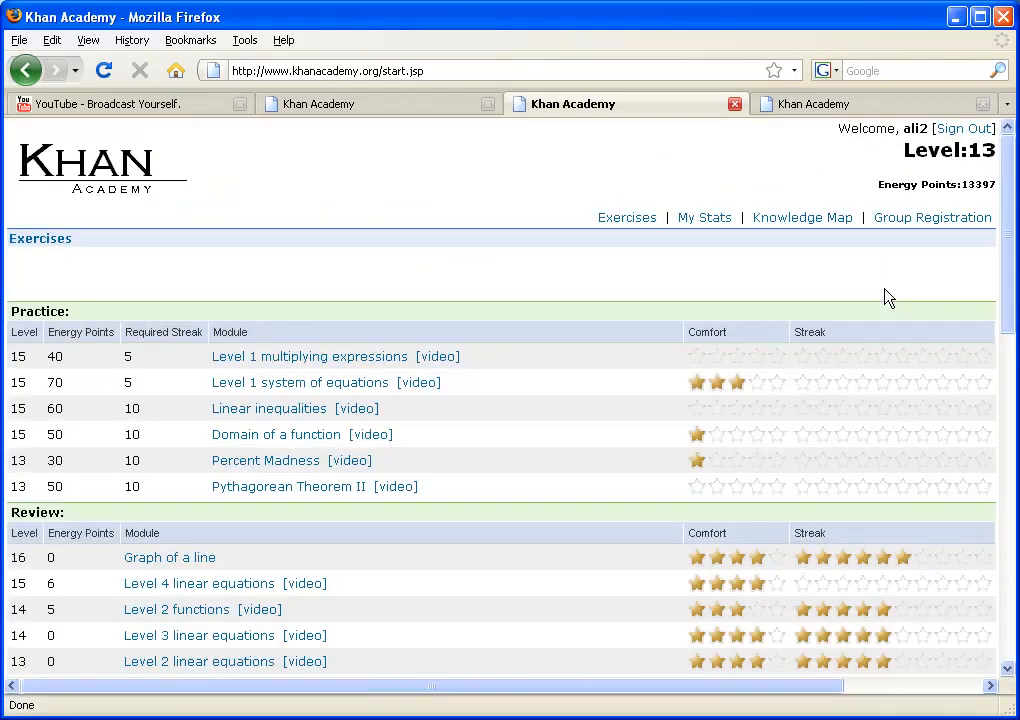
{"action": "mouse_move", "coordinate": [798, 279]}
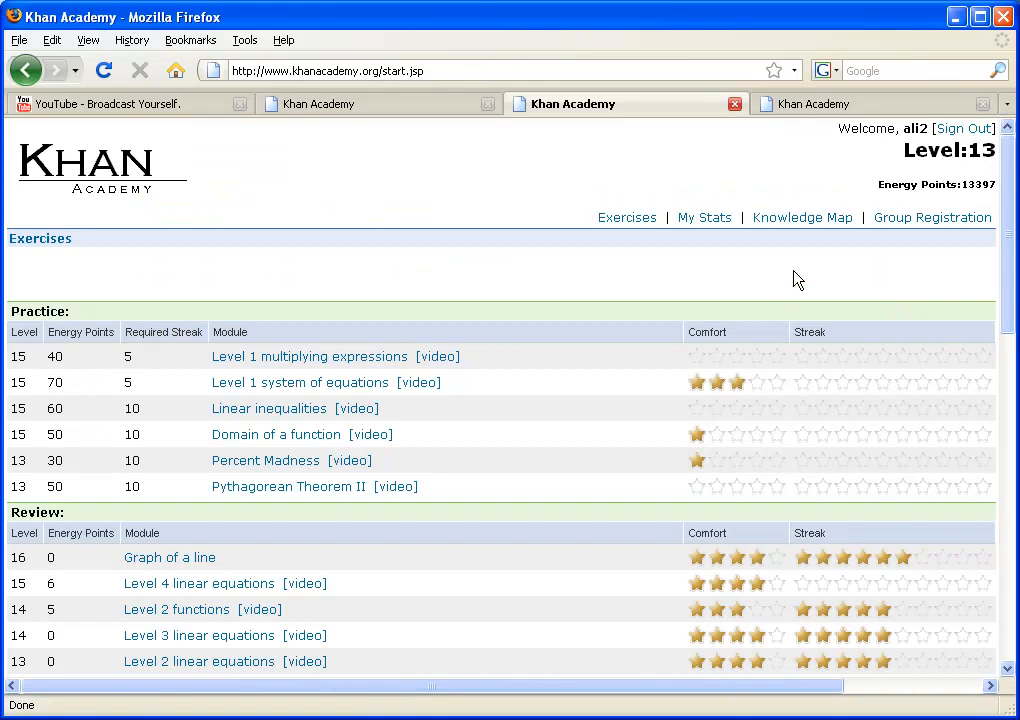
{"action": "mouse_move", "coordinate": [938, 251]}
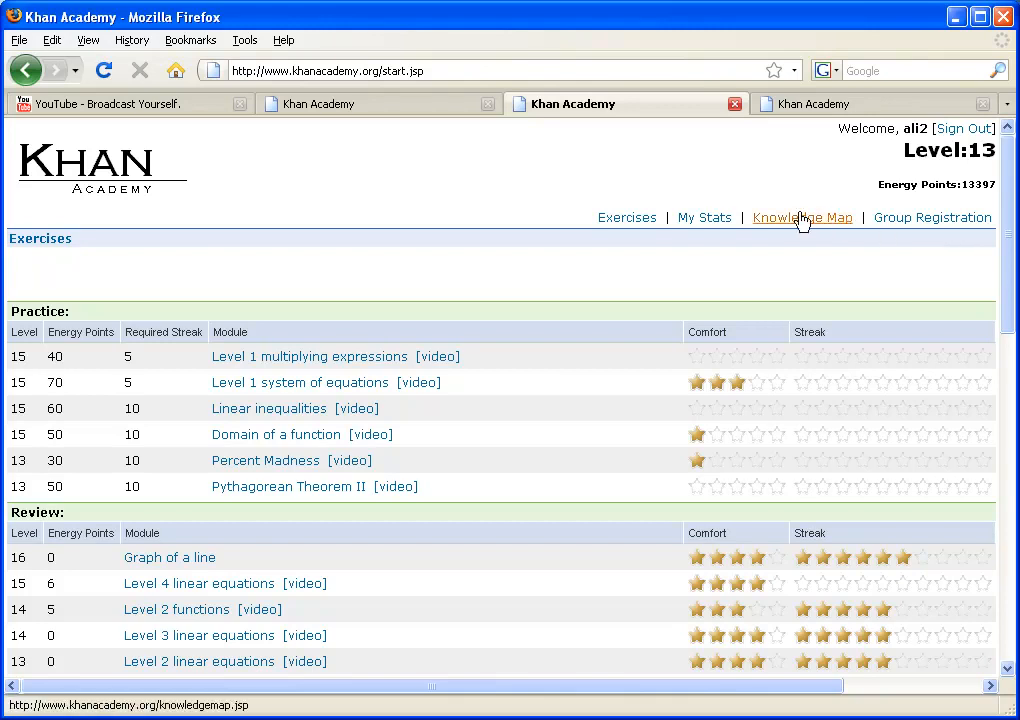
Open the Knowledge Map page from the exercises dashboard.
{"action": "left_click", "coordinate": [802, 217]}
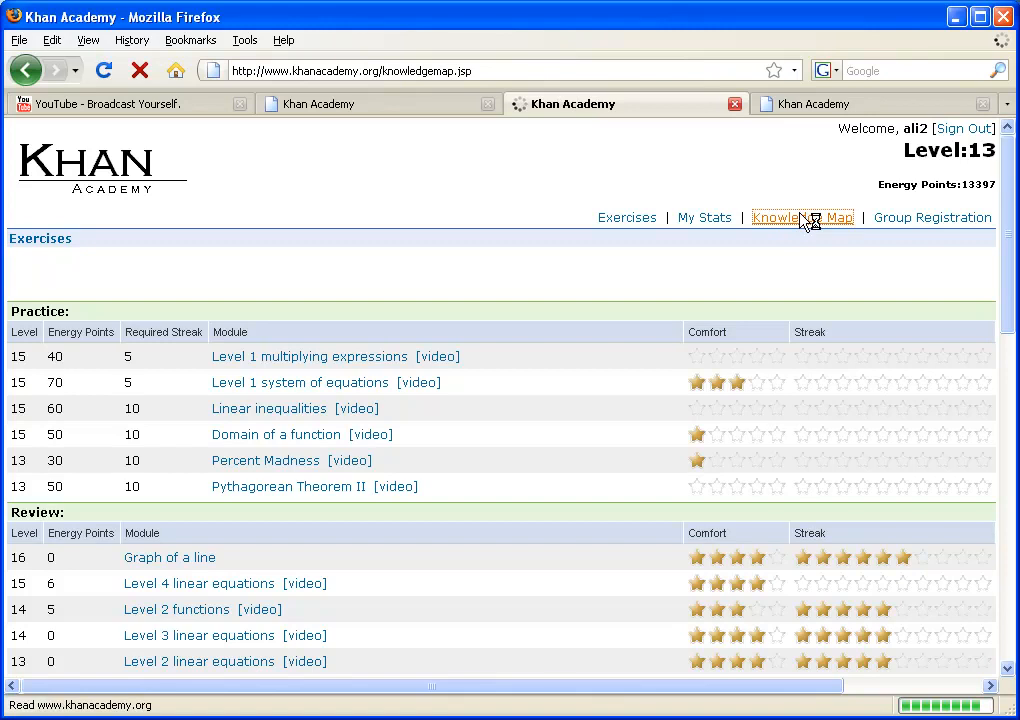
{"action": "left_click", "coordinate": [801, 217]}
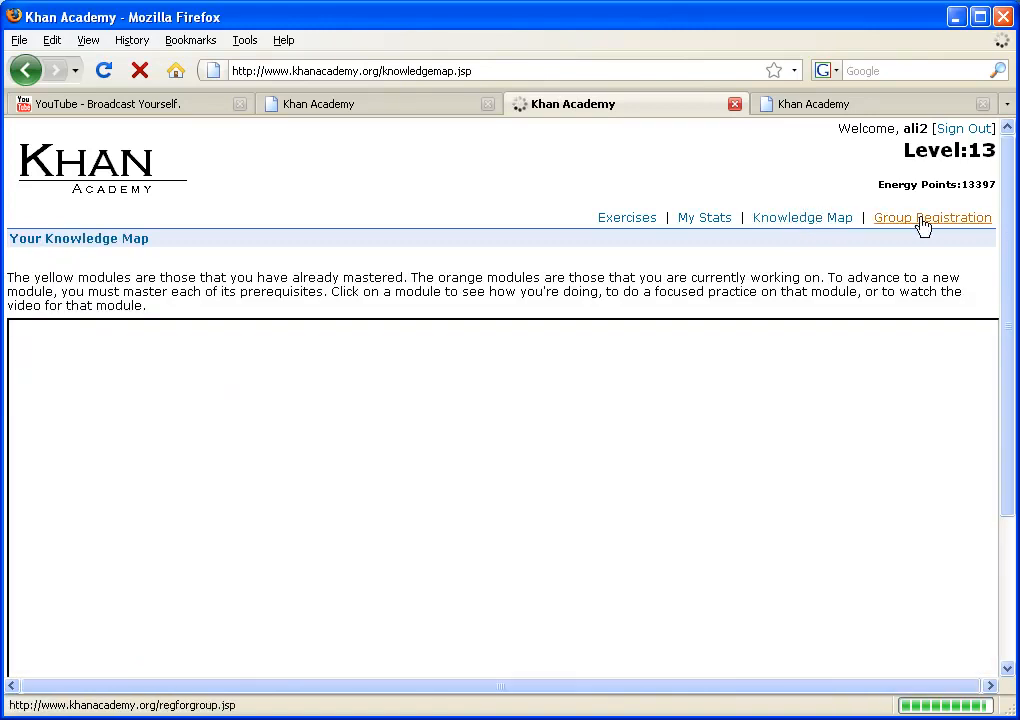
{"action": "left_click", "coordinate": [931, 217]}
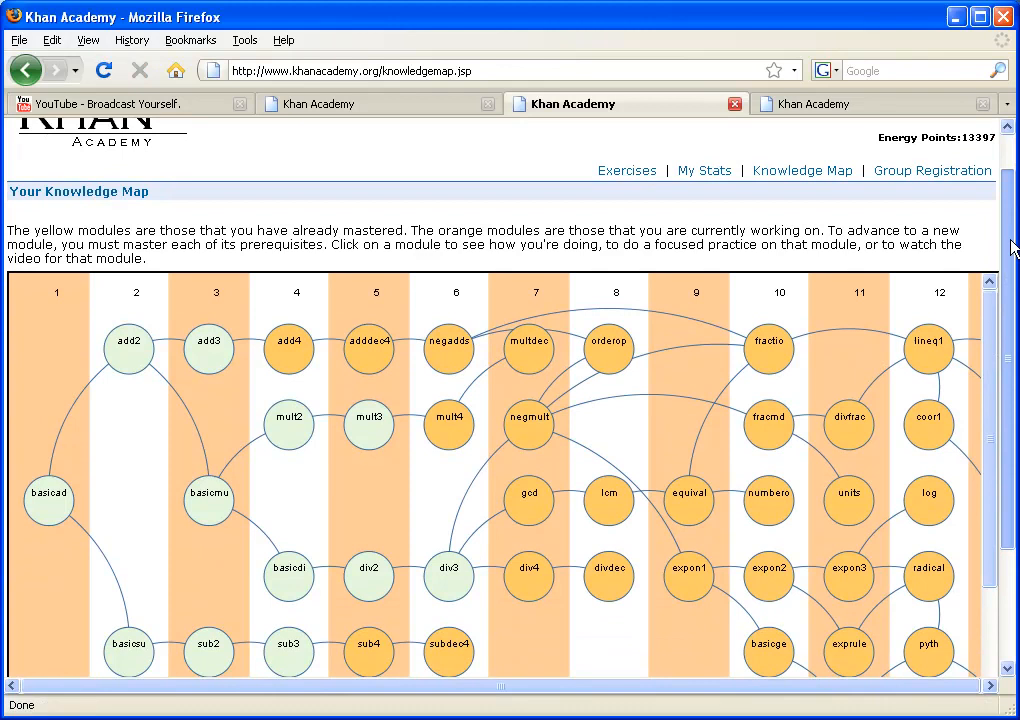
{"action": "scroll", "scroll_direction": "down", "scroll_amount": 3}
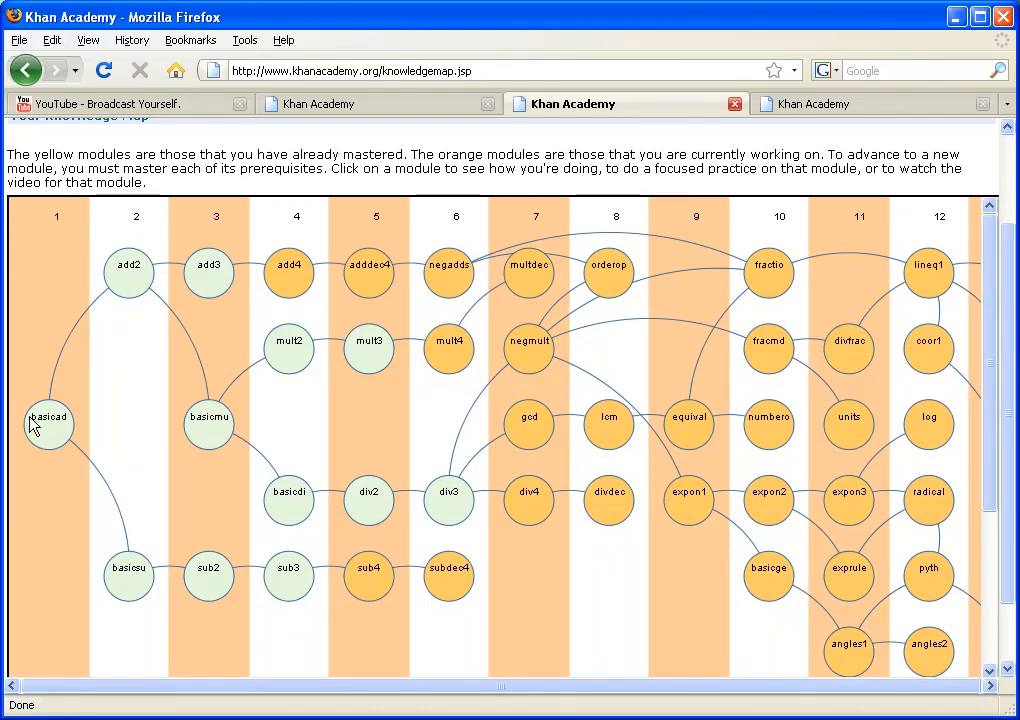
{"action": "mouse_move", "coordinate": [45, 425]}
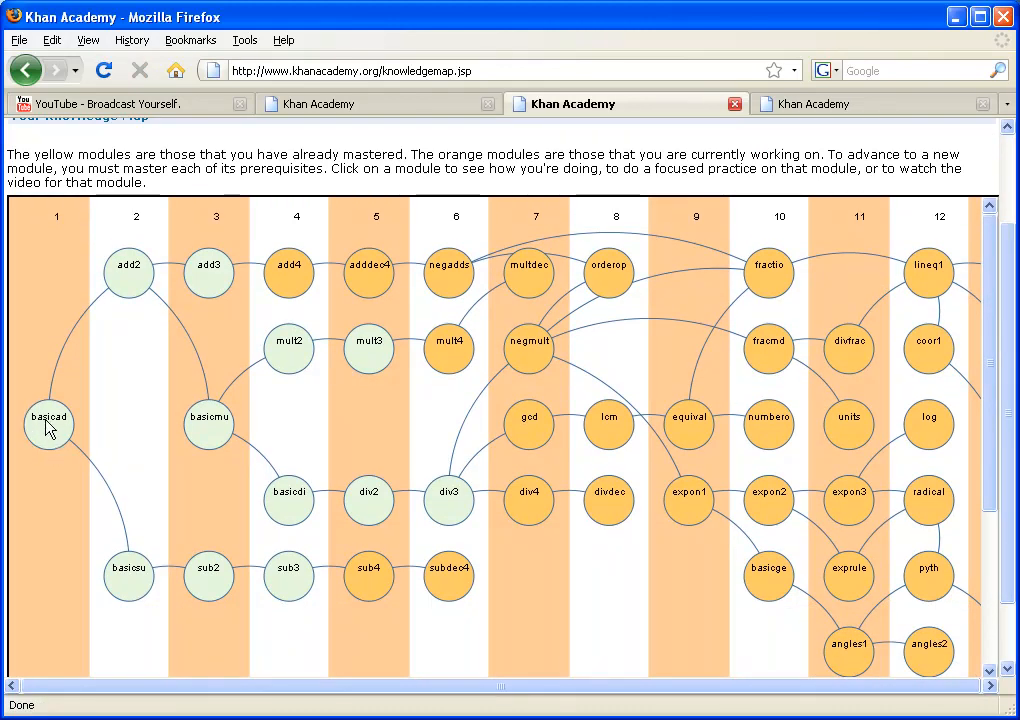
{"action": "mouse_move", "coordinate": [179, 493]}
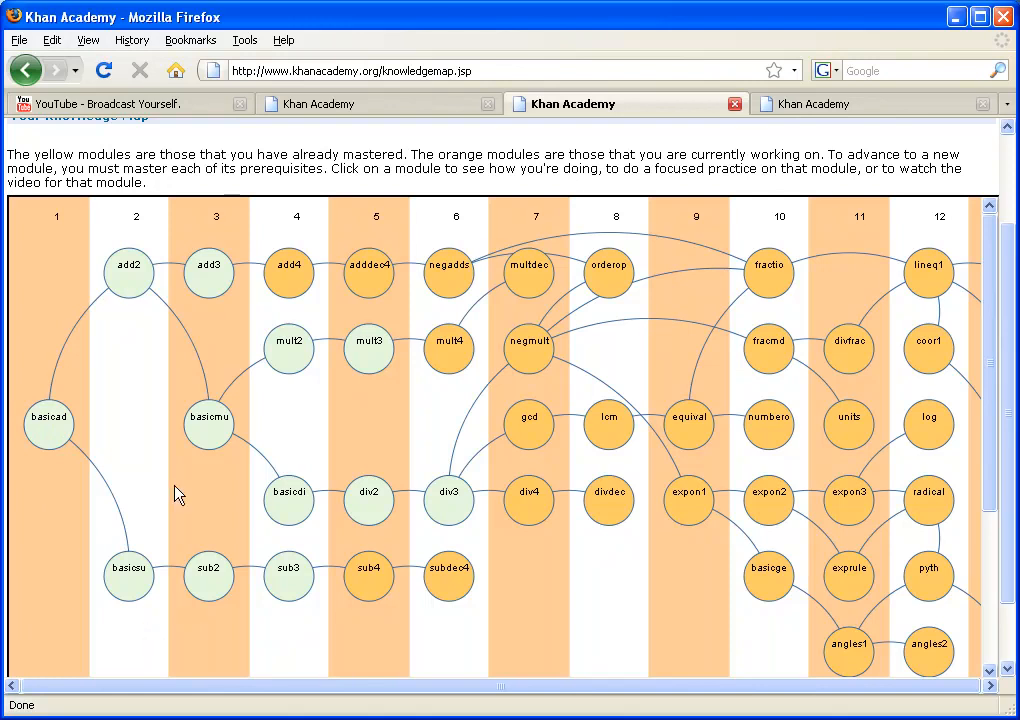
{"action": "mouse_move", "coordinate": [217, 397]}
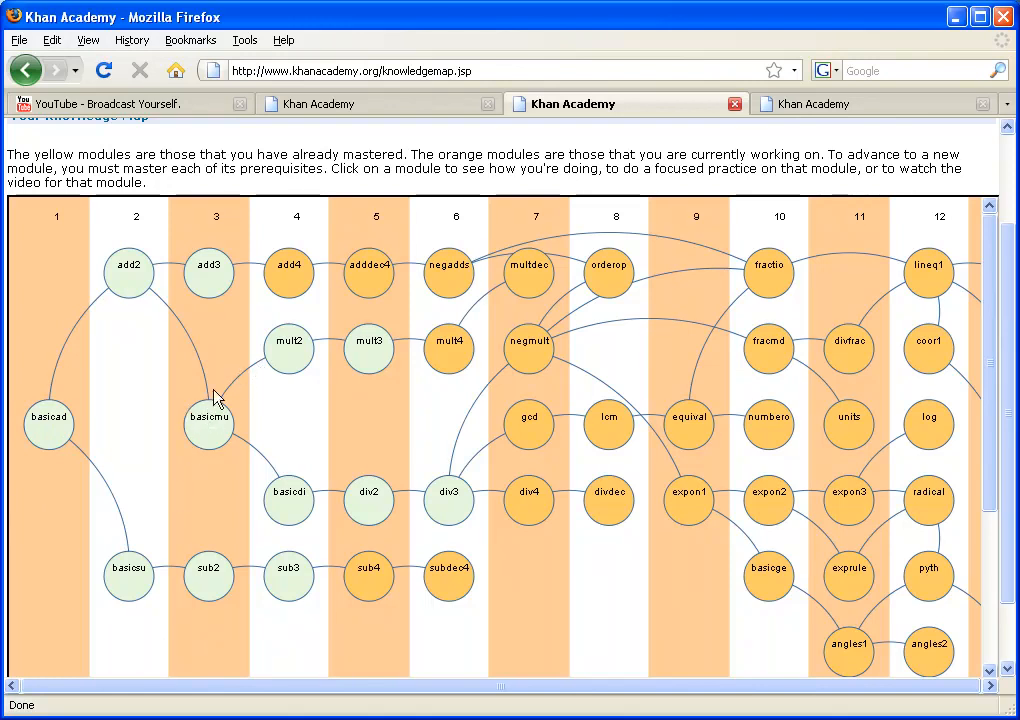
{"action": "mouse_move", "coordinate": [256, 367]}
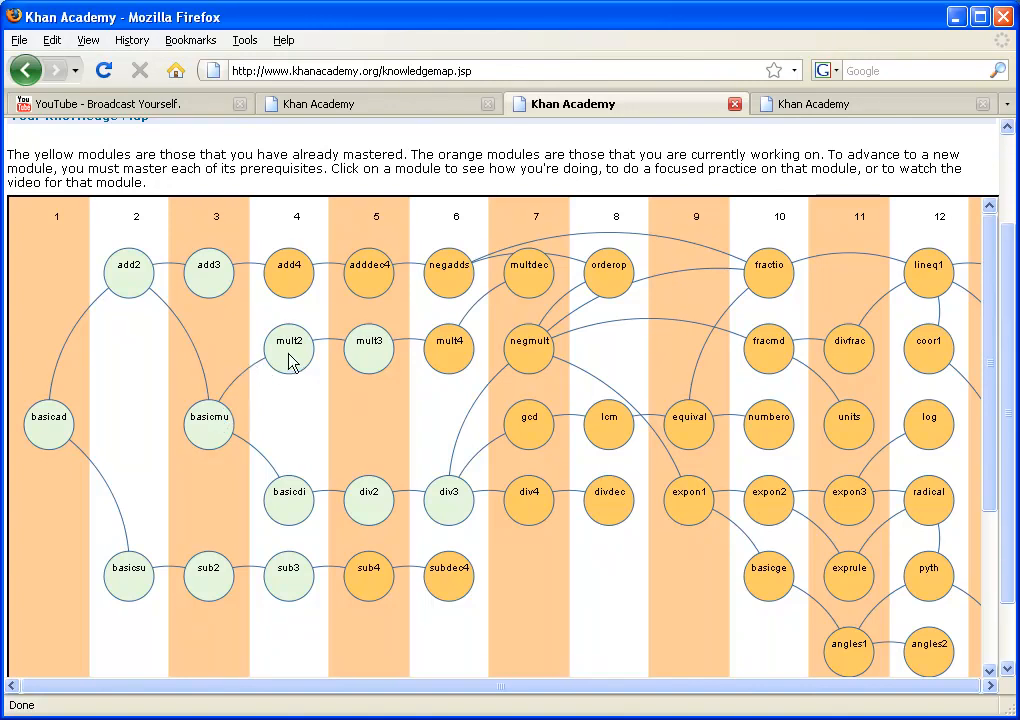
{"action": "mouse_move", "coordinate": [293, 502]}
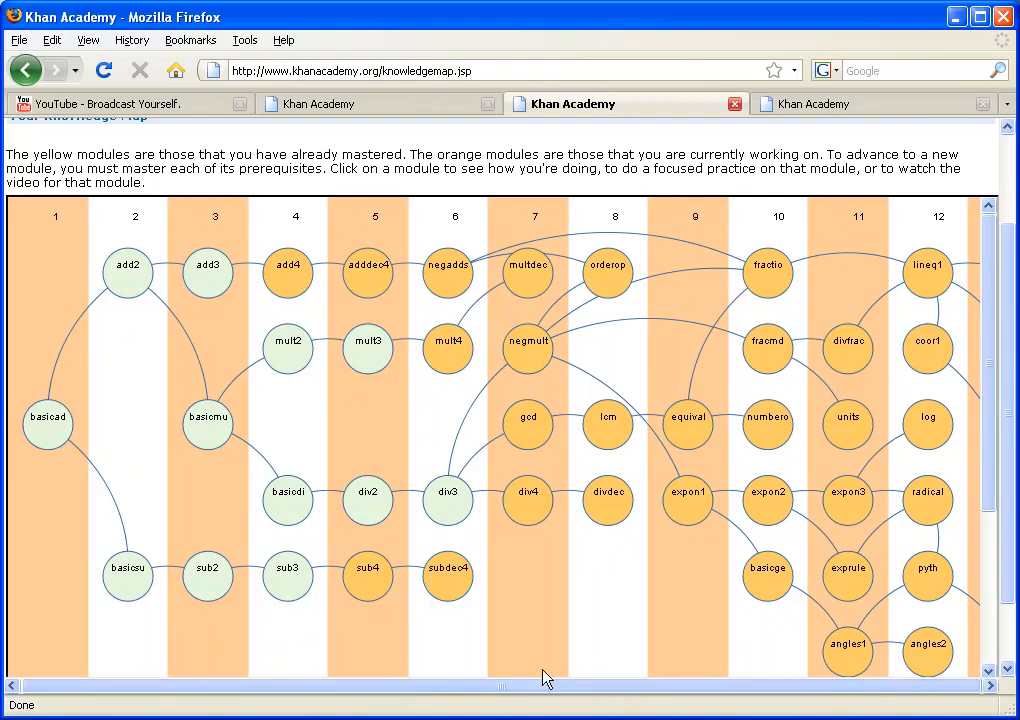
{"action": "scroll", "scroll_direction": "down", "scroll_amount": 3}
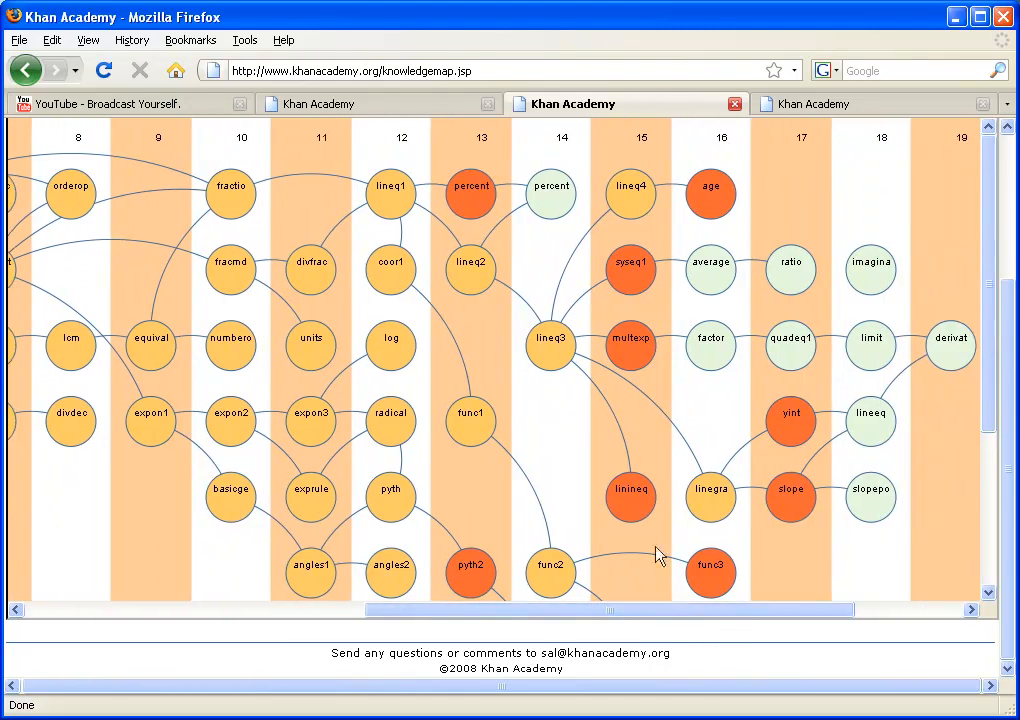
{"action": "mouse_move", "coordinate": [684, 456]}
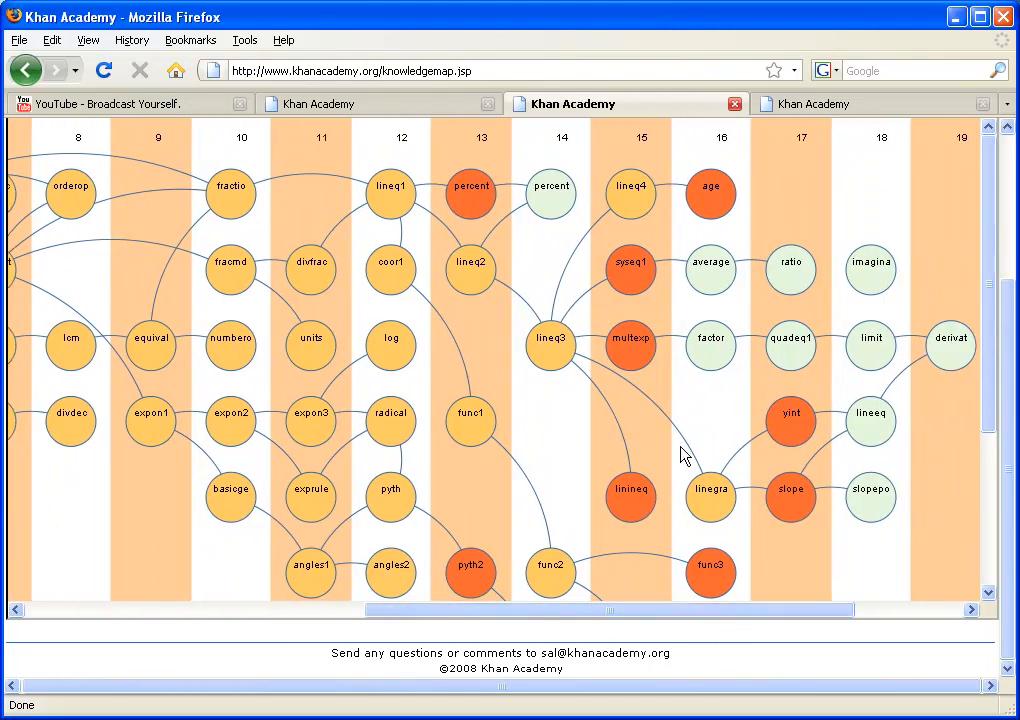
Pan around the knowledge map, return to its top, and go back to Exercises.
{"action": "scroll", "scroll_direction": "right", "scroll_amount": 3}
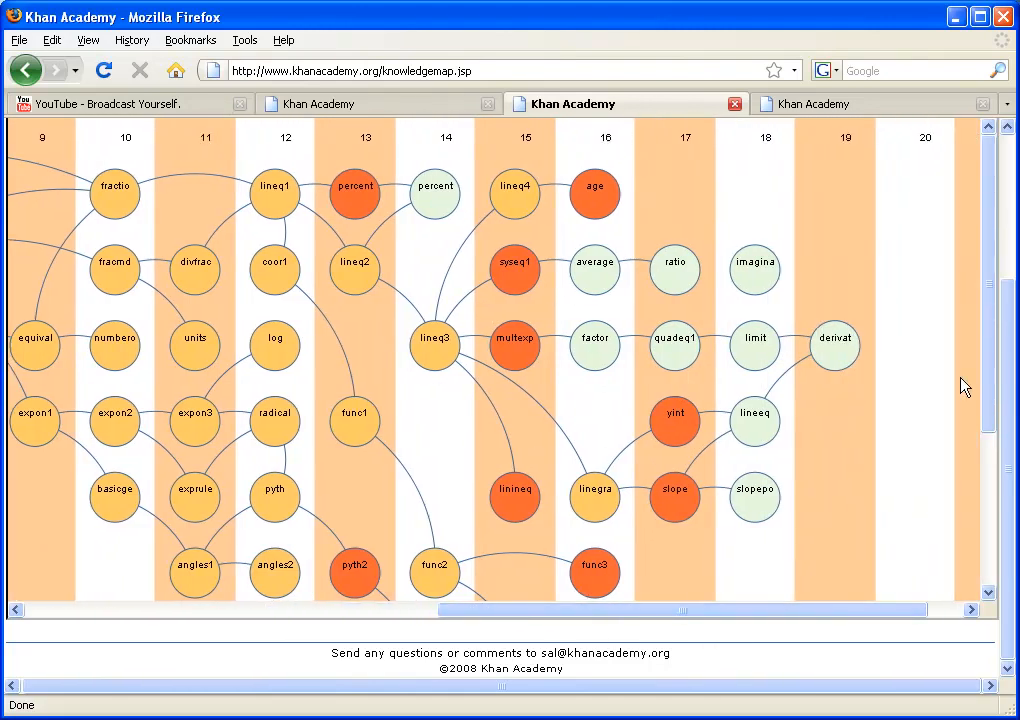
{"action": "scroll", "scroll_direction": "down", "scroll_amount": 3}
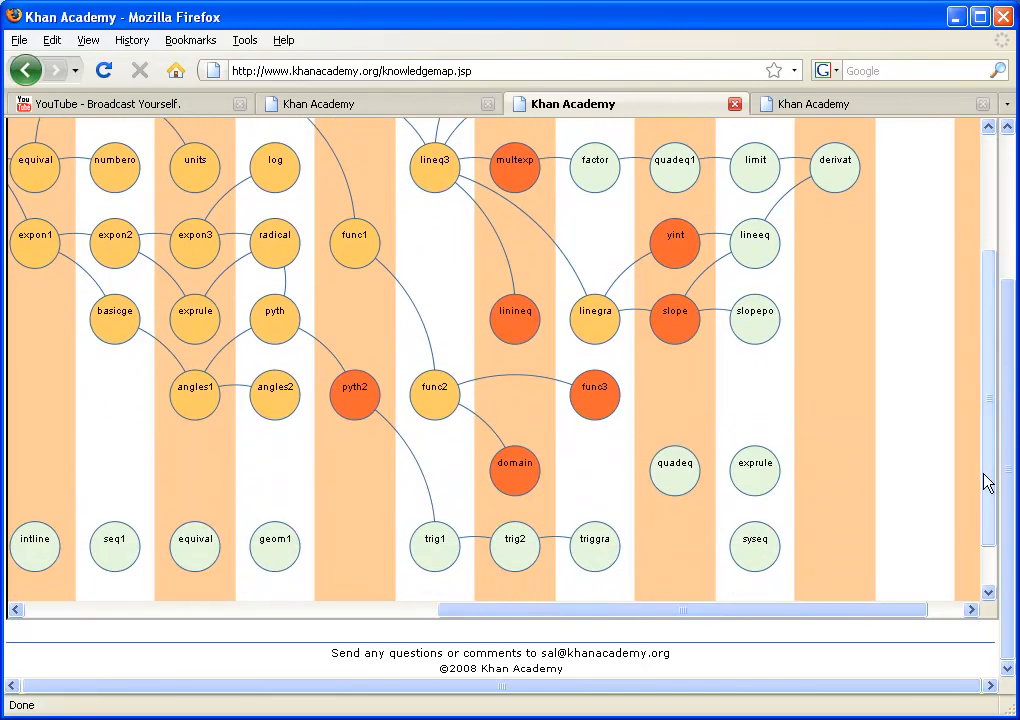
{"action": "mouse_move", "coordinate": [360, 435]}
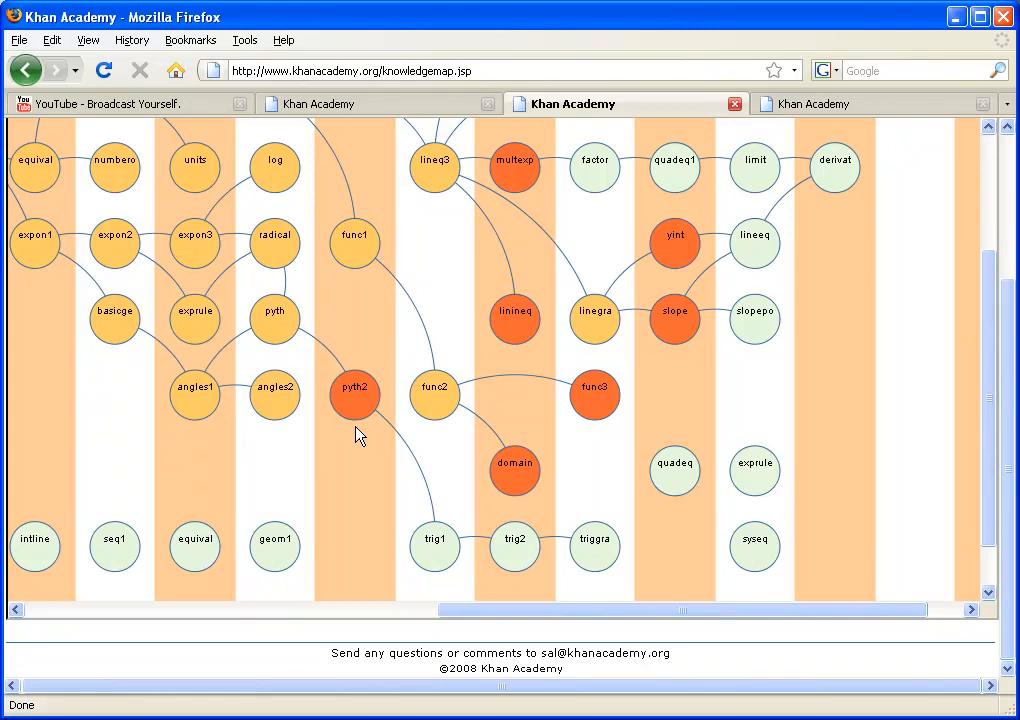
{"action": "mouse_move", "coordinate": [785, 489]}
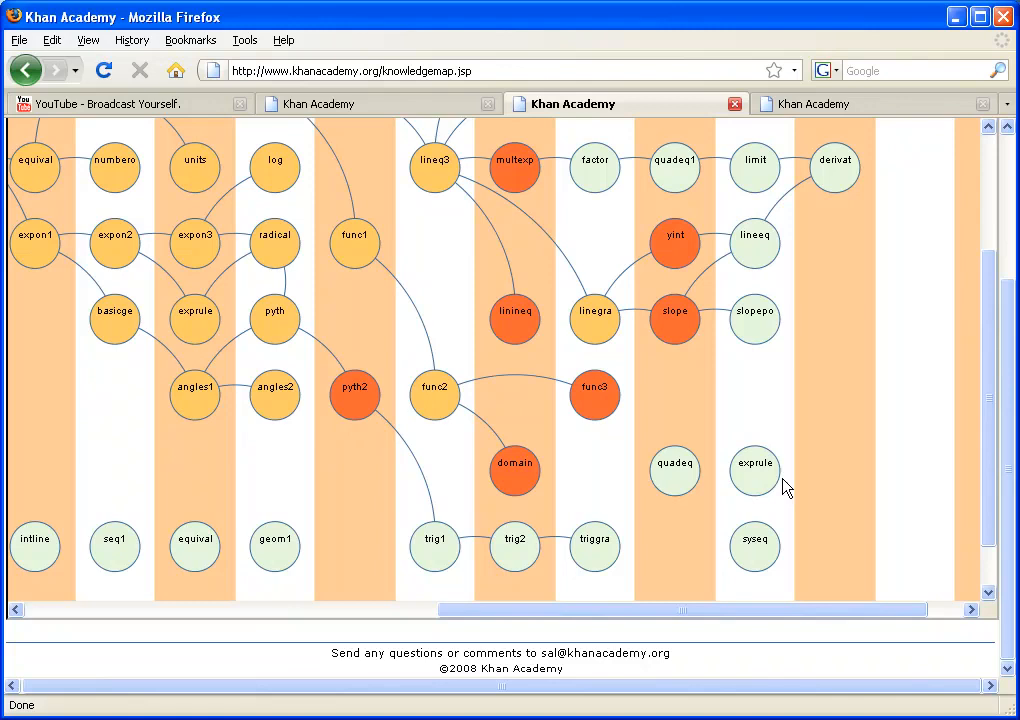
{"action": "mouse_move", "coordinate": [878, 517]}
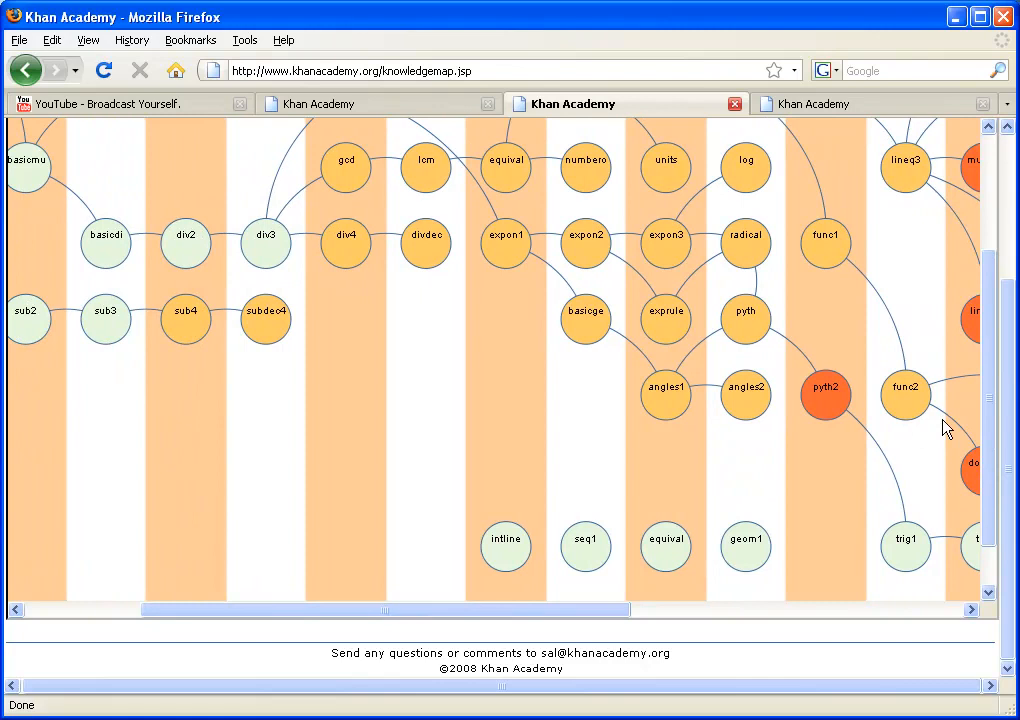
{"action": "scroll", "scroll_direction": "up", "scroll_amount": 3}
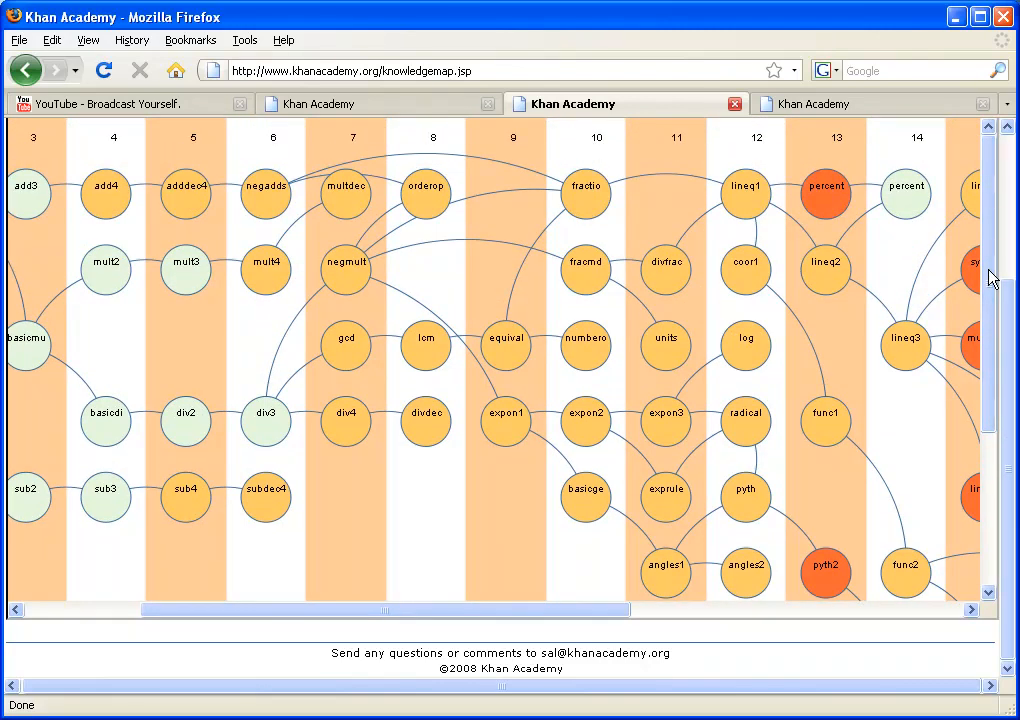
{"action": "mouse_move", "coordinate": [978, 278]}
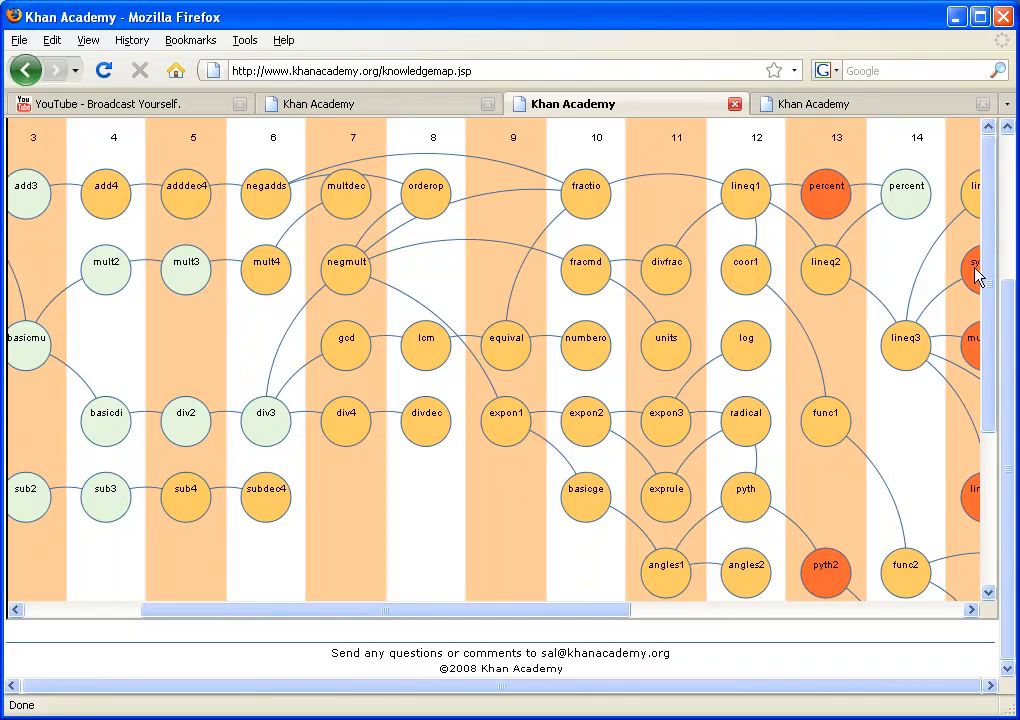
{"action": "scroll", "scroll_direction": "left", "scroll_amount": 3}
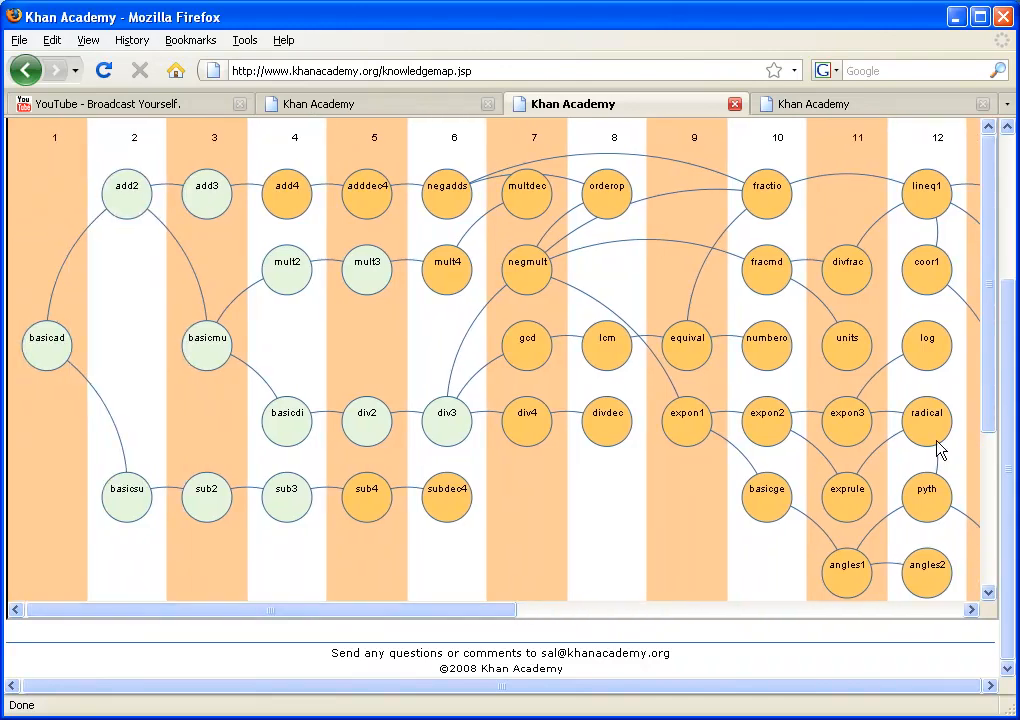
{"action": "scroll", "scroll_direction": "up", "scroll_amount": 3}
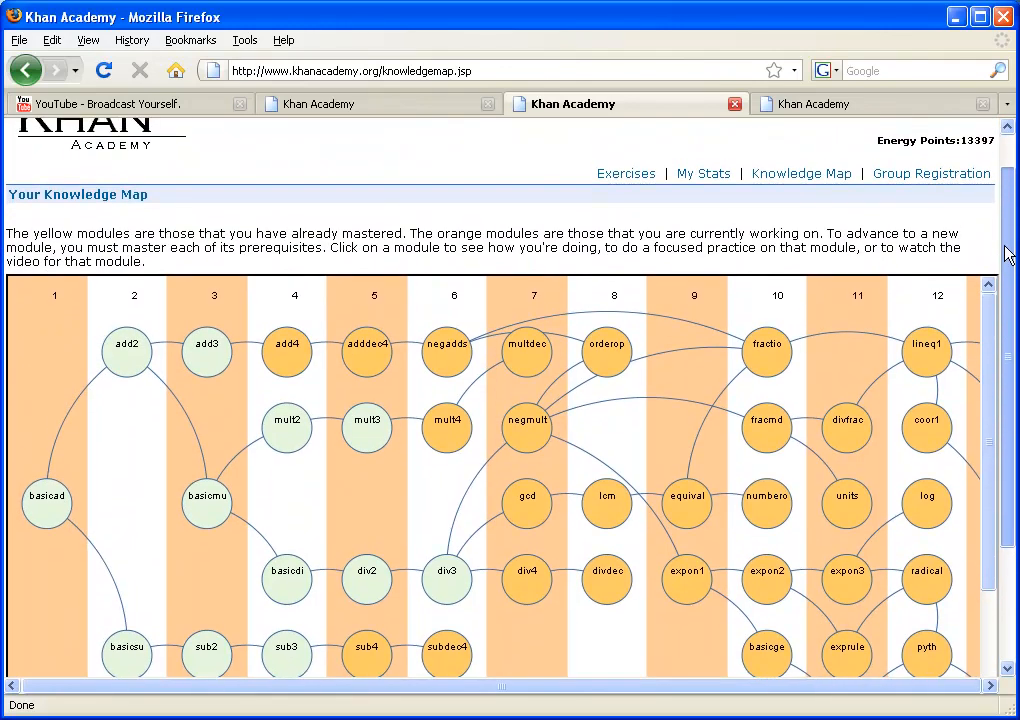
{"action": "mouse_move", "coordinate": [762, 397]}
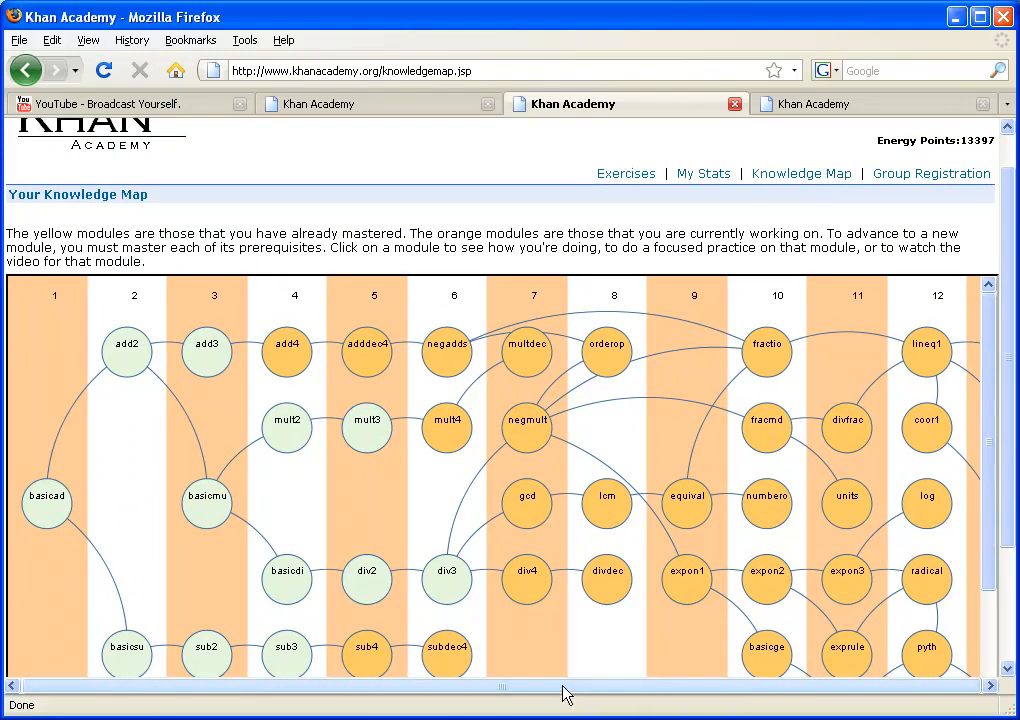
{"action": "mouse_move", "coordinate": [1012, 445]}
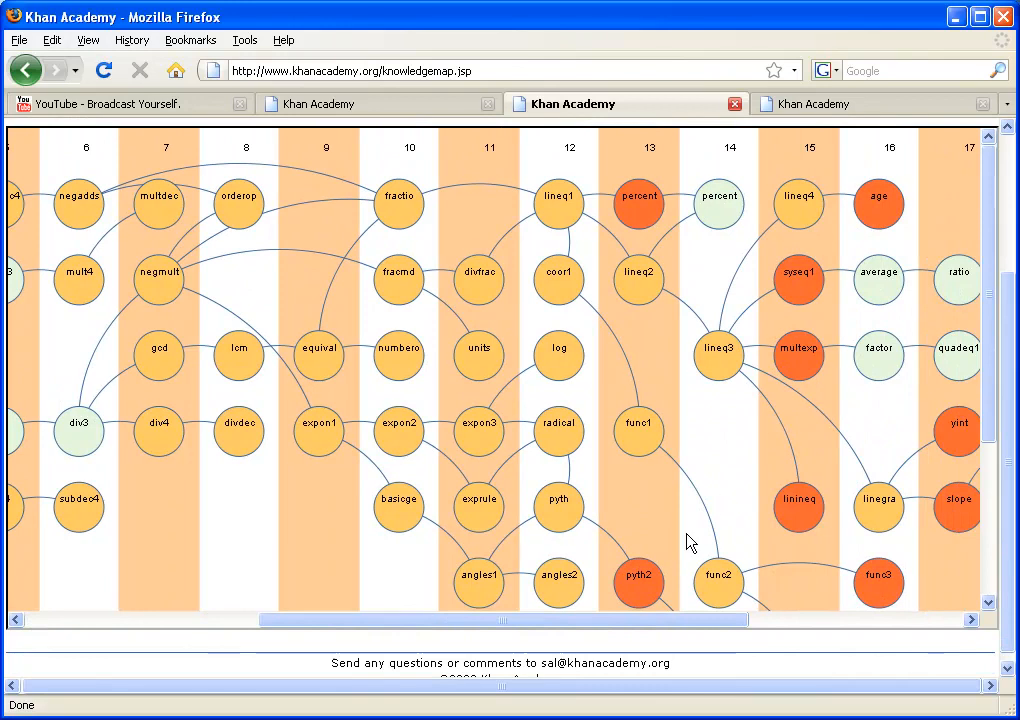
{"action": "mouse_move", "coordinate": [888, 391]}
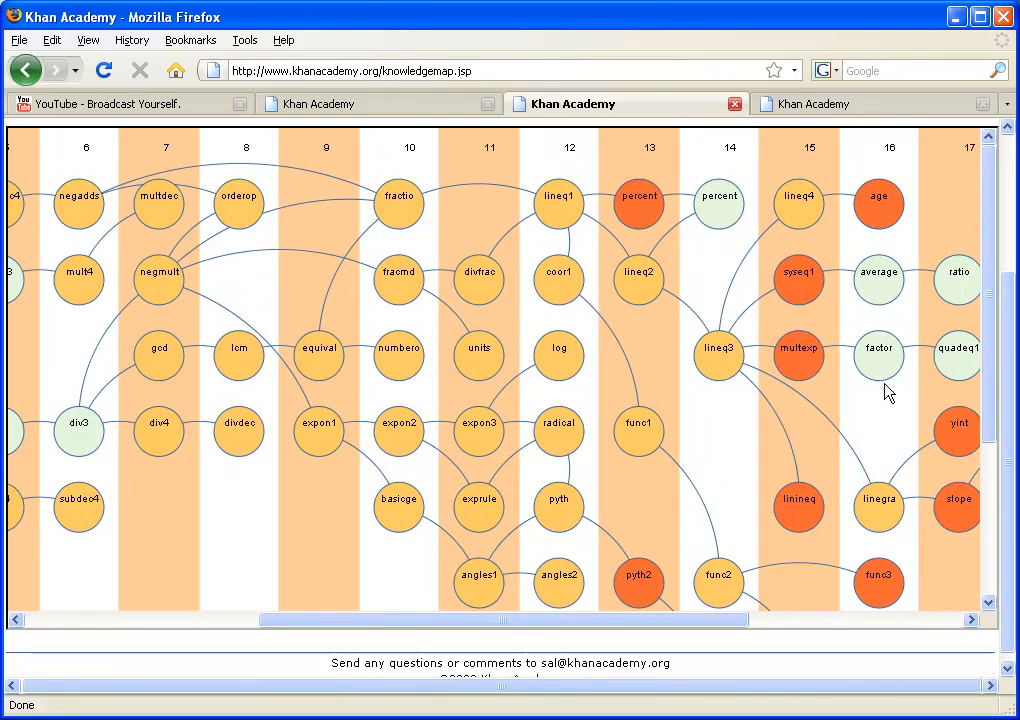
{"action": "scroll", "scroll_direction": "up", "scroll_amount": 3}
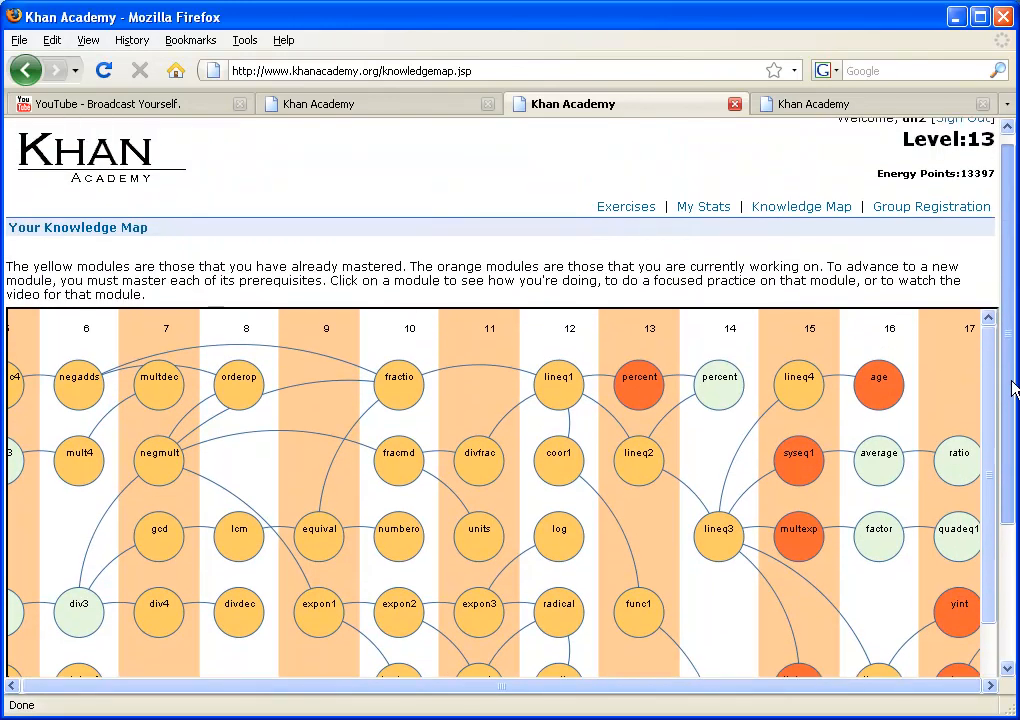
{"action": "left_click", "coordinate": [625, 207]}
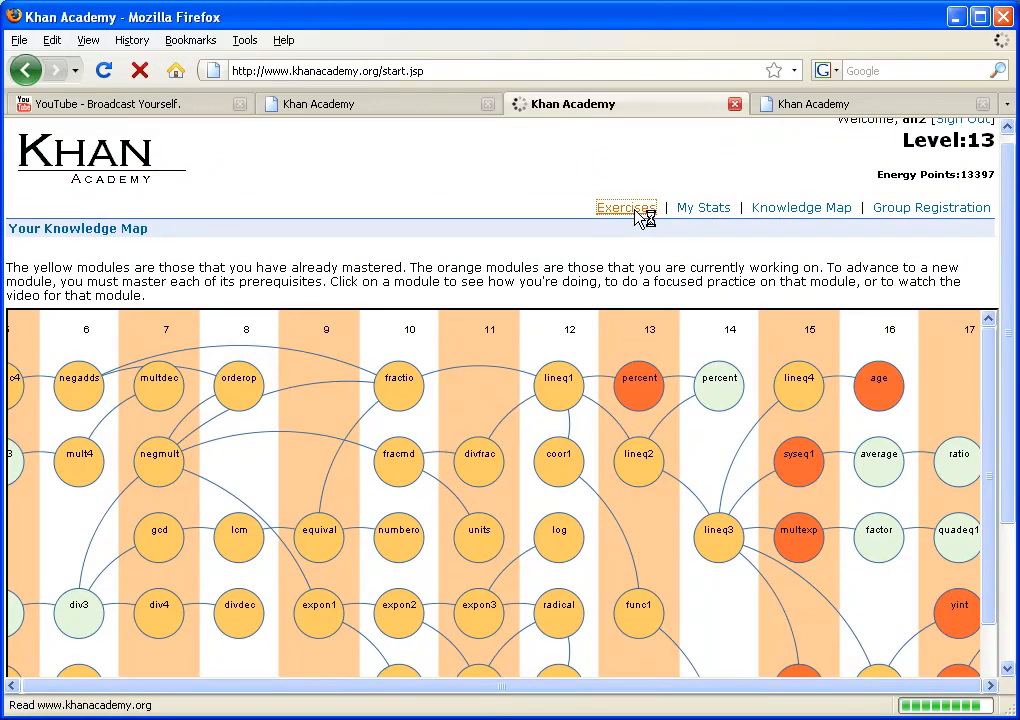
{"action": "left_click", "coordinate": [626, 207]}
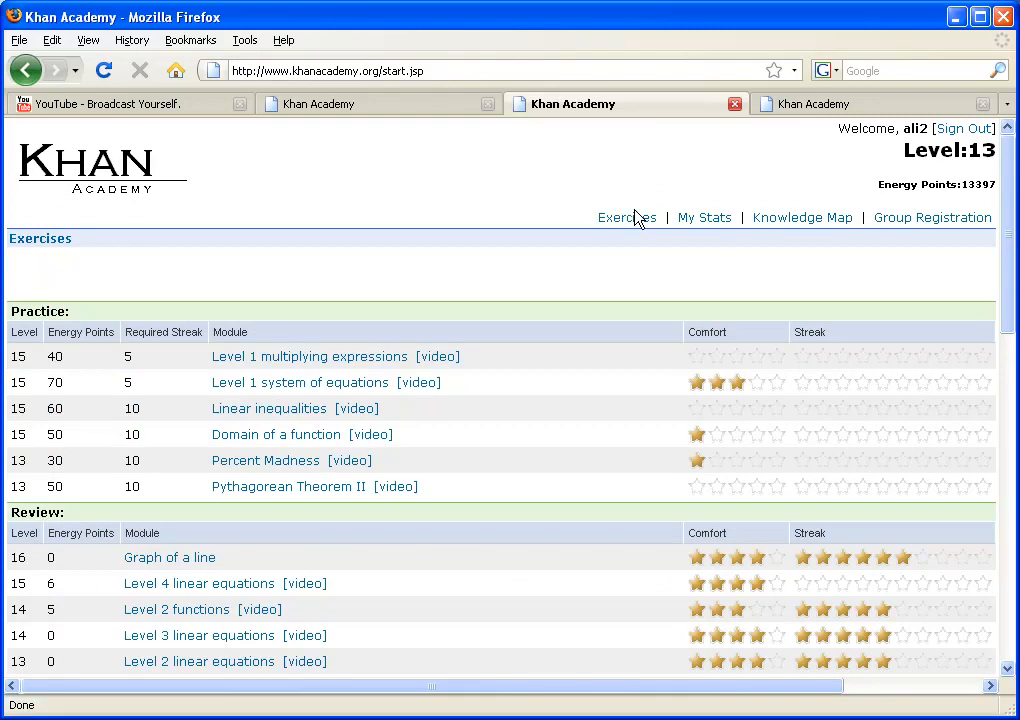
{"action": "mouse_move", "coordinate": [345, 374]}
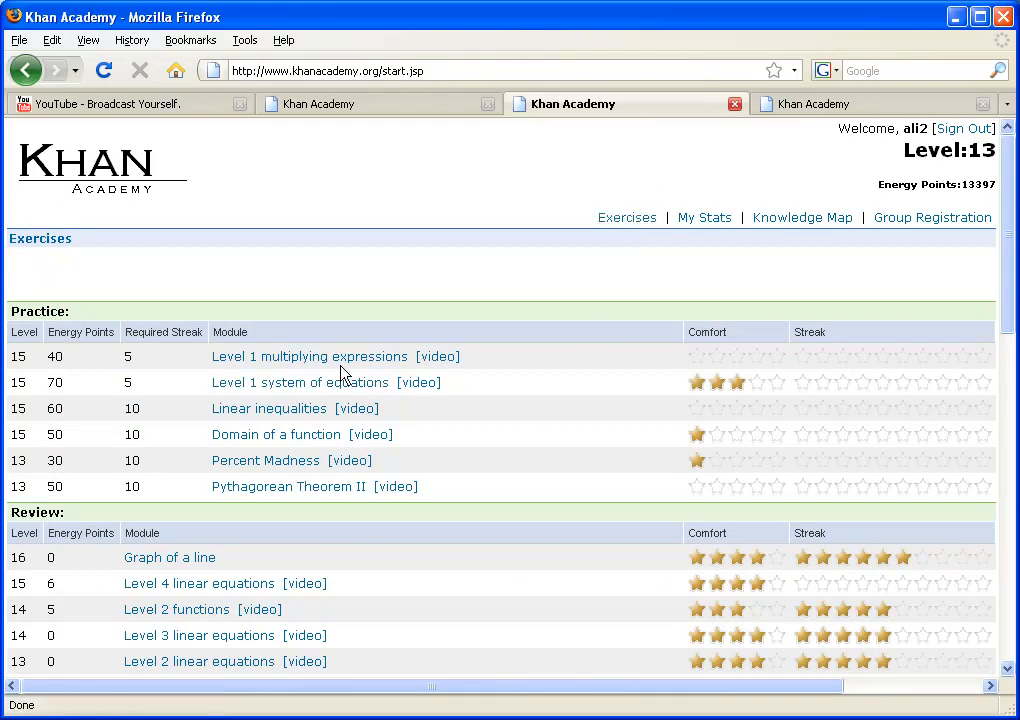
{"action": "mouse_move", "coordinate": [232, 476]}
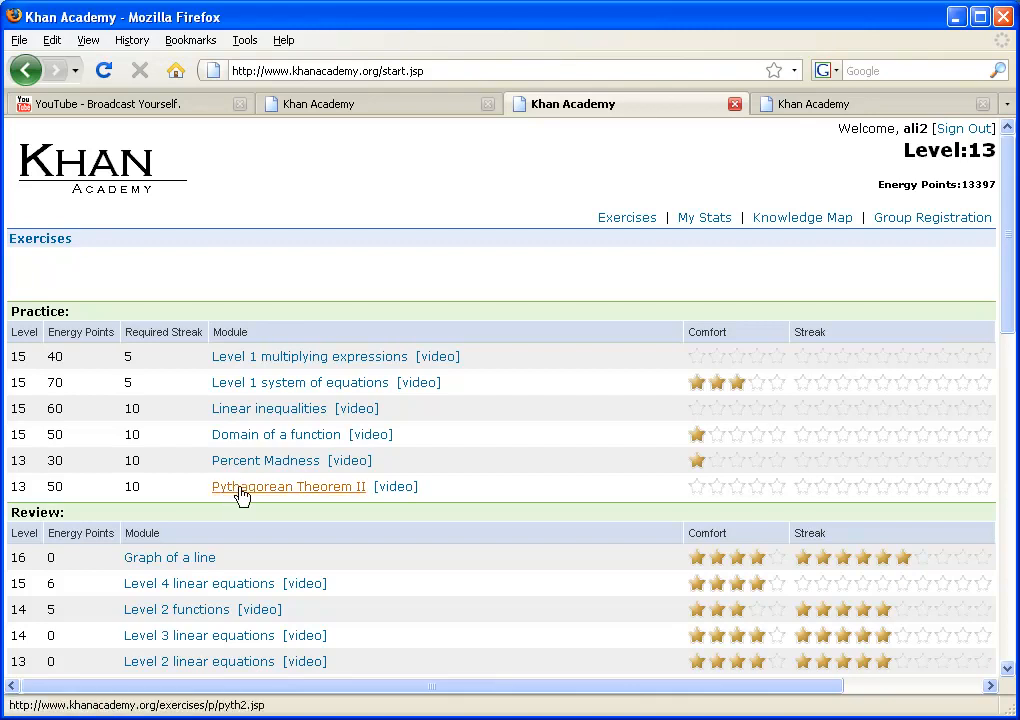
{"action": "mouse_move", "coordinate": [310, 381]}
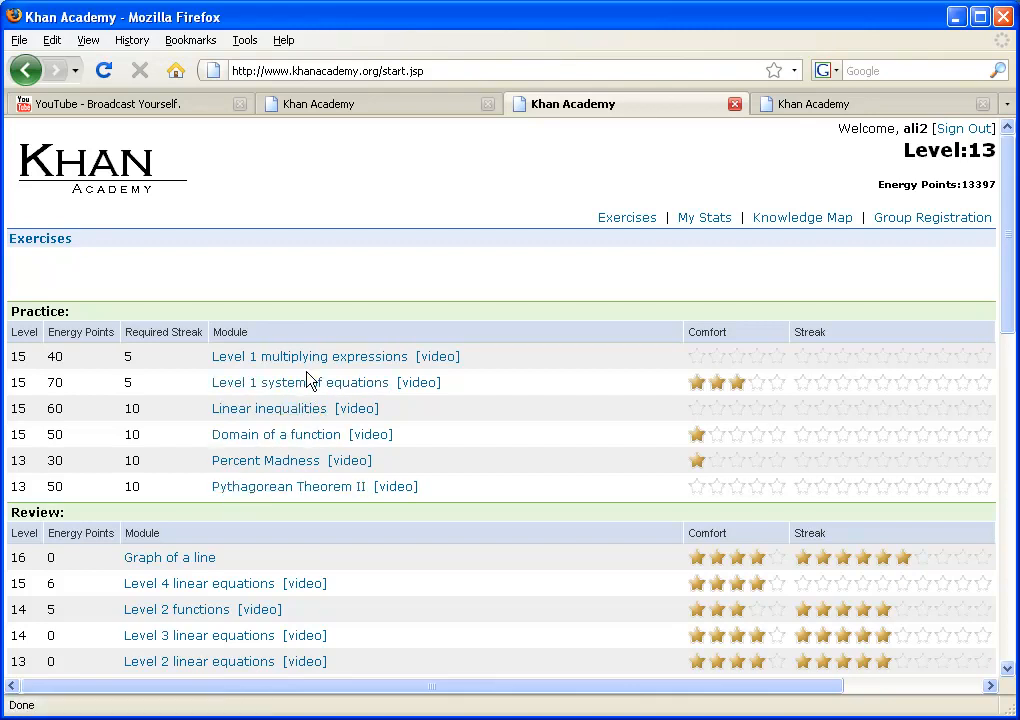
Open 'Level 1 multiplying expressions', showing the (7x+5)(−2x−8) multiple-choice problem.
{"action": "left_click", "coordinate": [309, 356]}
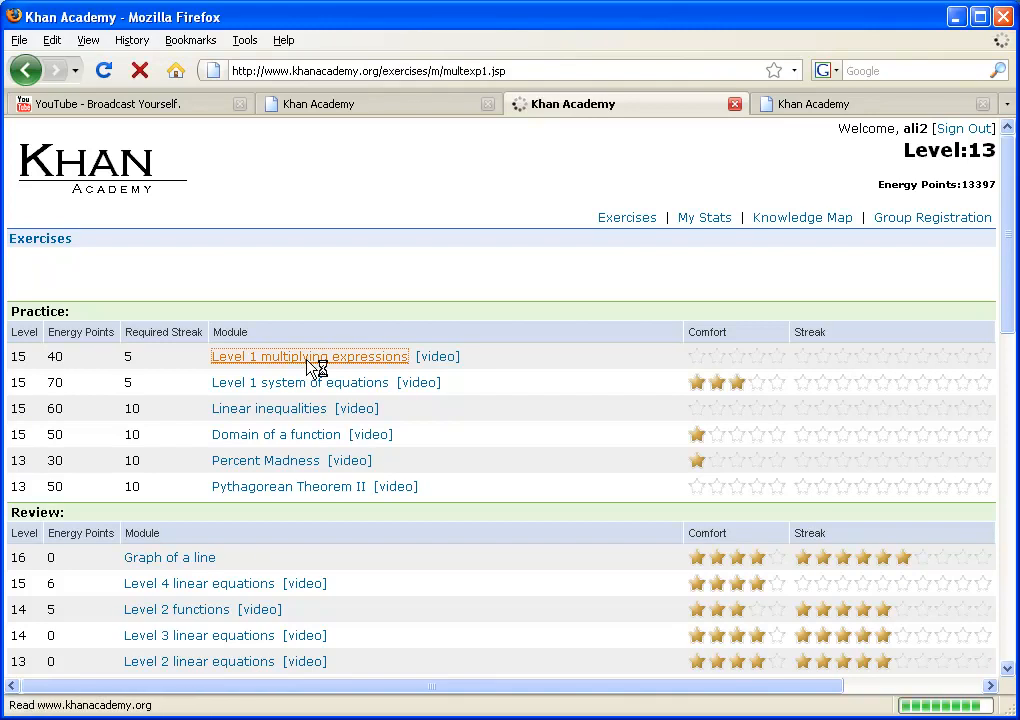
{"action": "left_click", "coordinate": [309, 356]}
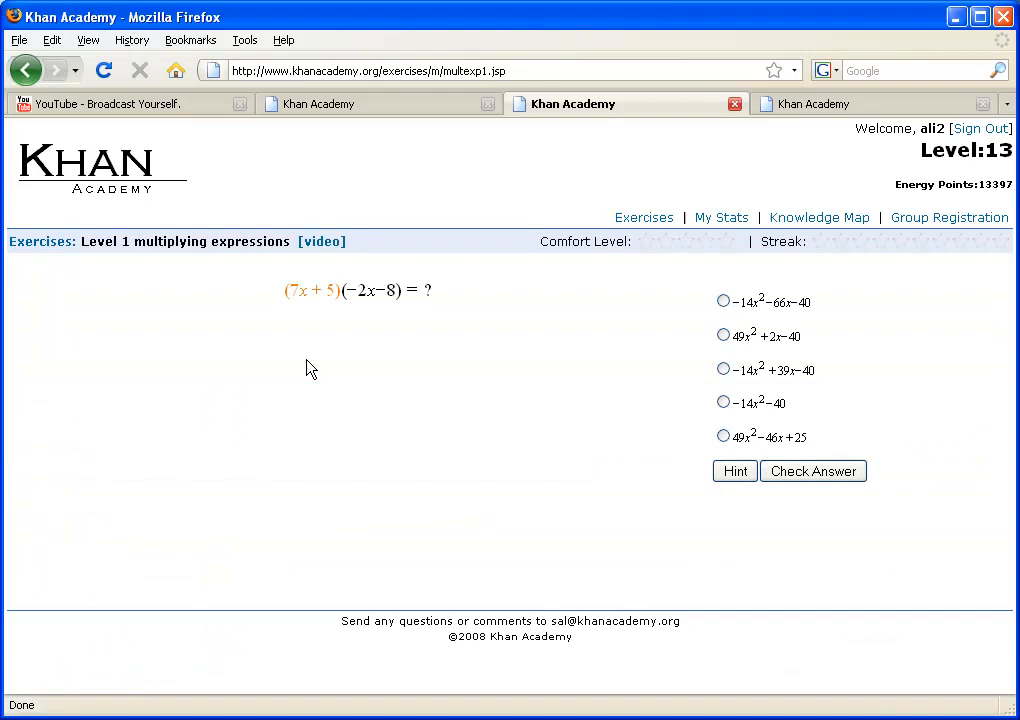
{"action": "mouse_move", "coordinate": [330, 291]}
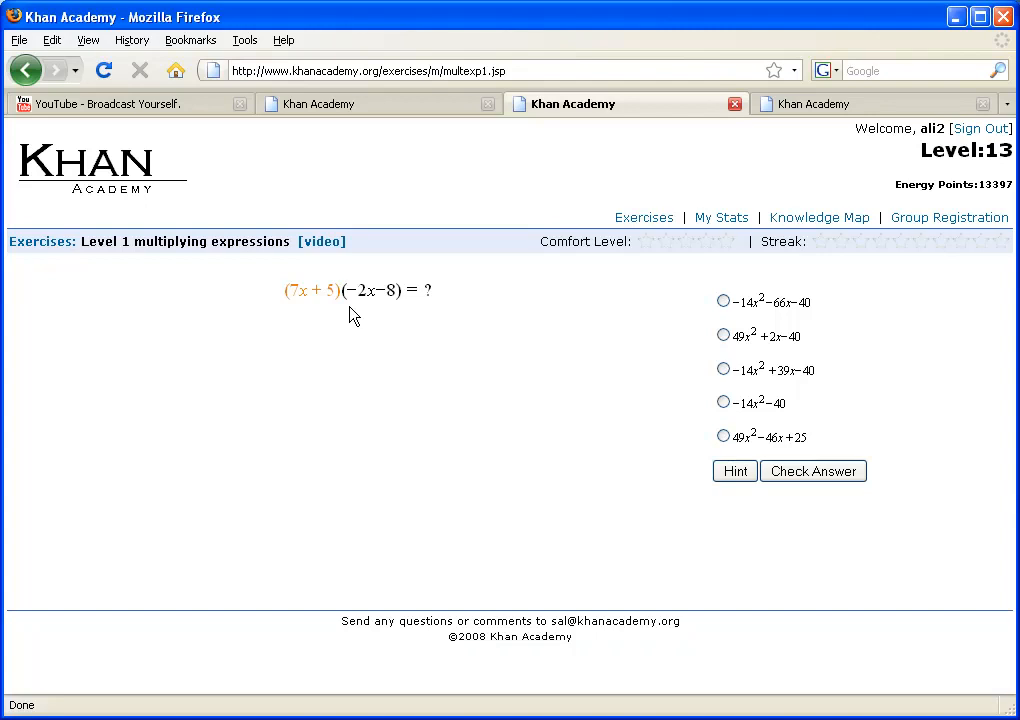
{"action": "mouse_move", "coordinate": [772, 401]}
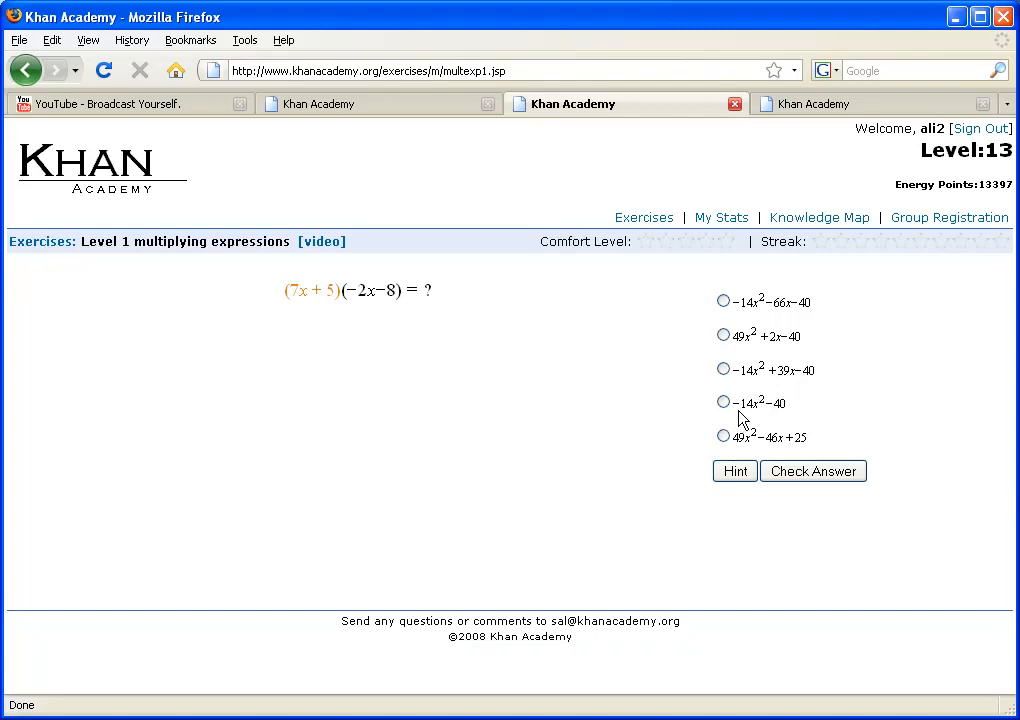
{"action": "mouse_move", "coordinate": [440, 327]}
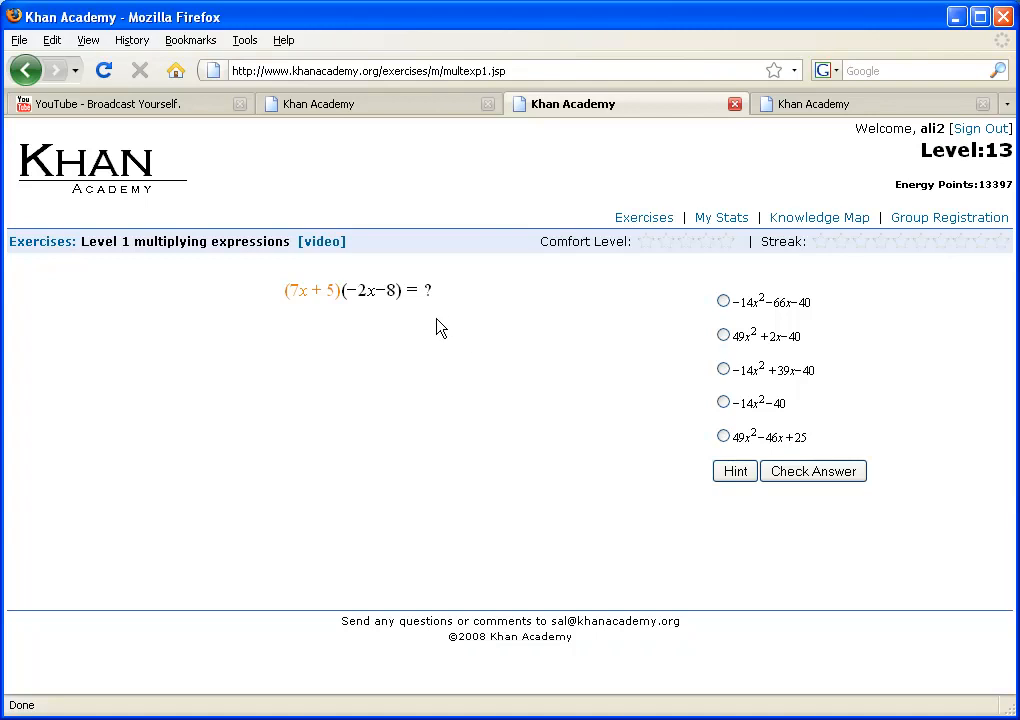
Step through all four hints for (7x+5)(−2x−8), ending at −14x²−66x−40.
{"action": "left_click", "coordinate": [734, 471]}
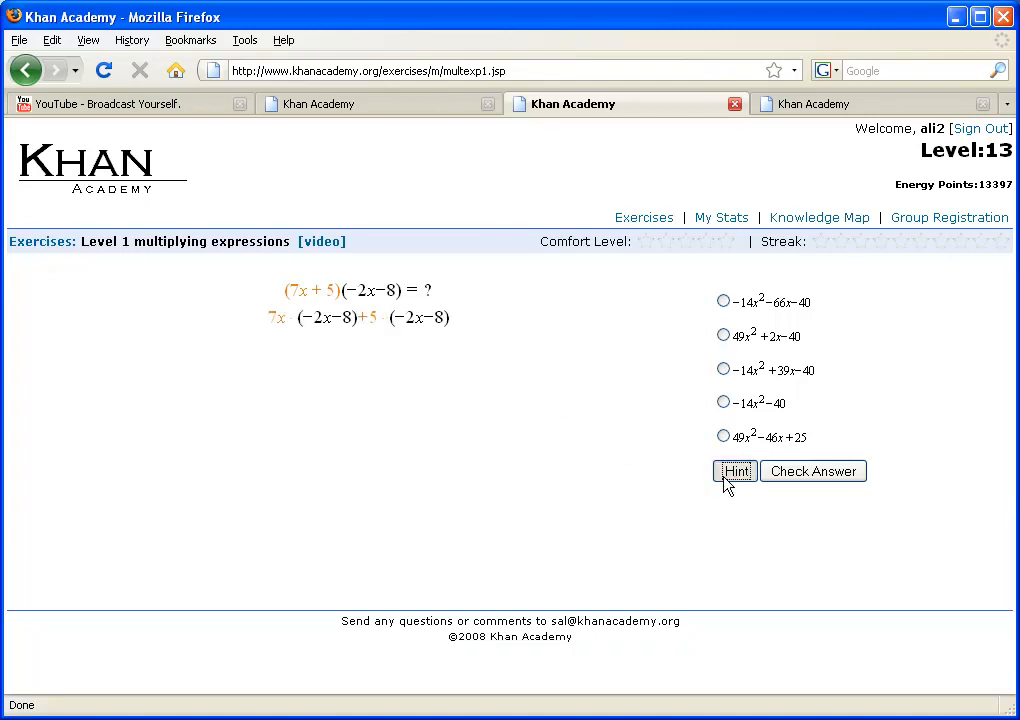
{"action": "left_click", "coordinate": [735, 471]}
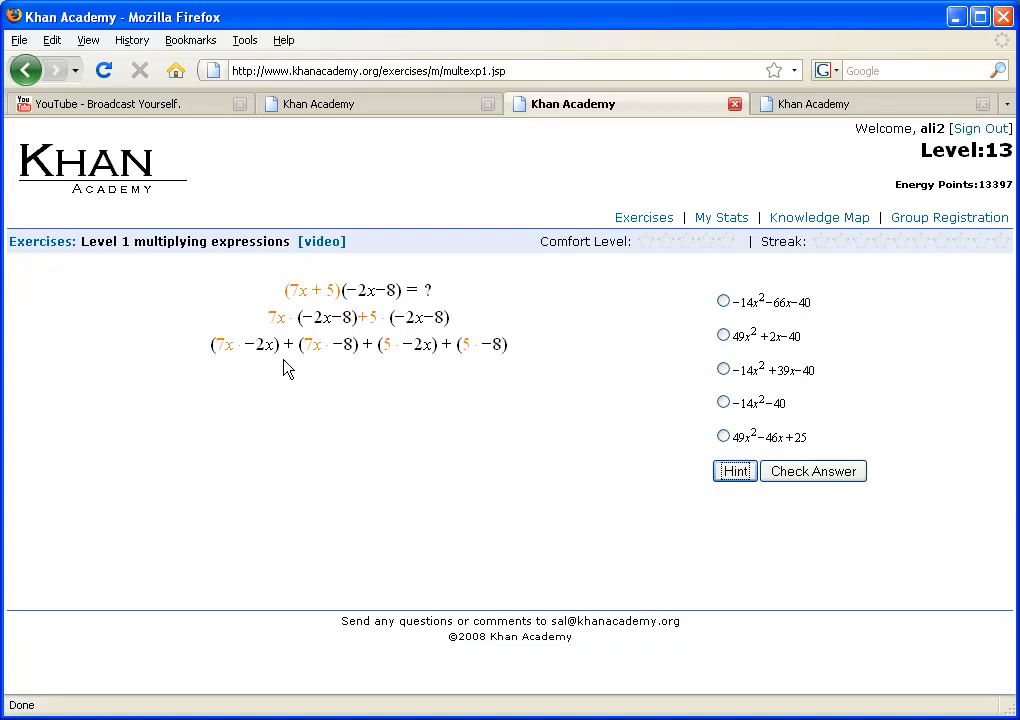
{"action": "left_click", "coordinate": [734, 471]}
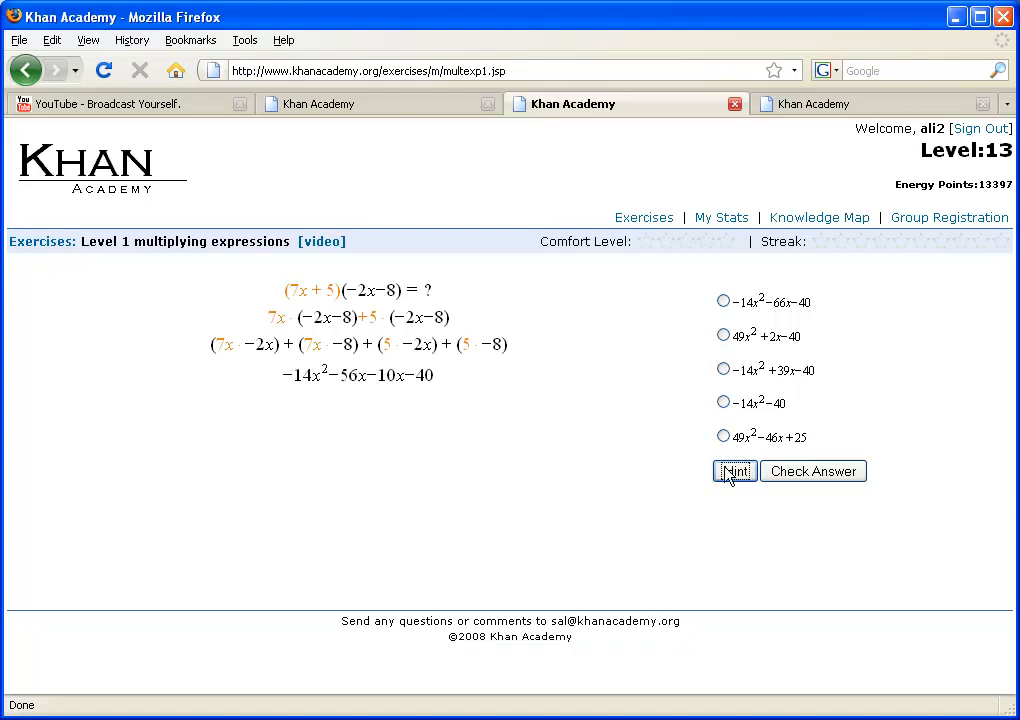
{"action": "left_click", "coordinate": [734, 471]}
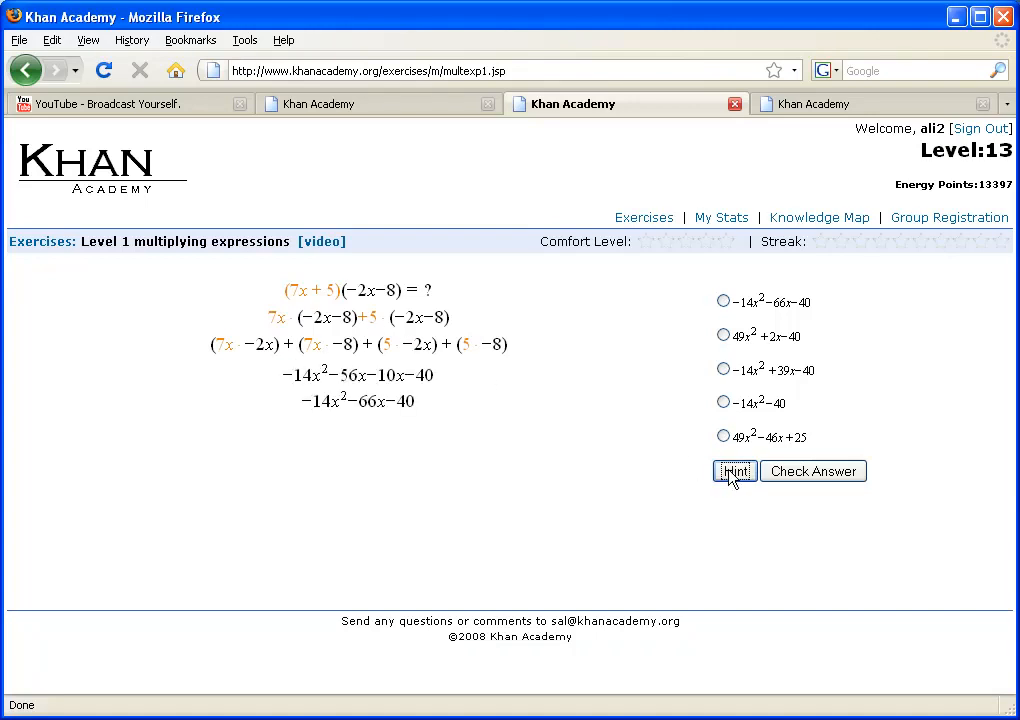
{"action": "mouse_move", "coordinate": [510, 325]}
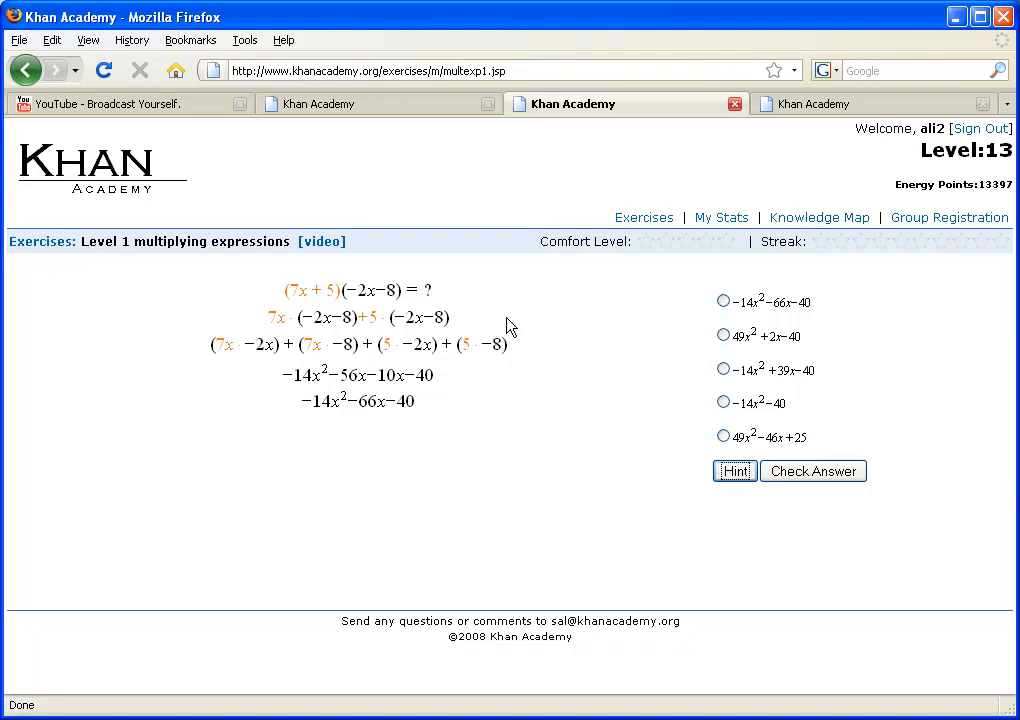
{"action": "mouse_move", "coordinate": [251, 320]}
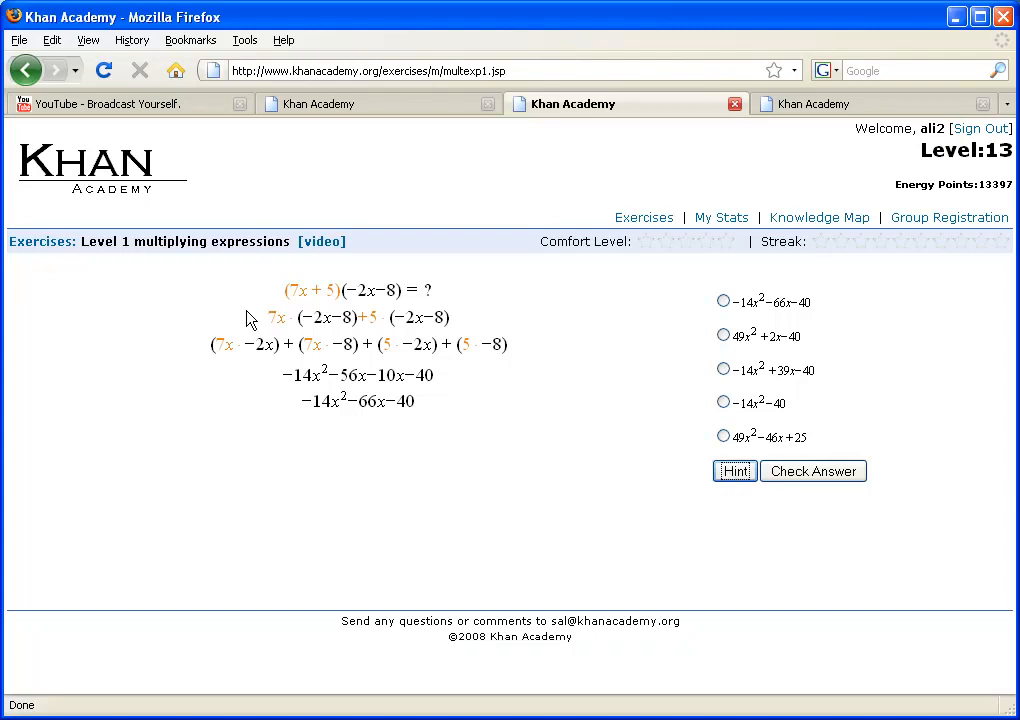
{"action": "mouse_move", "coordinate": [300, 343]}
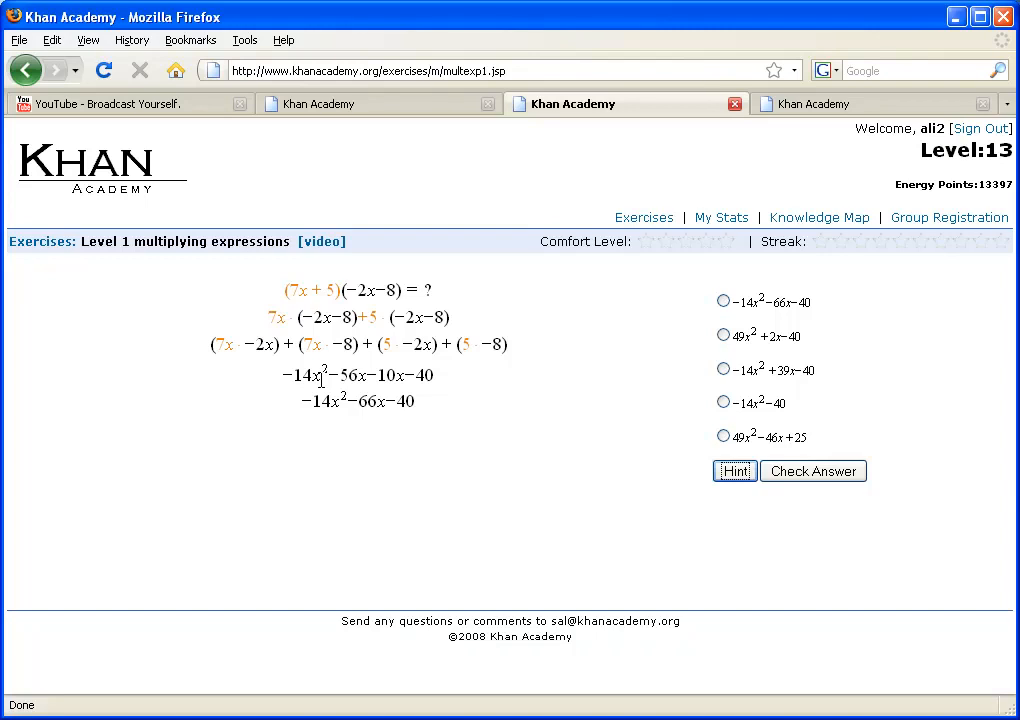
{"action": "mouse_move", "coordinate": [165, 272]}
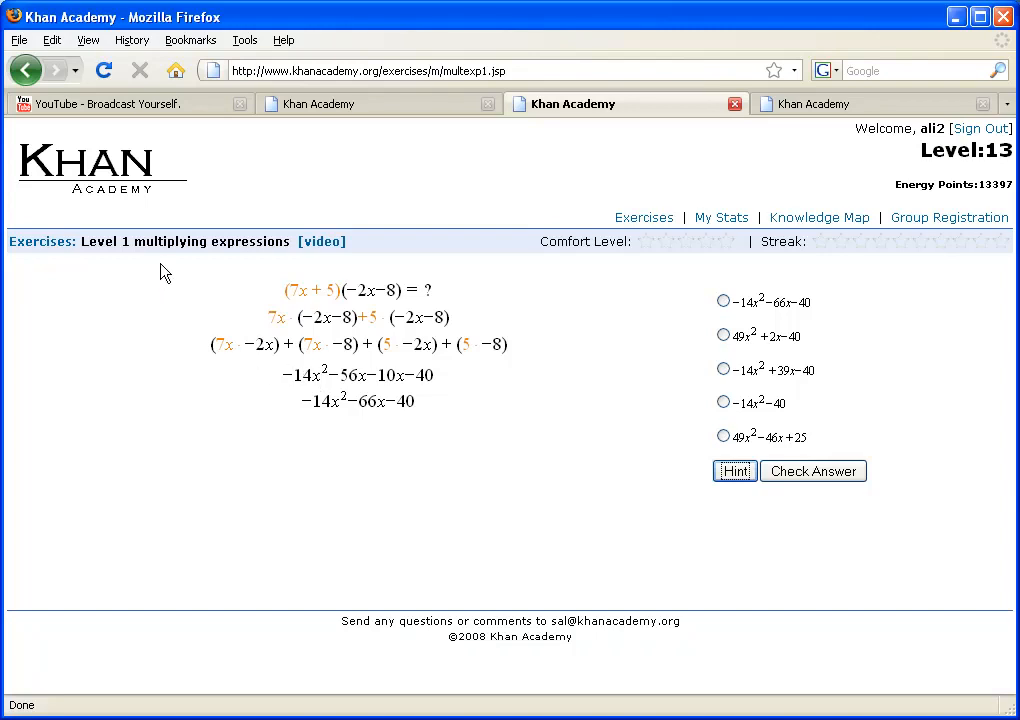
{"action": "mouse_move", "coordinate": [363, 313]}
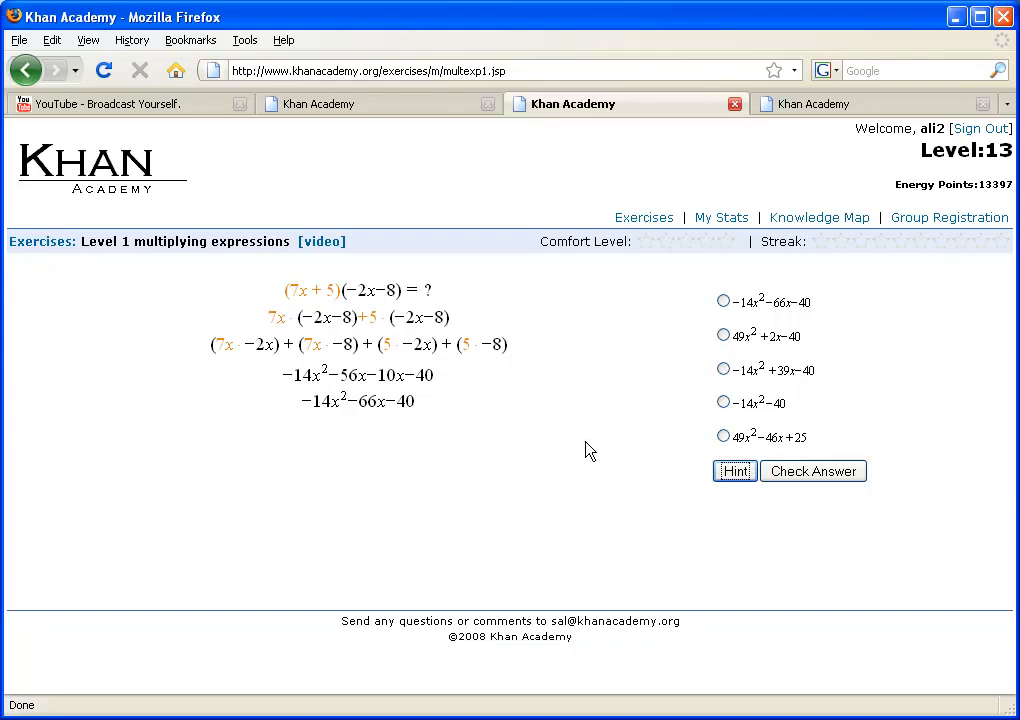
Try −14x²−40 and −14x²+39x−40, then submit −14x²−66x−40 as correct.
{"action": "left_click", "coordinate": [723, 402]}
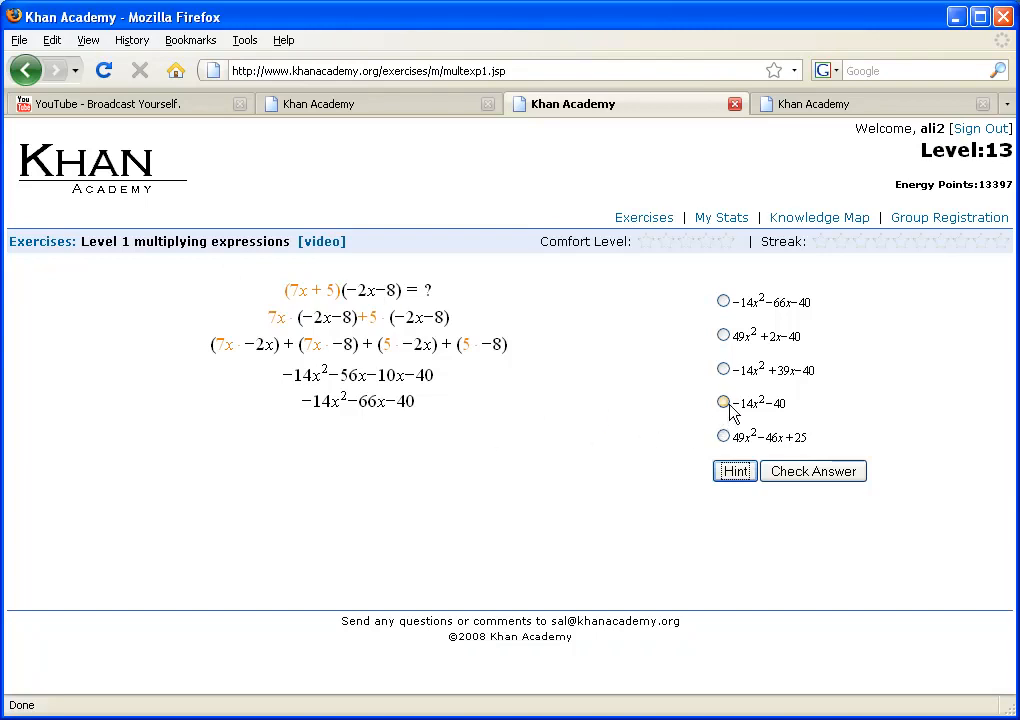
{"action": "left_click", "coordinate": [723, 402]}
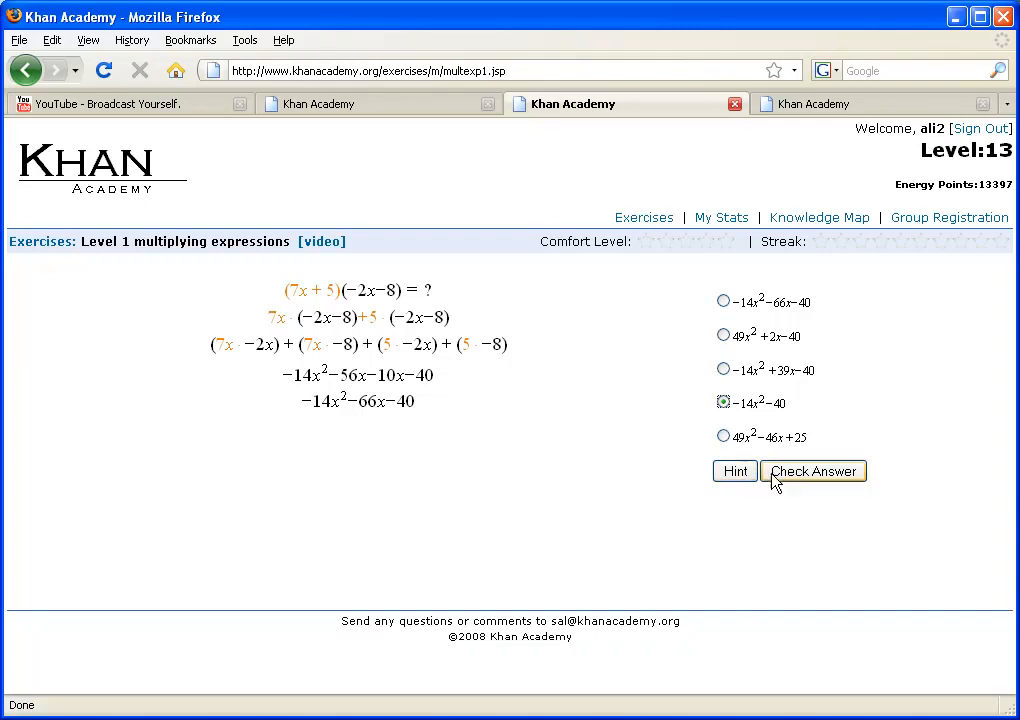
{"action": "left_click", "coordinate": [813, 471]}
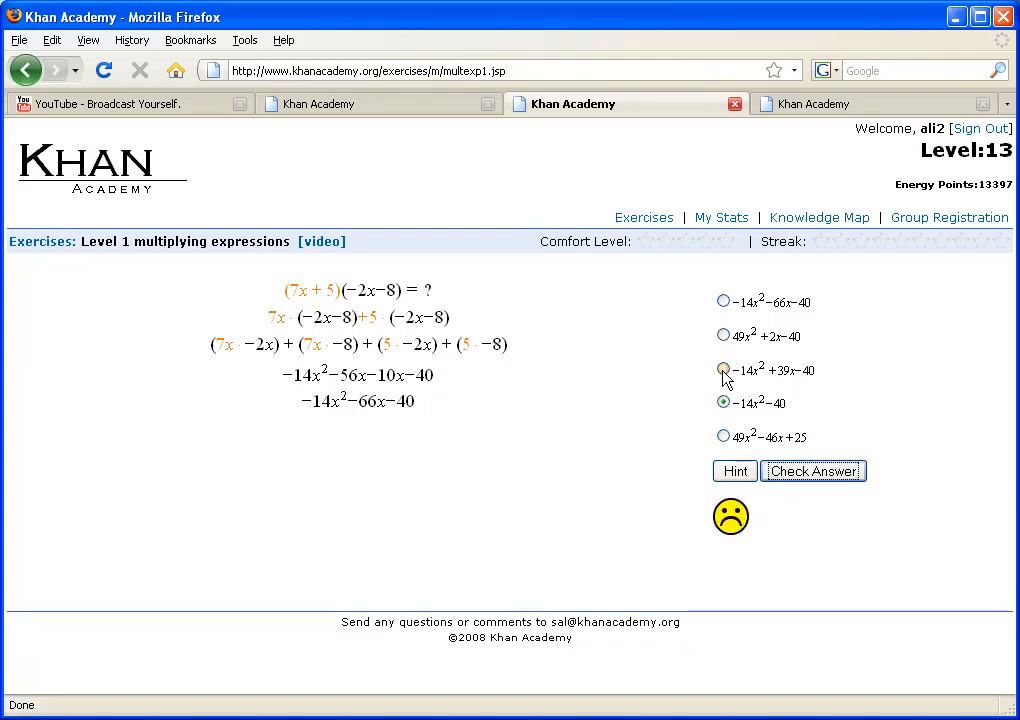
{"action": "left_click", "coordinate": [723, 370]}
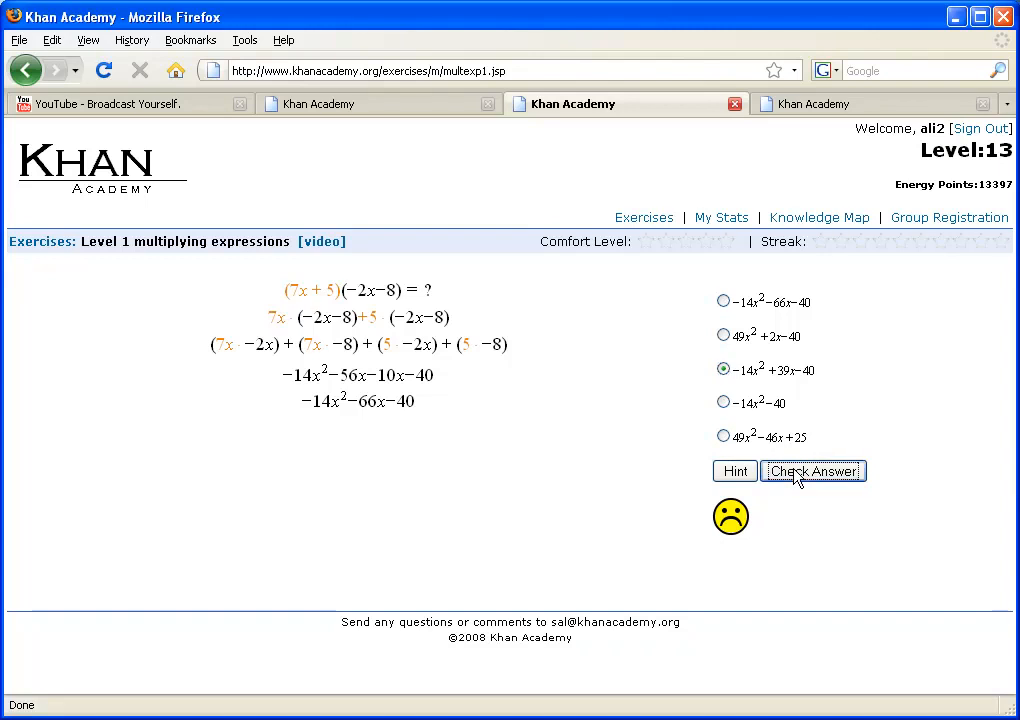
{"action": "mouse_move", "coordinate": [852, 511]}
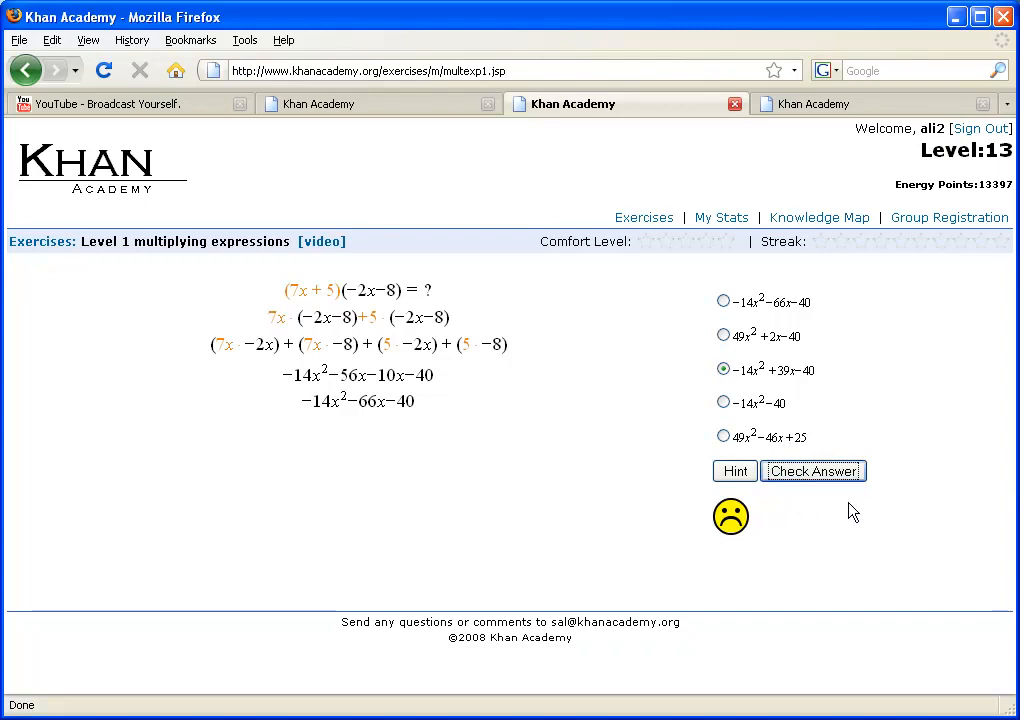
{"action": "mouse_move", "coordinate": [795, 420]}
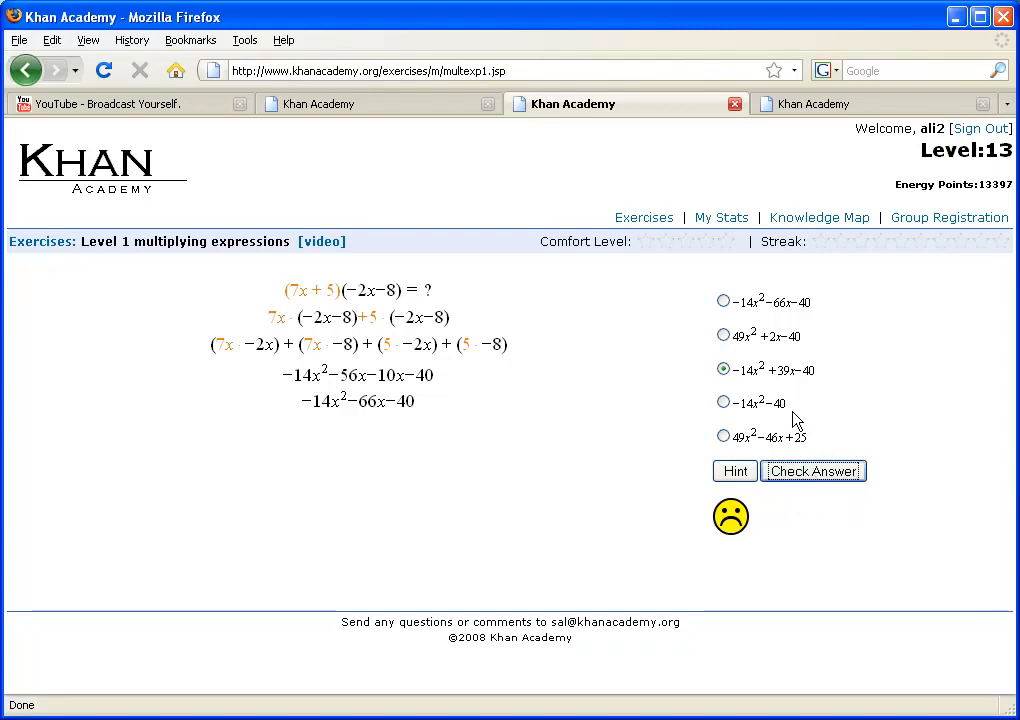
{"action": "left_click", "coordinate": [723, 301]}
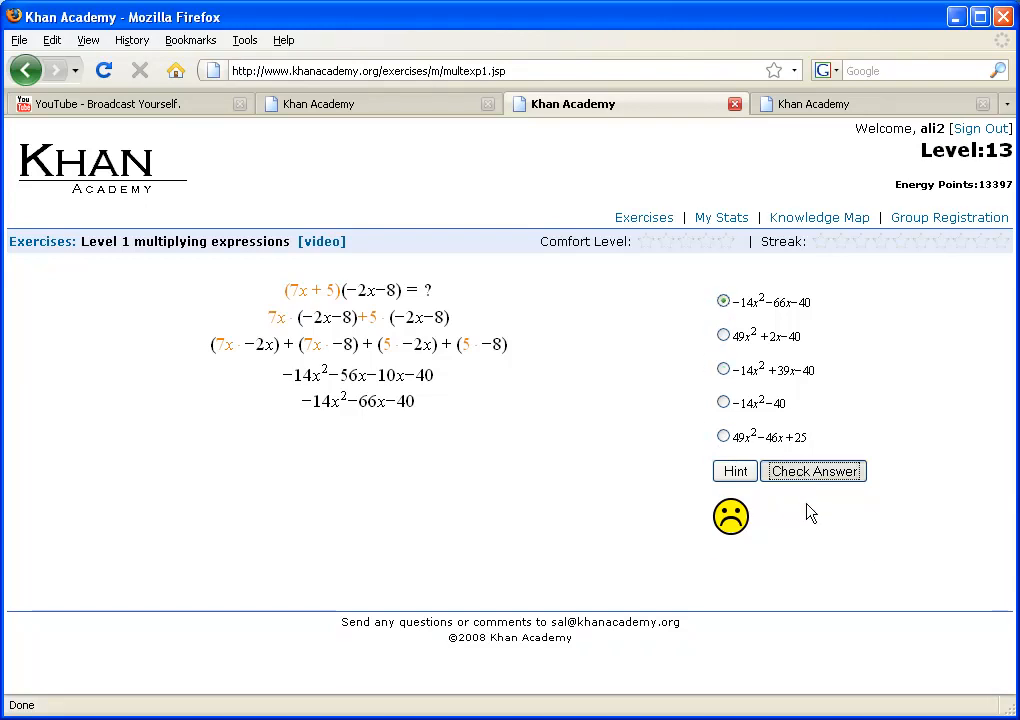
{"action": "left_click", "coordinate": [813, 471]}
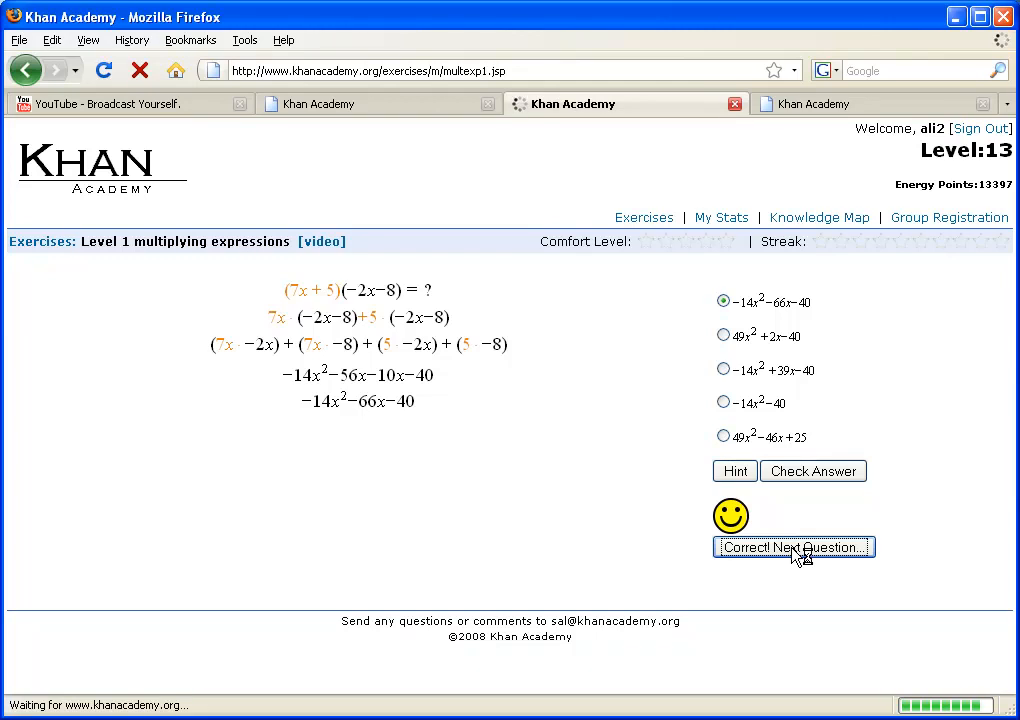
Continue to the next question, (−9x−3)(6x+7).
{"action": "left_click", "coordinate": [793, 547]}
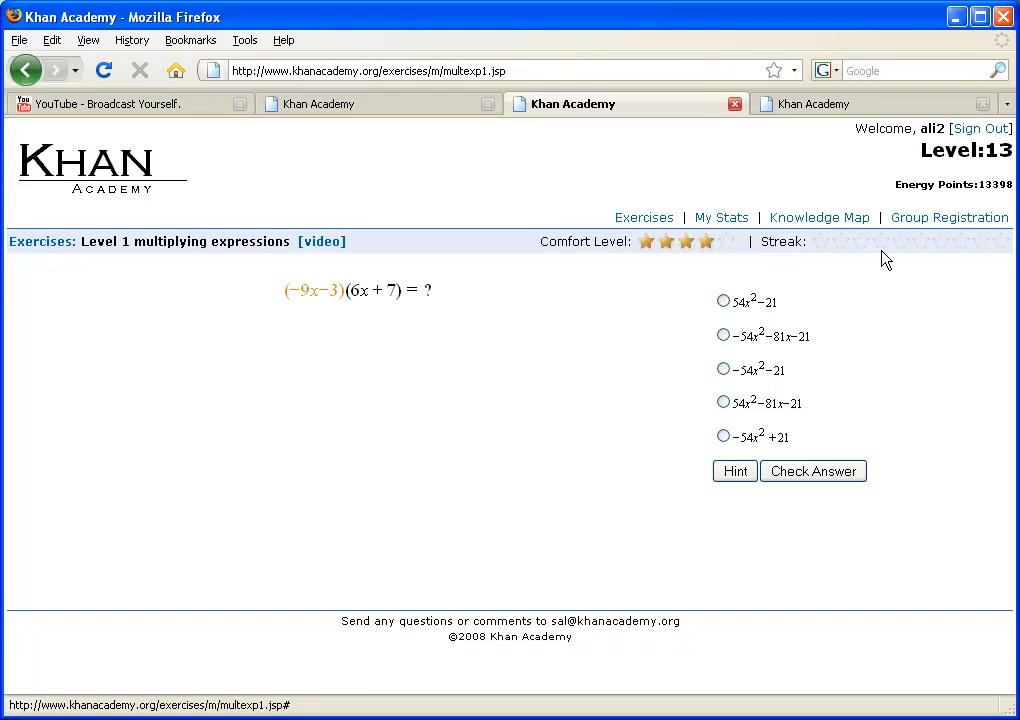
{"action": "mouse_move", "coordinate": [891, 248]}
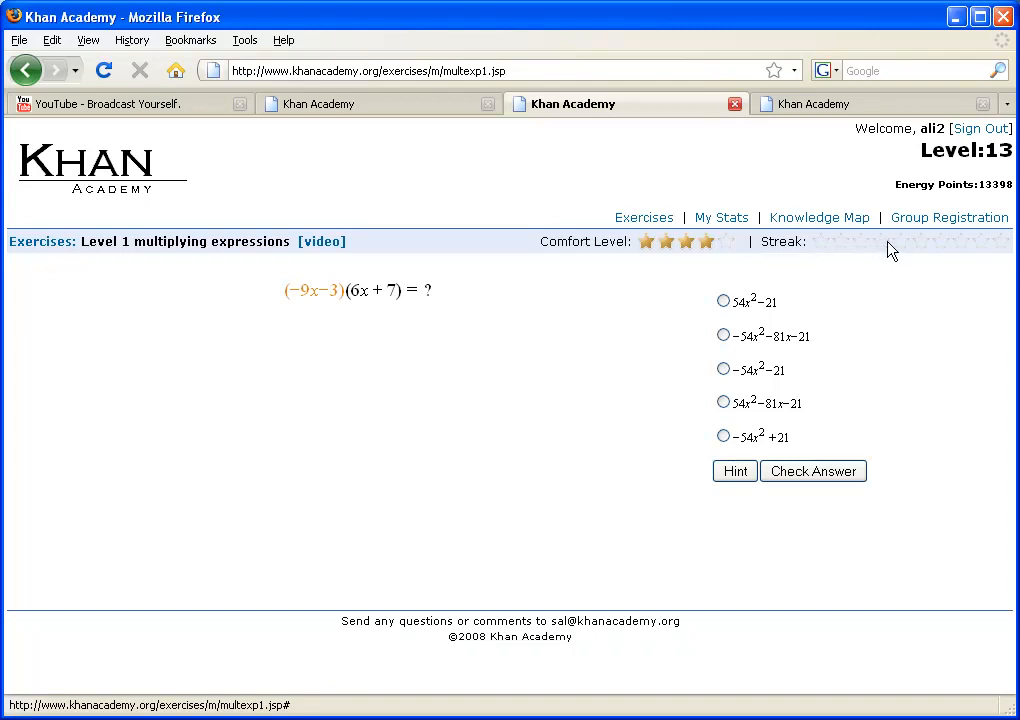
{"action": "mouse_move", "coordinate": [570, 372]}
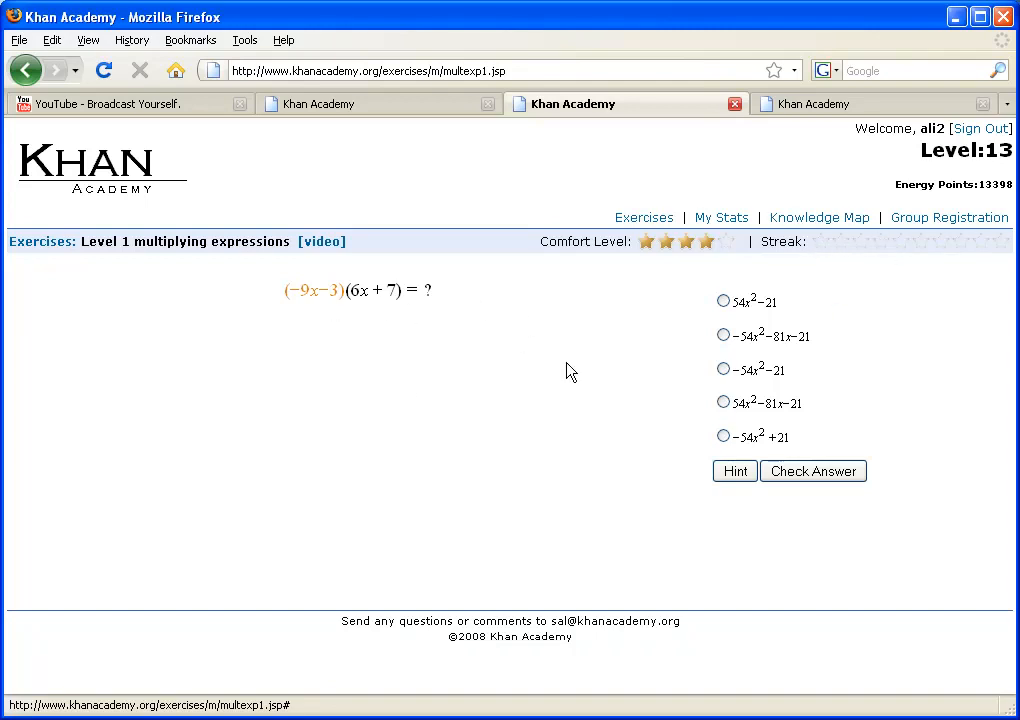
{"action": "mouse_move", "coordinate": [530, 459]}
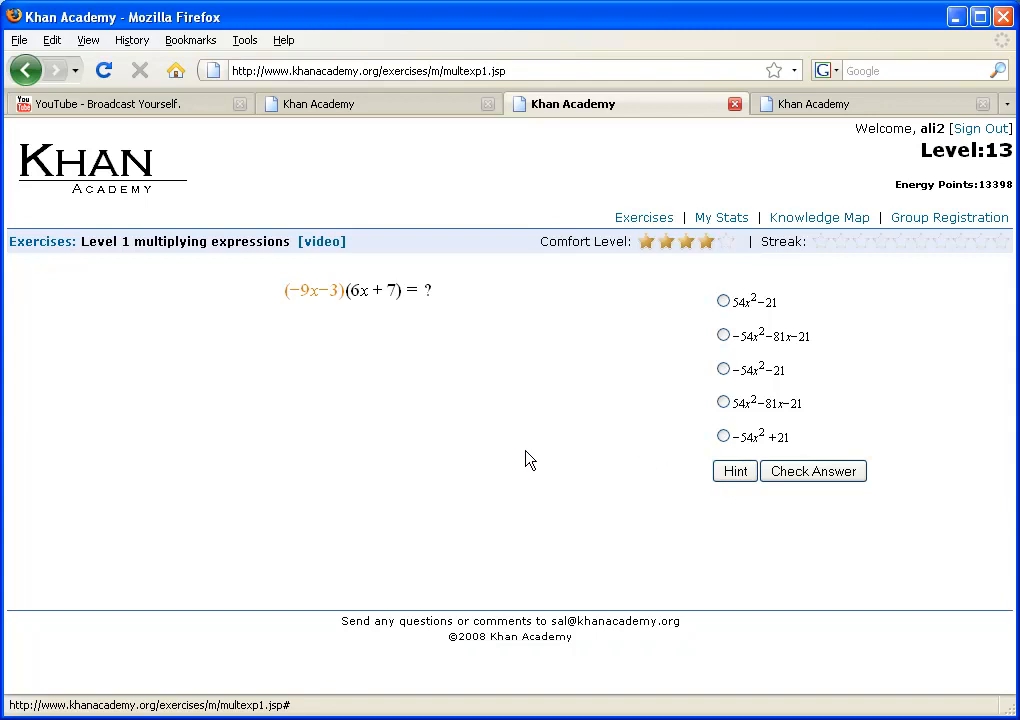
{"action": "mouse_move", "coordinate": [321, 241]}
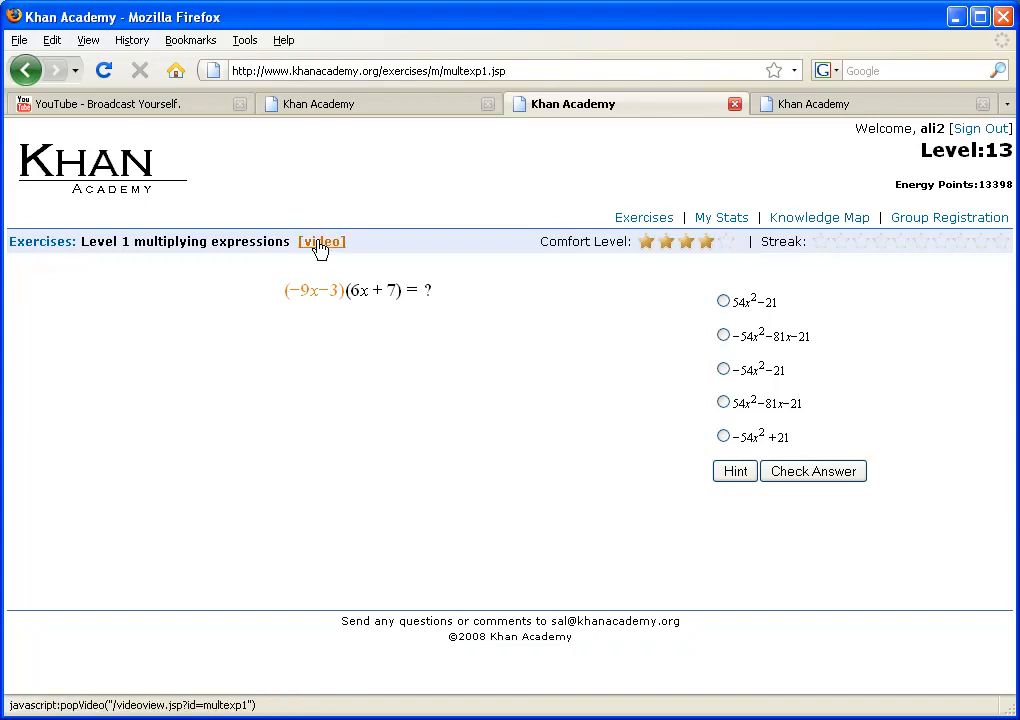
{"action": "left_click", "coordinate": [321, 241]}
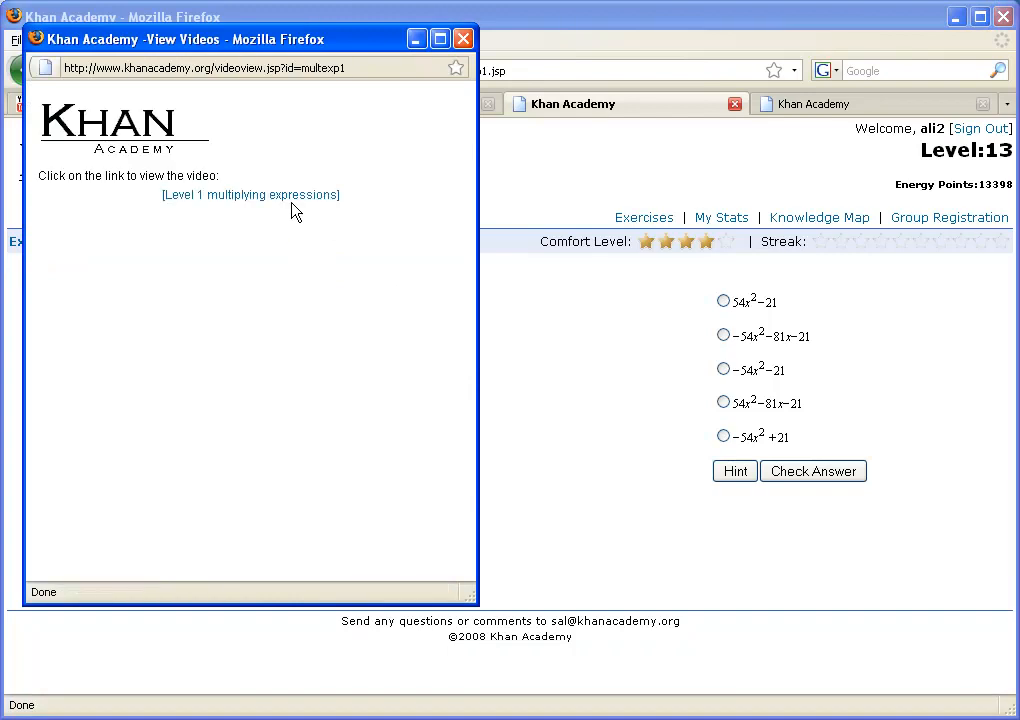
{"action": "left_click", "coordinate": [249, 194]}
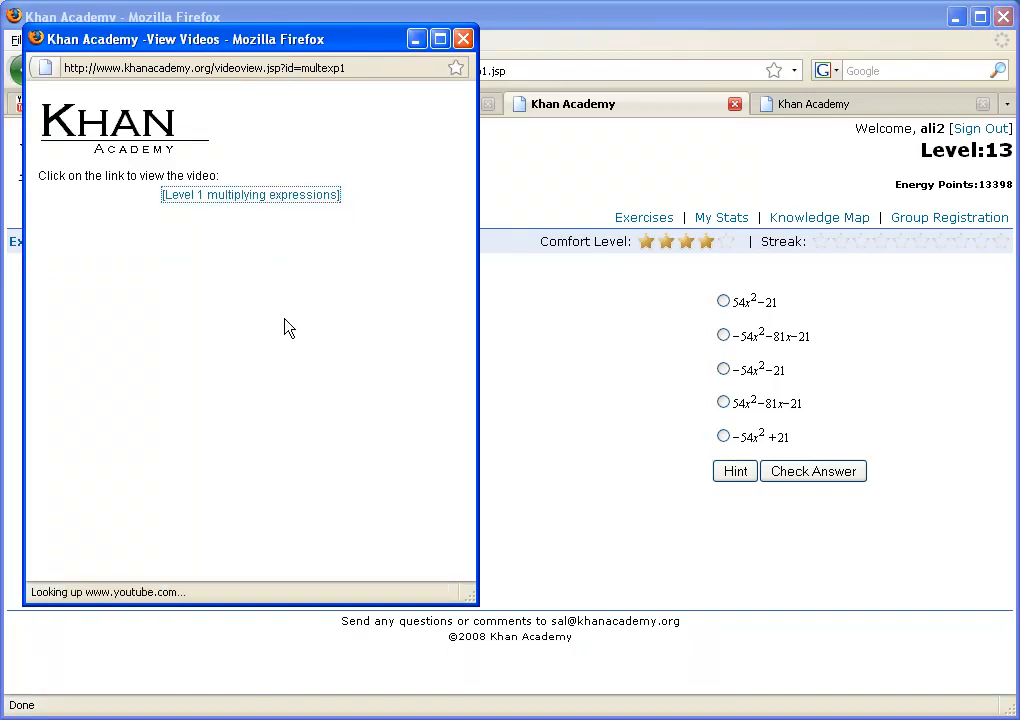
{"action": "left_click", "coordinate": [250, 194]}
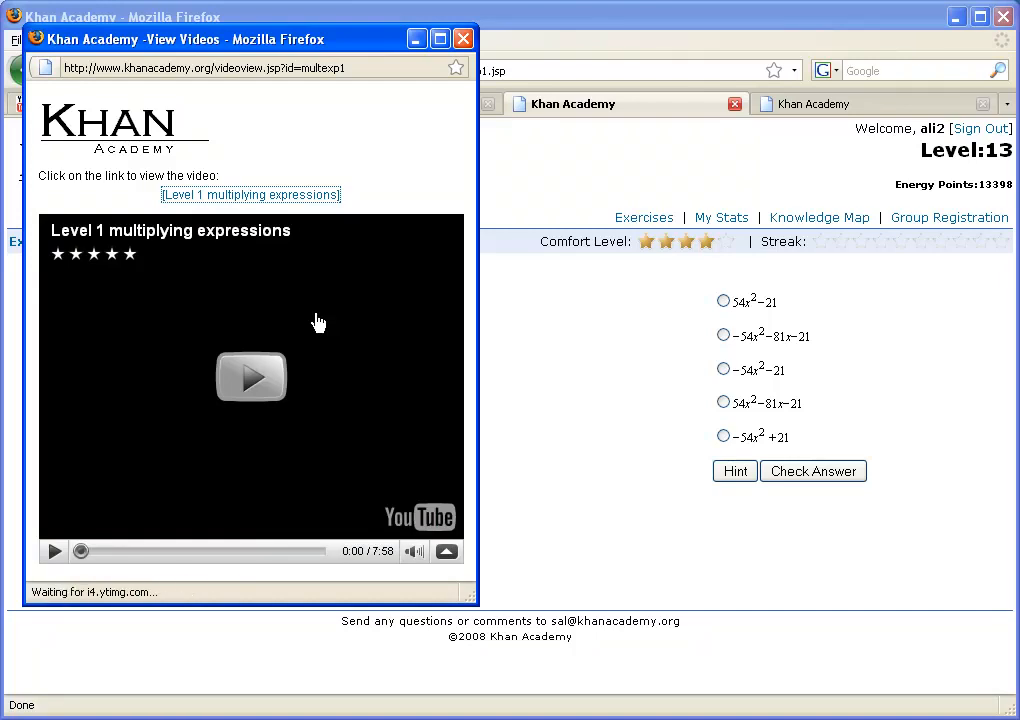
{"action": "left_click", "coordinate": [251, 377]}
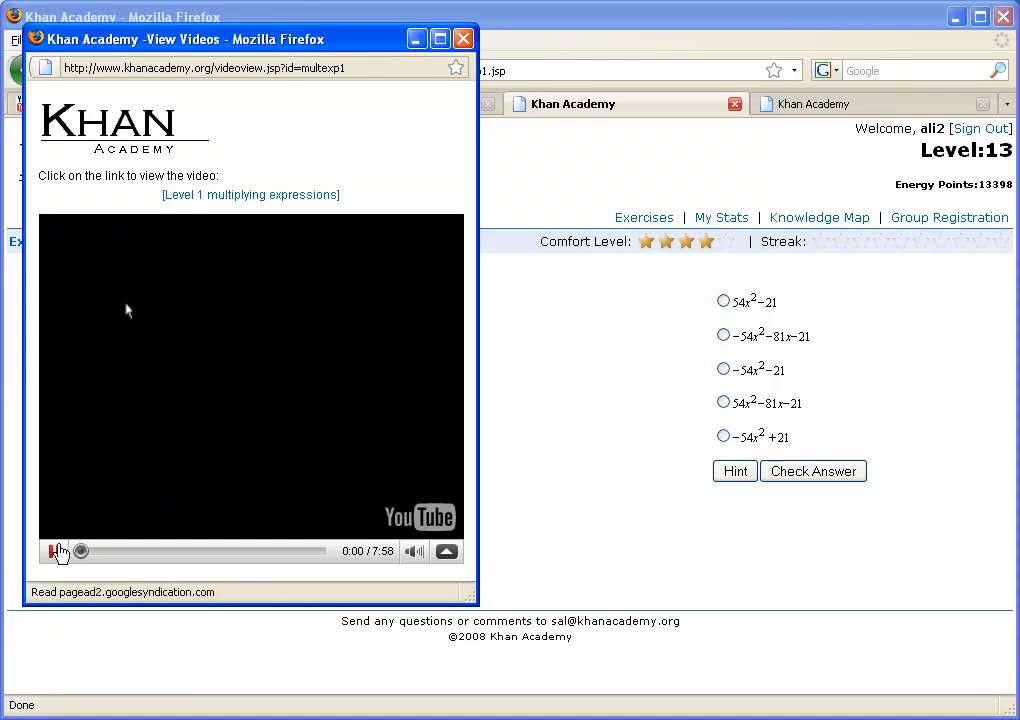
{"action": "left_click", "coordinate": [54, 551]}
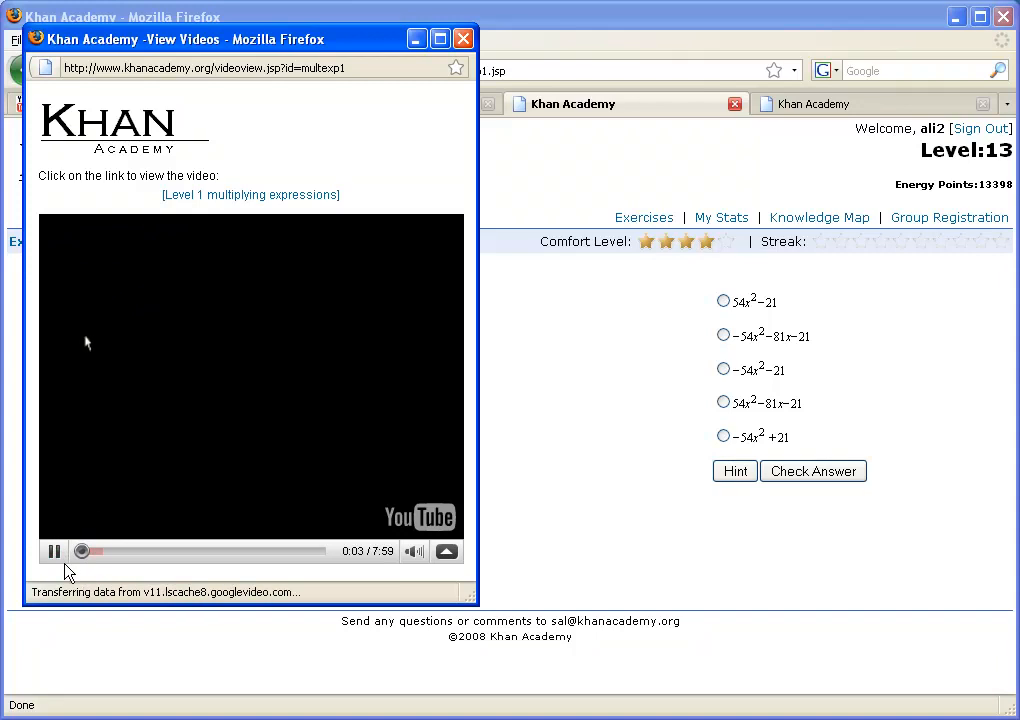
{"action": "left_click", "coordinate": [53, 551]}
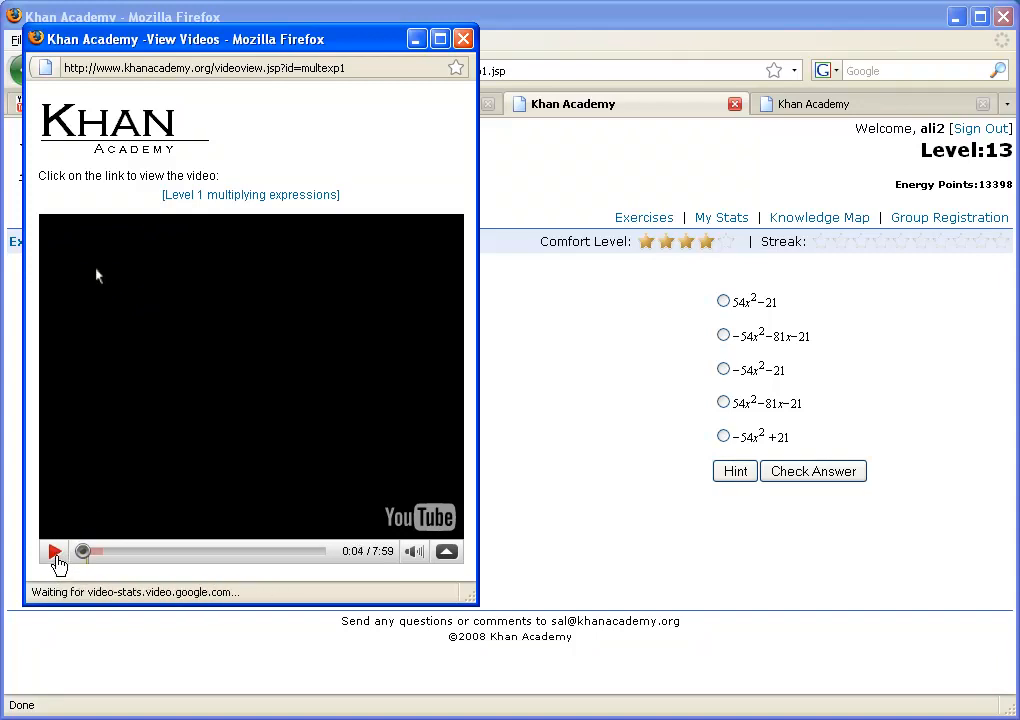
{"action": "left_click", "coordinate": [462, 38]}
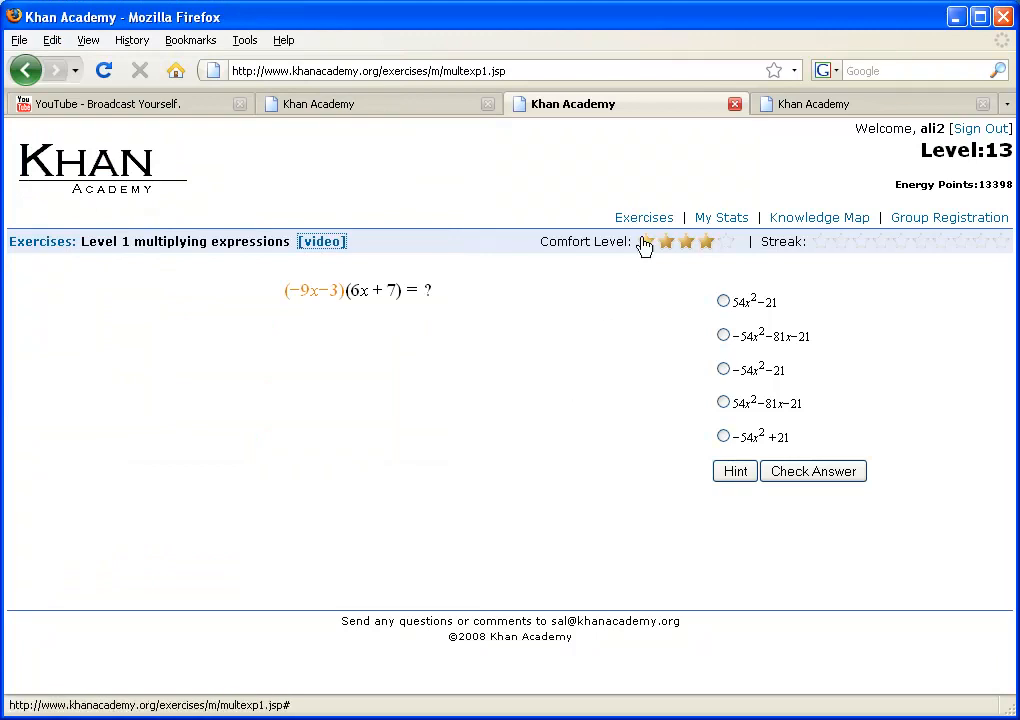
Return to the exercises overview and choose 'Level 1 functions' from the Review list.
{"action": "left_click", "coordinate": [643, 217]}
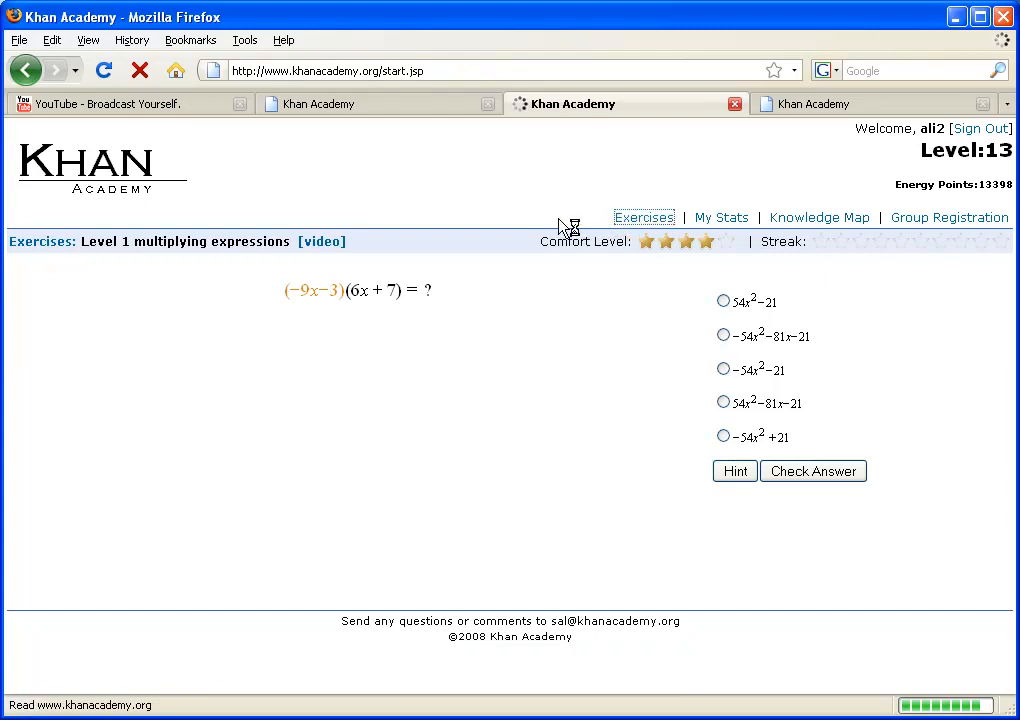
{"action": "left_click", "coordinate": [644, 217]}
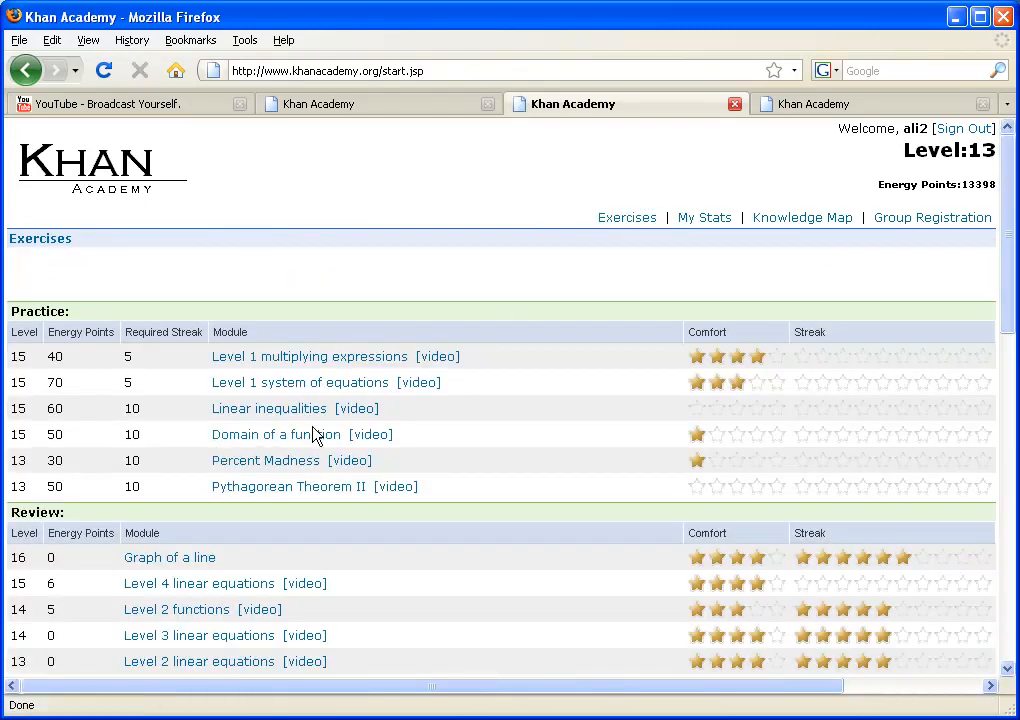
{"action": "mouse_move", "coordinate": [505, 471]}
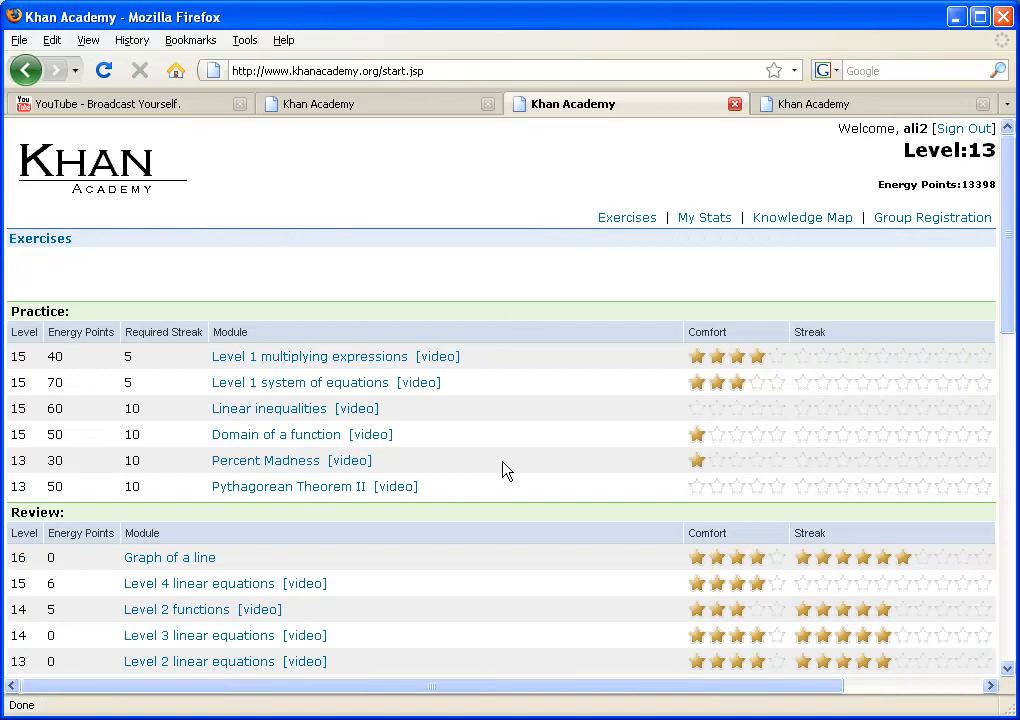
{"action": "scroll", "scroll_direction": "down", "scroll_amount": 3}
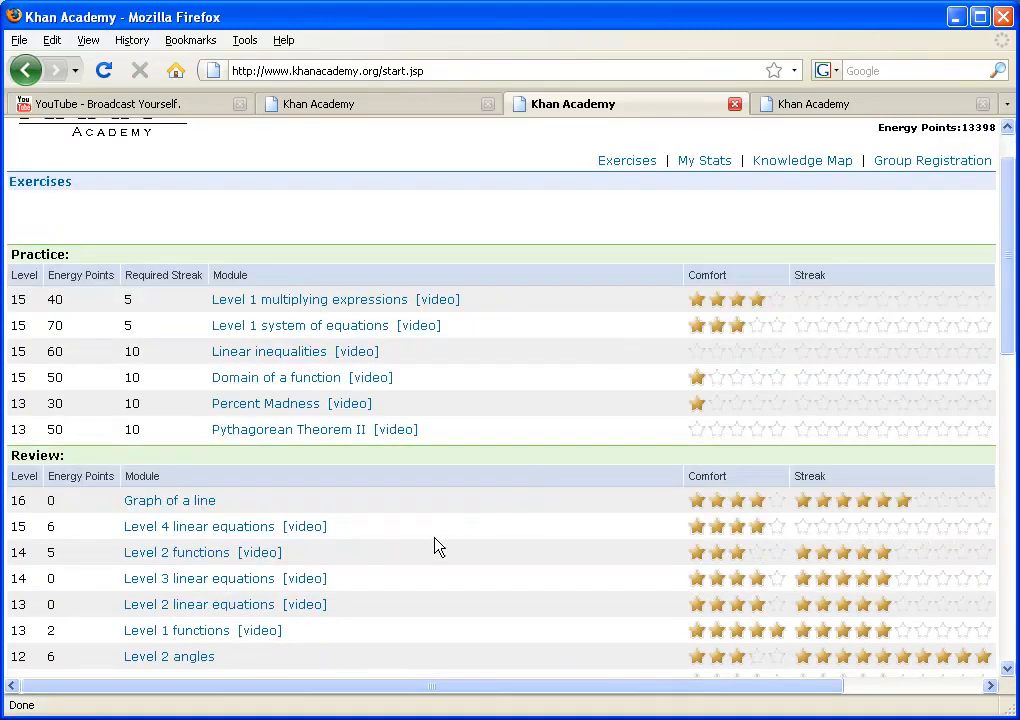
{"action": "left_click", "coordinate": [176, 630]}
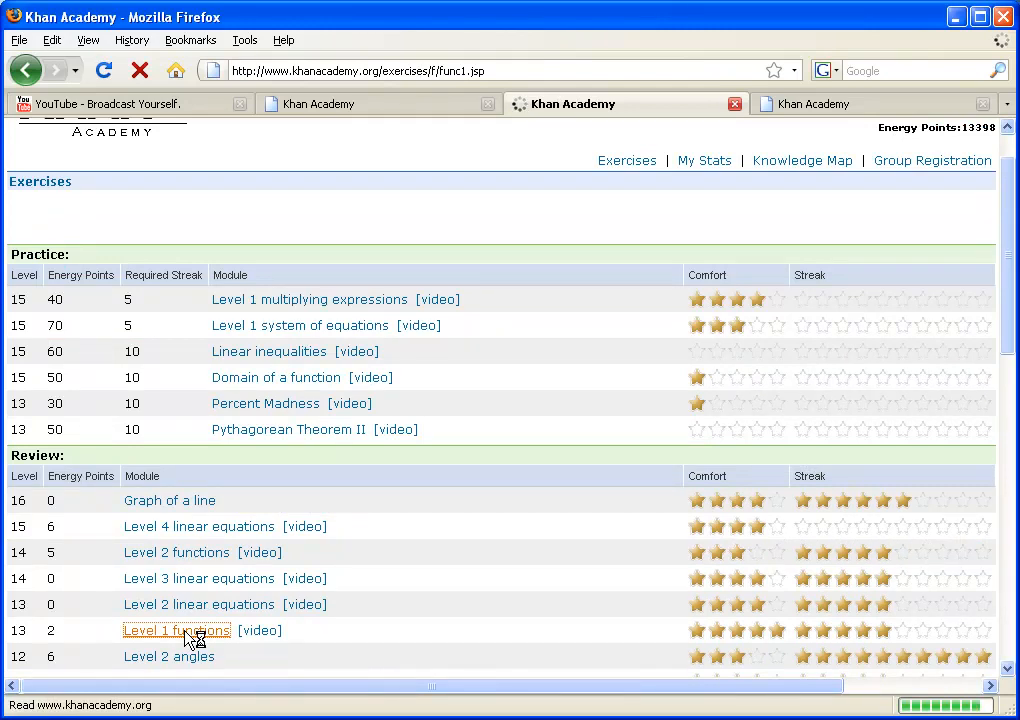
Open the Level 1 functions exercise and show the hint marking f(4)=3.
{"action": "left_click", "coordinate": [176, 630]}
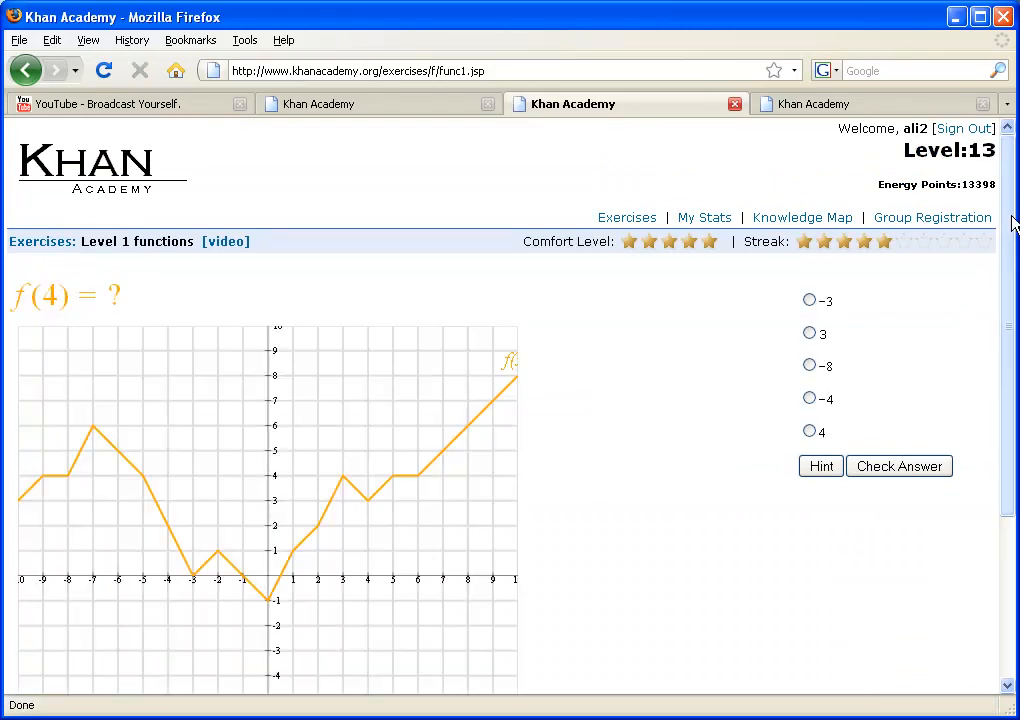
{"action": "scroll", "scroll_direction": "down", "scroll_amount": 3}
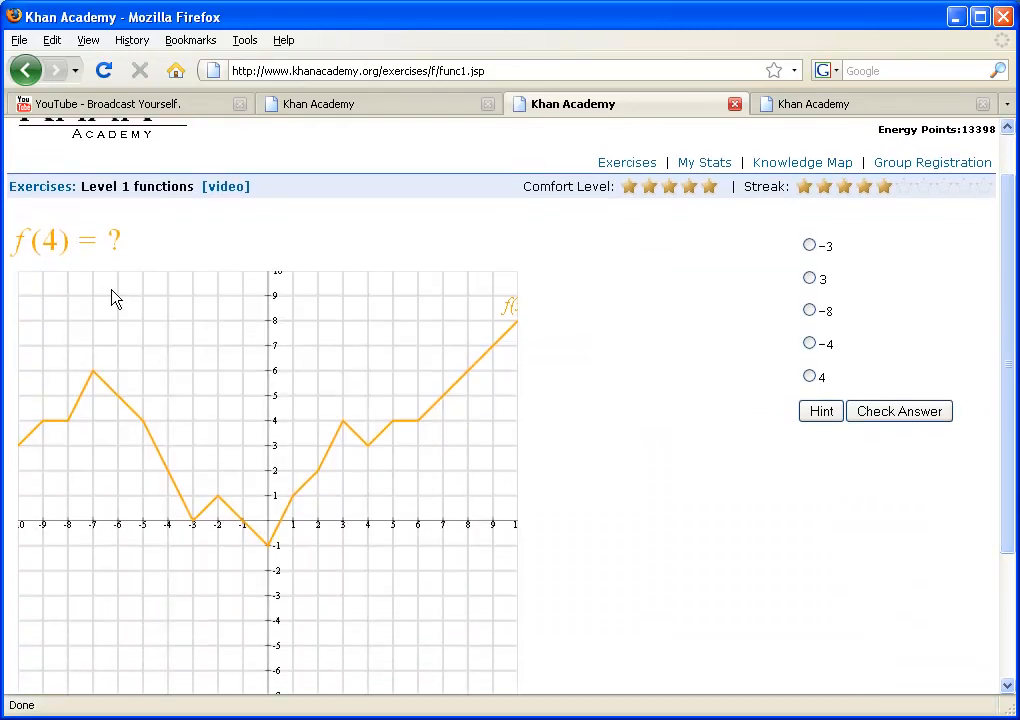
{"action": "mouse_move", "coordinate": [372, 427]}
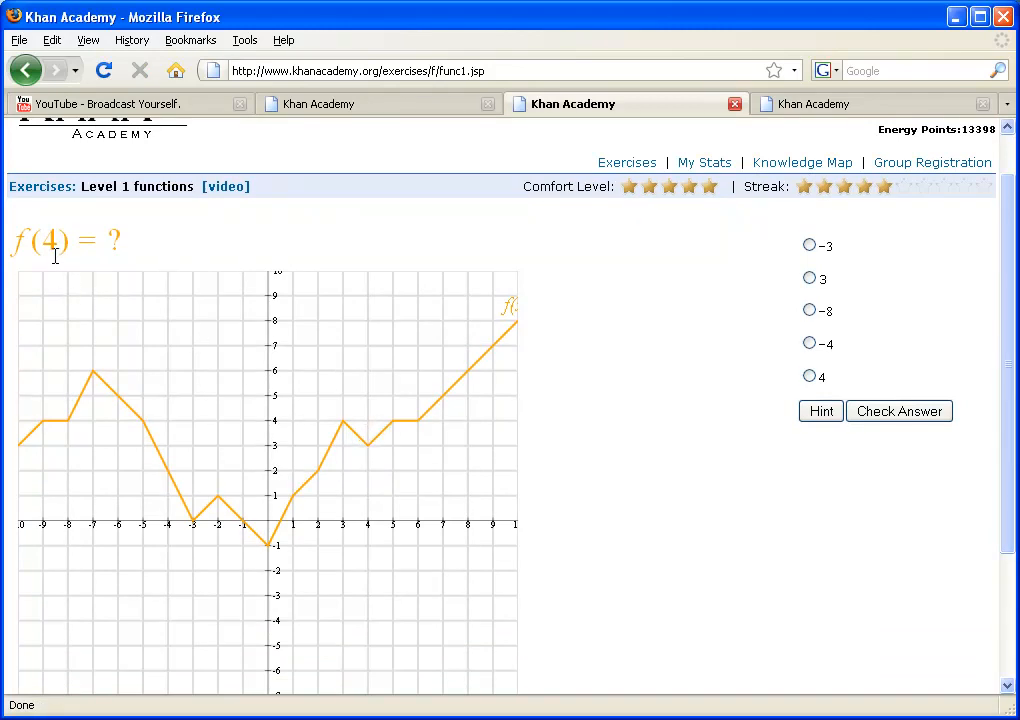
{"action": "mouse_move", "coordinate": [370, 533]}
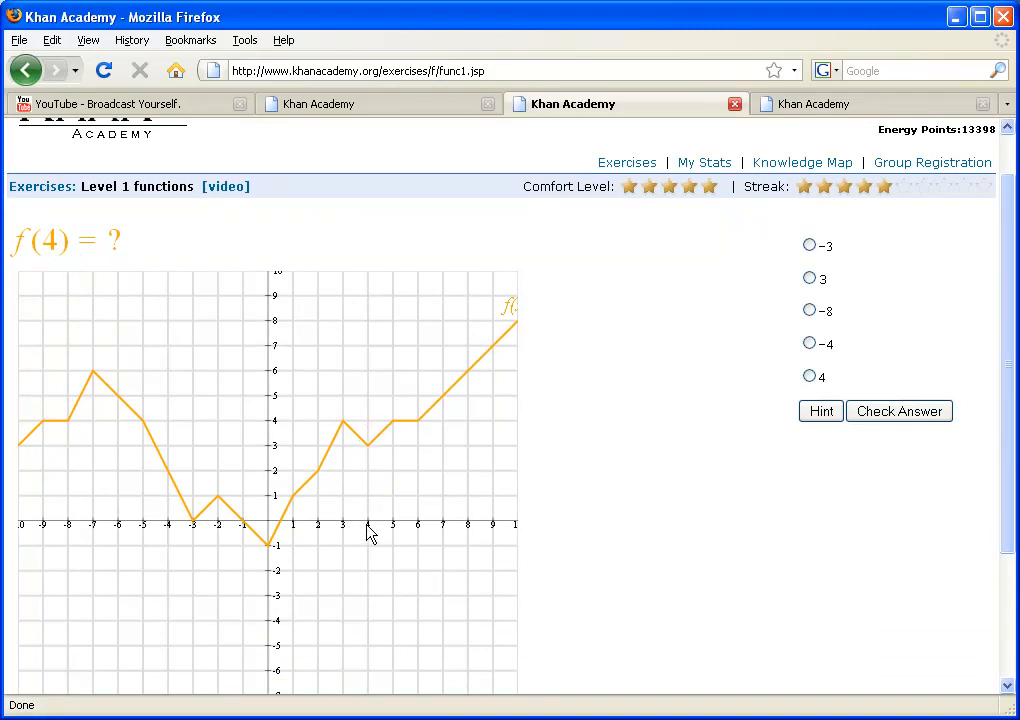
{"action": "mouse_move", "coordinate": [370, 453]}
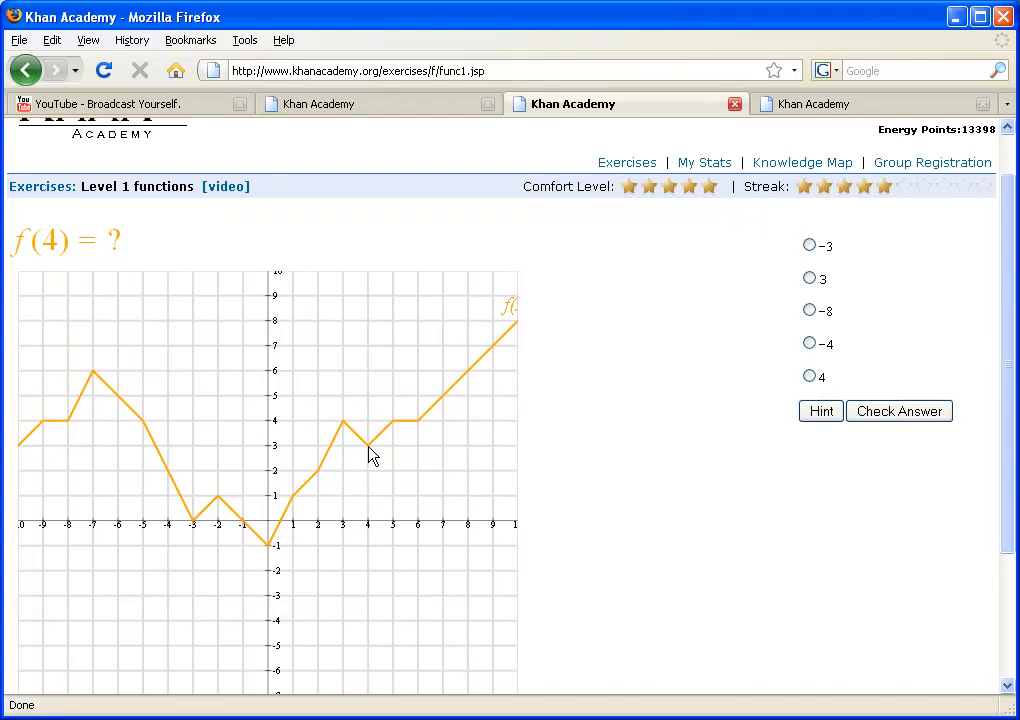
{"action": "mouse_move", "coordinate": [386, 458]}
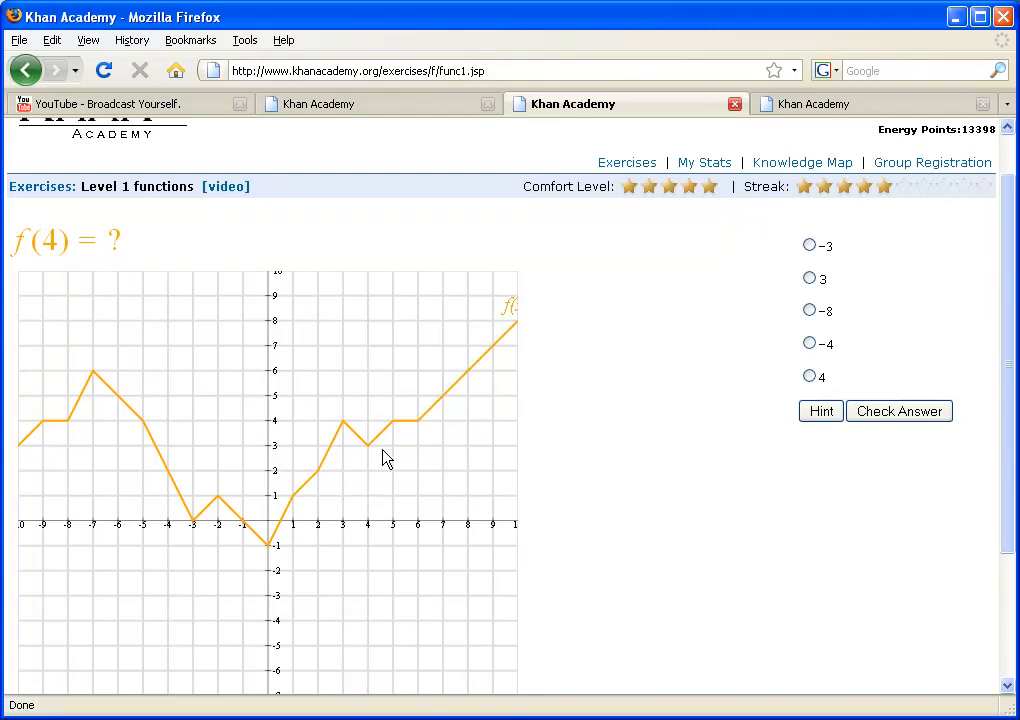
{"action": "mouse_move", "coordinate": [821, 411]}
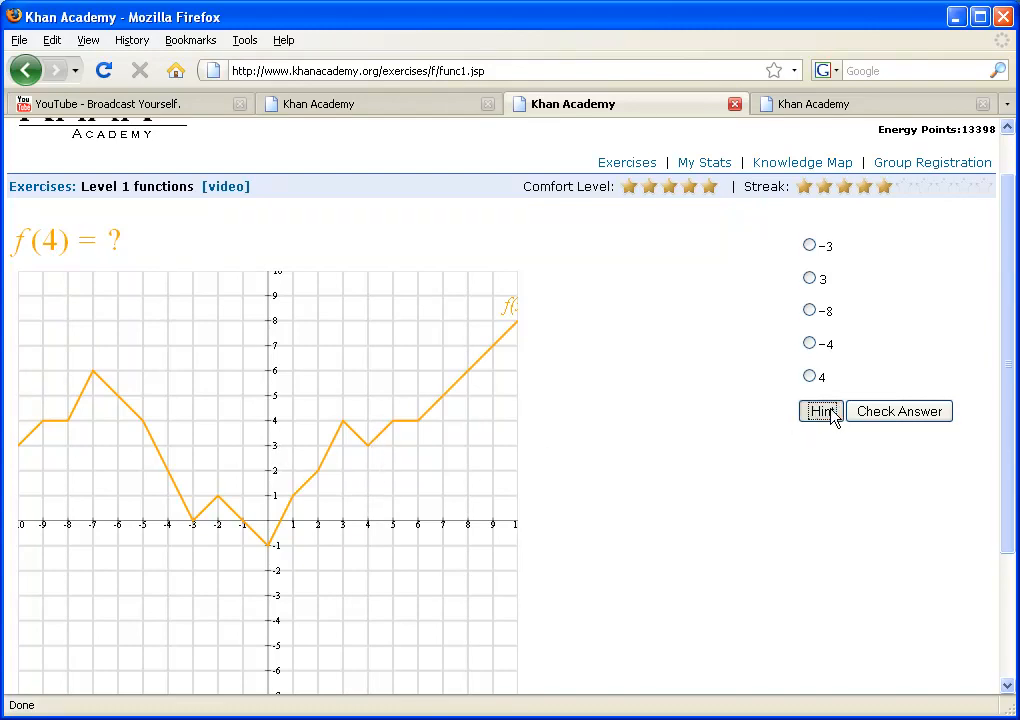
{"action": "left_click", "coordinate": [820, 411]}
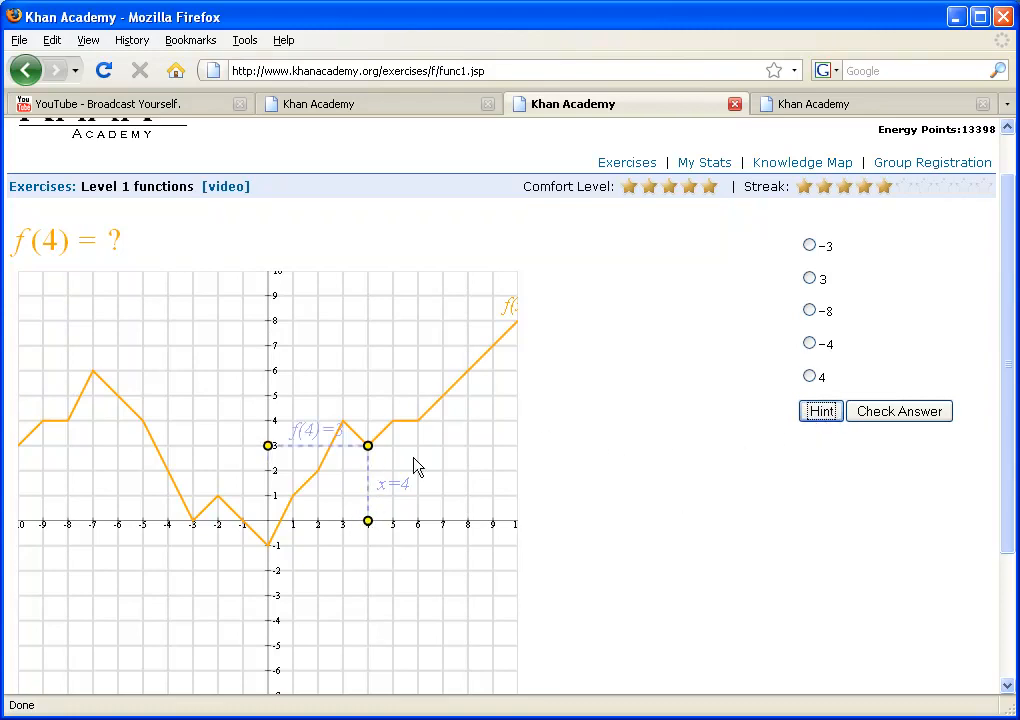
{"action": "mouse_move", "coordinate": [305, 447]}
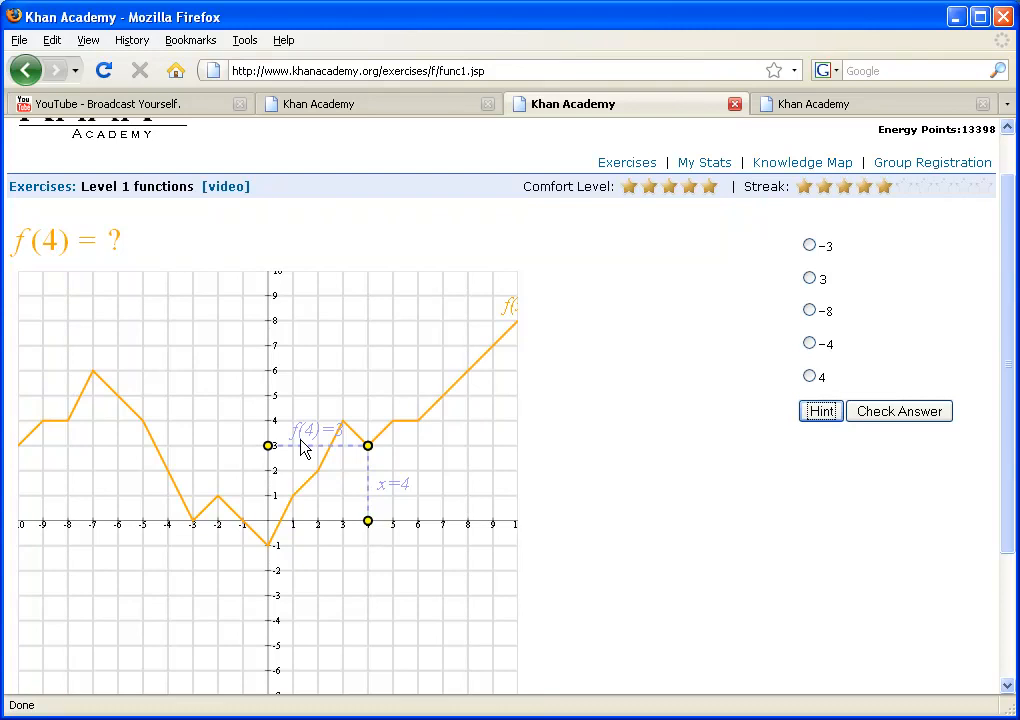
{"action": "mouse_move", "coordinate": [830, 203]}
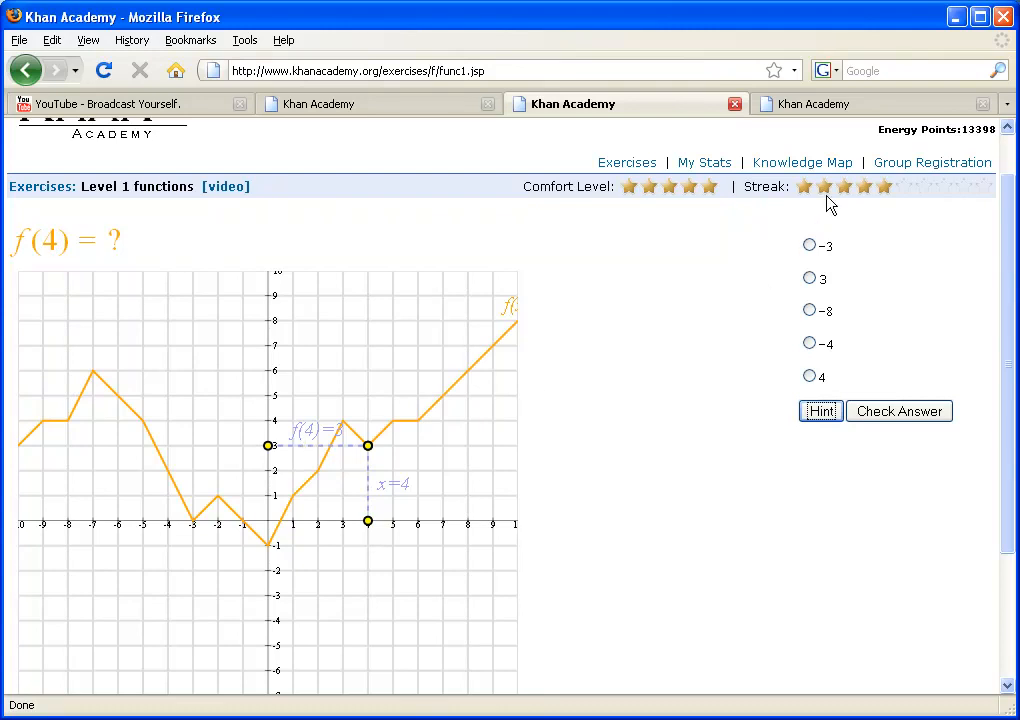
{"action": "mouse_move", "coordinate": [882, 217]}
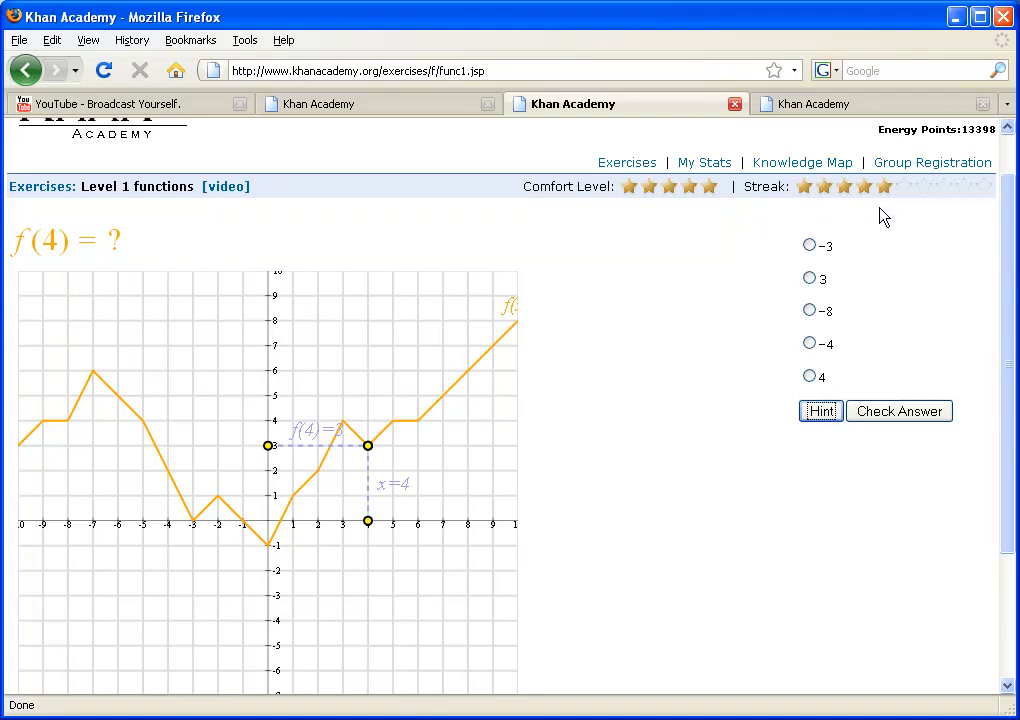
{"action": "mouse_move", "coordinate": [670, 186]}
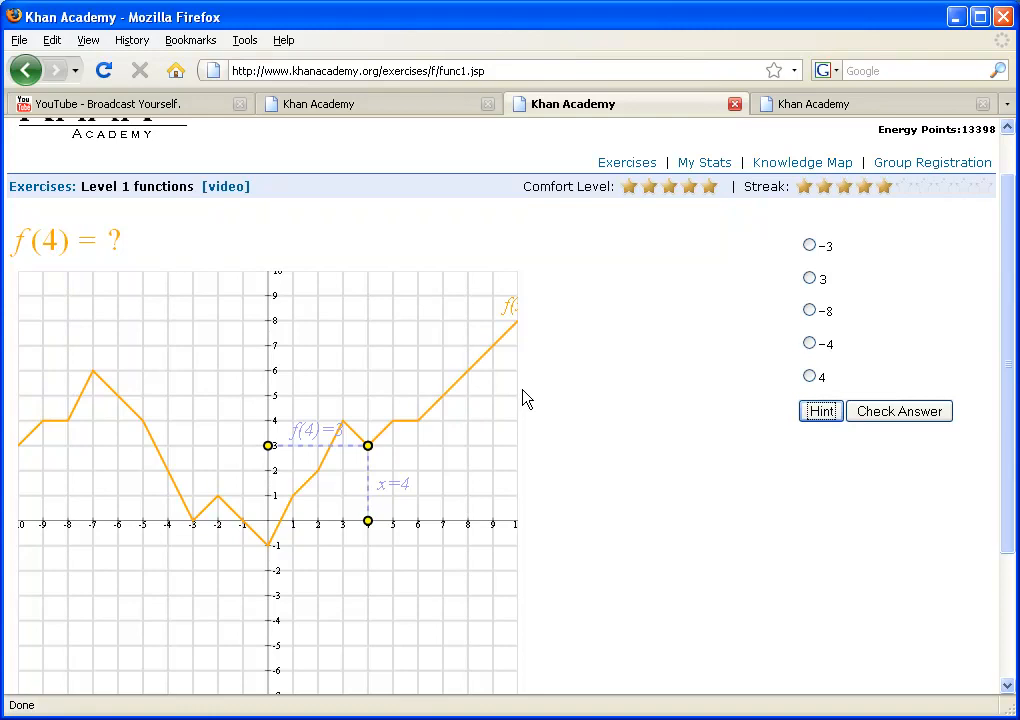
{"action": "mouse_move", "coordinate": [609, 379]}
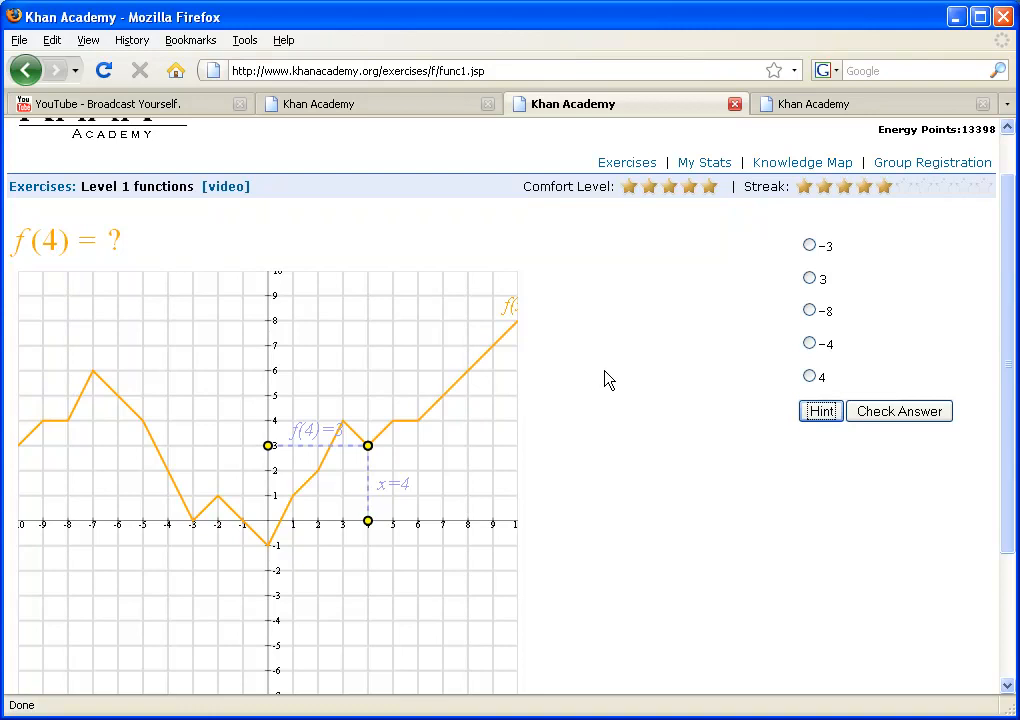
{"action": "mouse_move", "coordinate": [691, 258]}
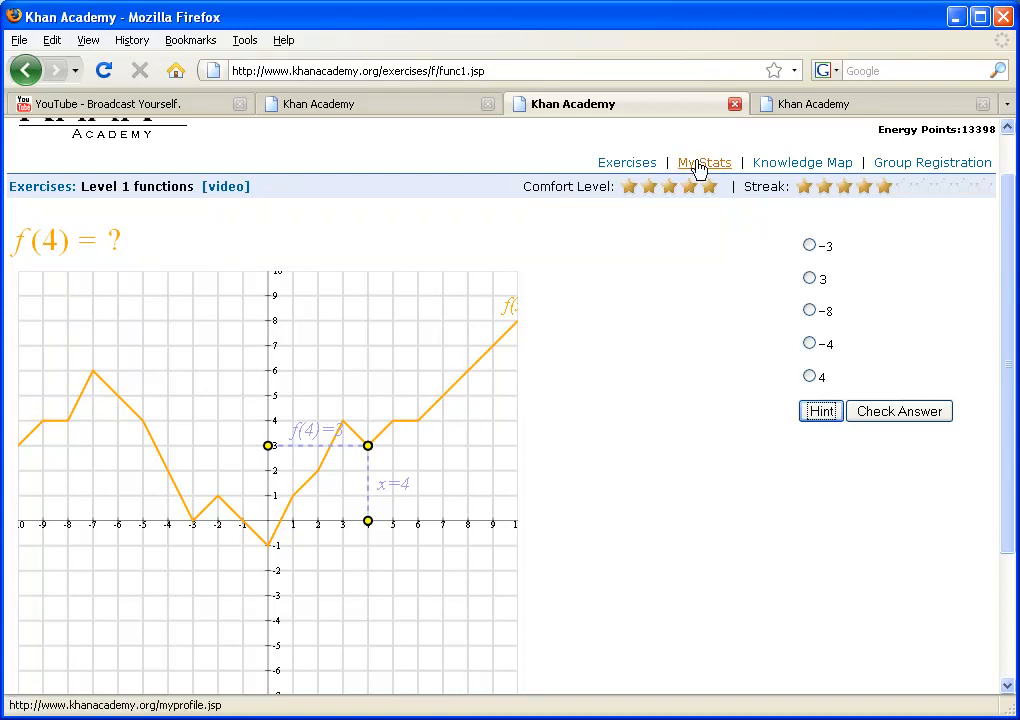
Open My Stats and scroll through the current and proficient modules tables.
{"action": "left_click", "coordinate": [704, 162]}
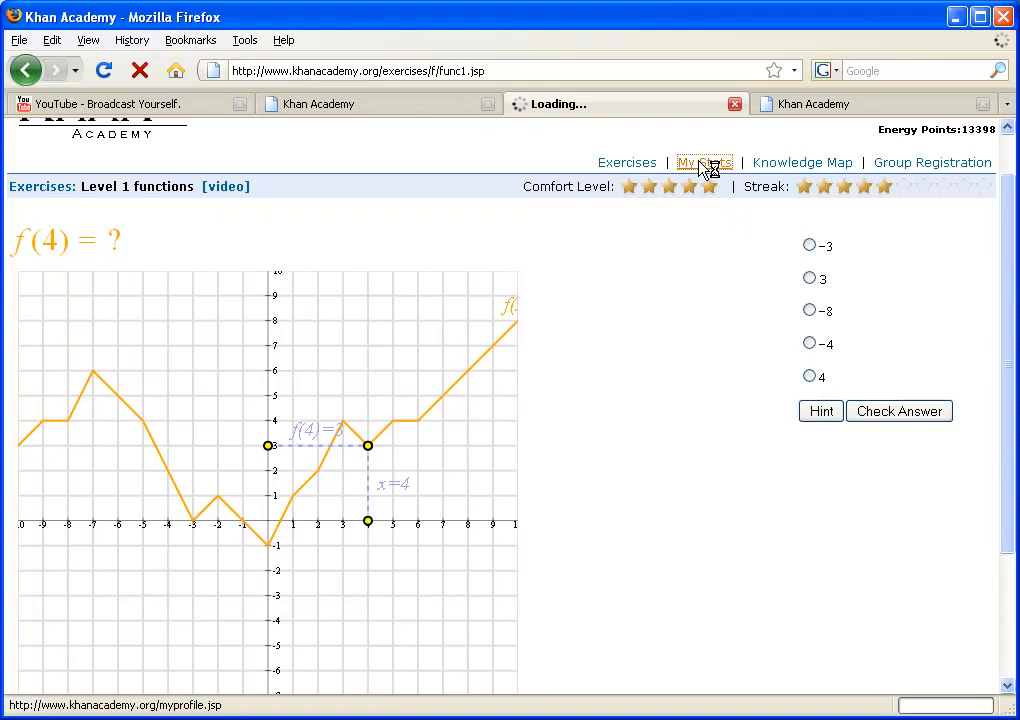
{"action": "left_click", "coordinate": [704, 162]}
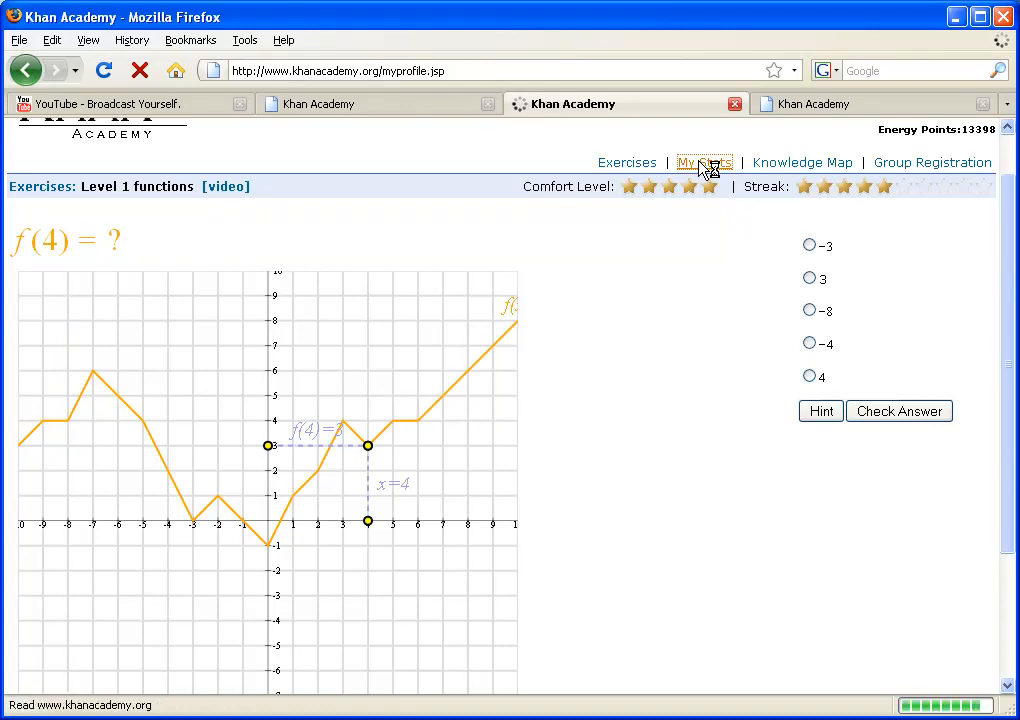
{"action": "left_click", "coordinate": [704, 162]}
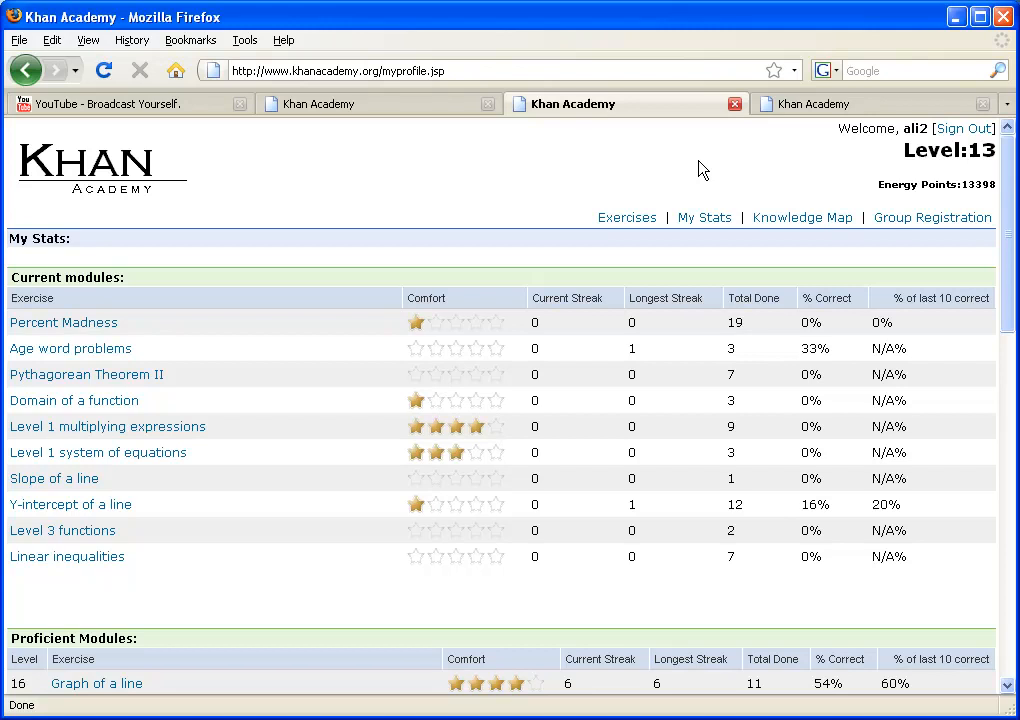
{"action": "mouse_move", "coordinate": [644, 343]}
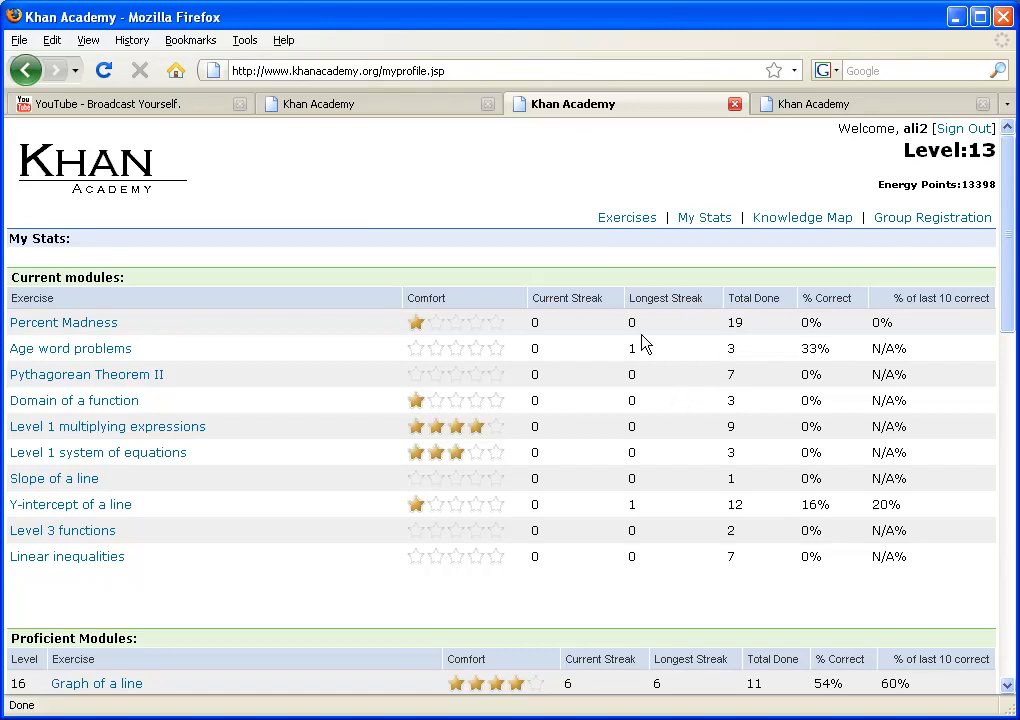
{"action": "scroll", "scroll_direction": "down", "scroll_amount": 3}
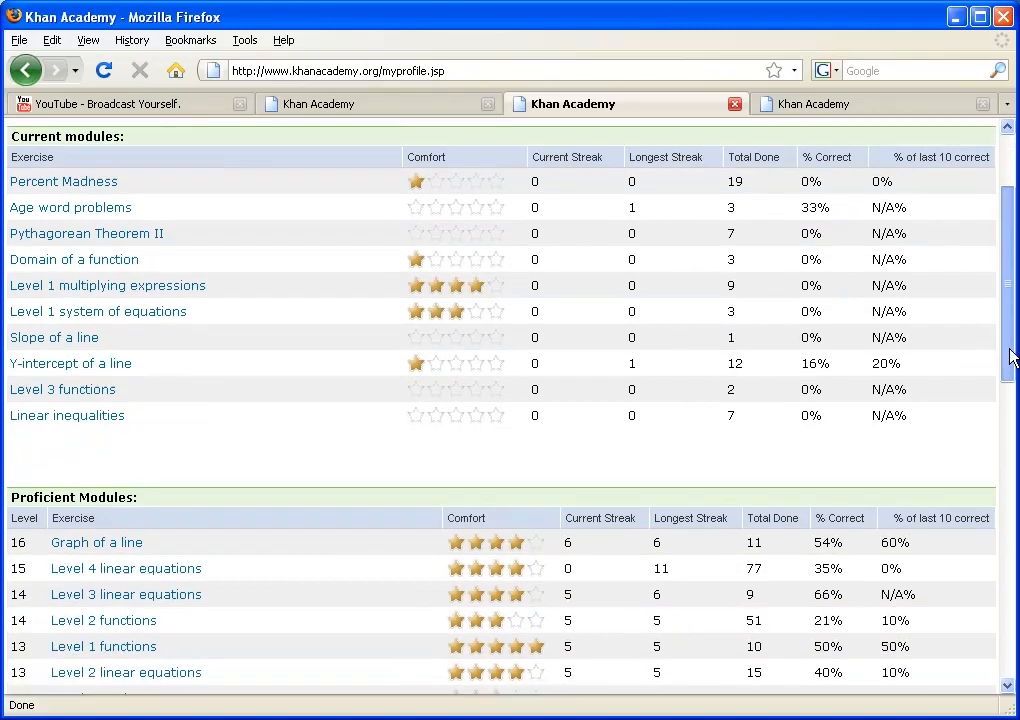
{"action": "scroll", "scroll_direction": "down", "scroll_amount": 3}
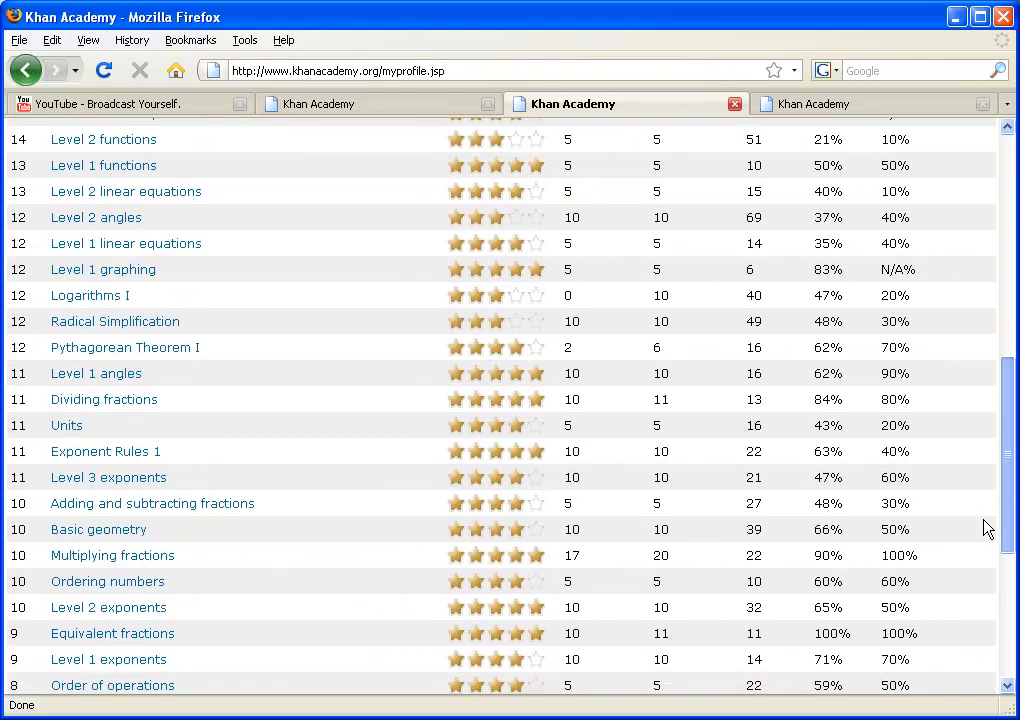
{"action": "scroll", "scroll_direction": "down", "scroll_amount": 3}
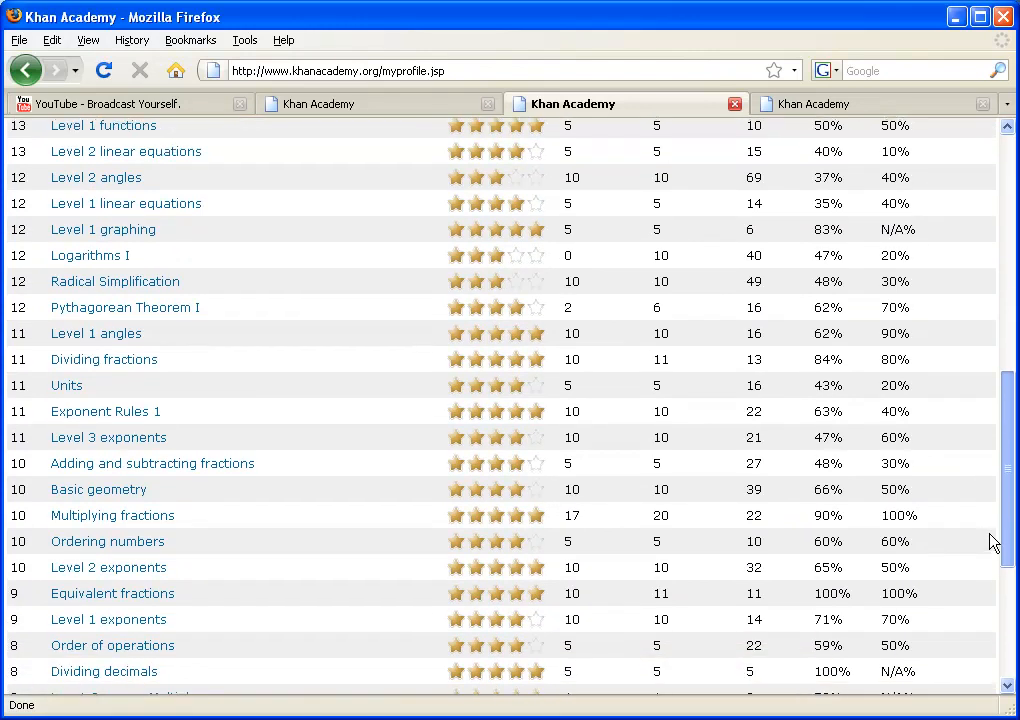
{"action": "scroll", "scroll_direction": "up", "scroll_amount": 3}
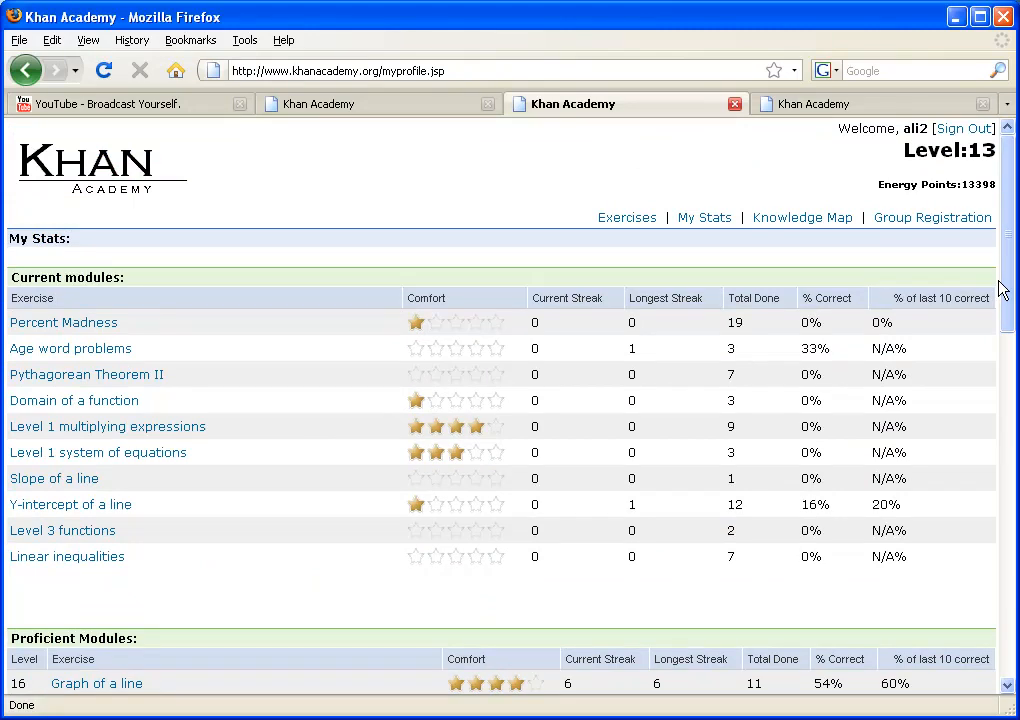
{"action": "mouse_move", "coordinate": [163, 125]}
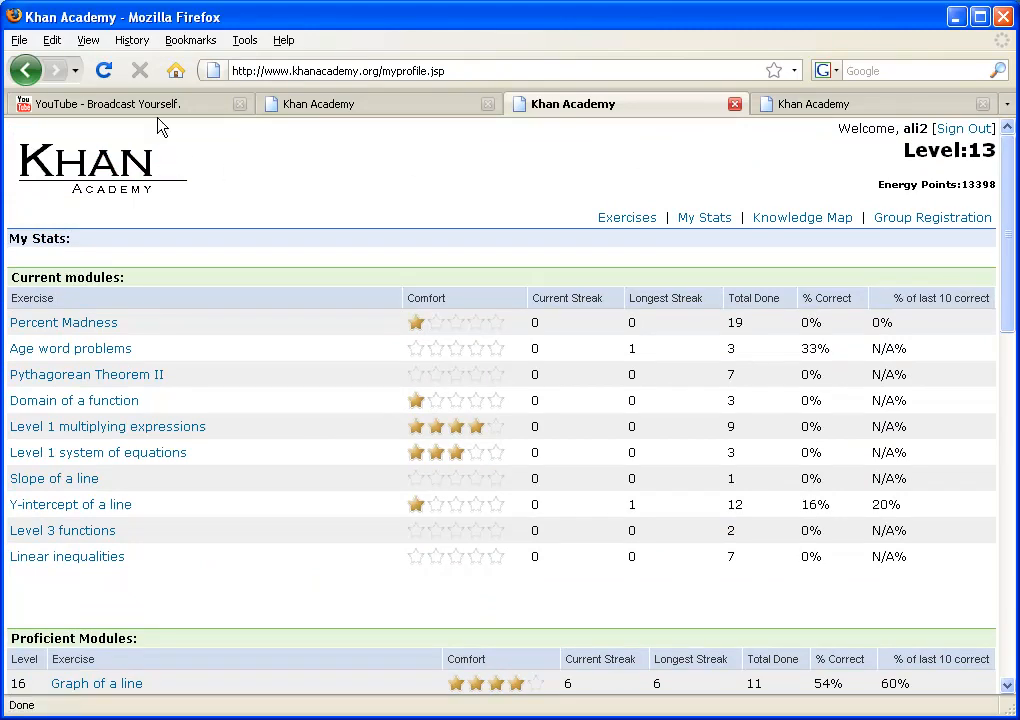
Switch to the YouTube tab and open the khanacademy channel's Playlists section.
{"action": "left_click", "coordinate": [120, 103]}
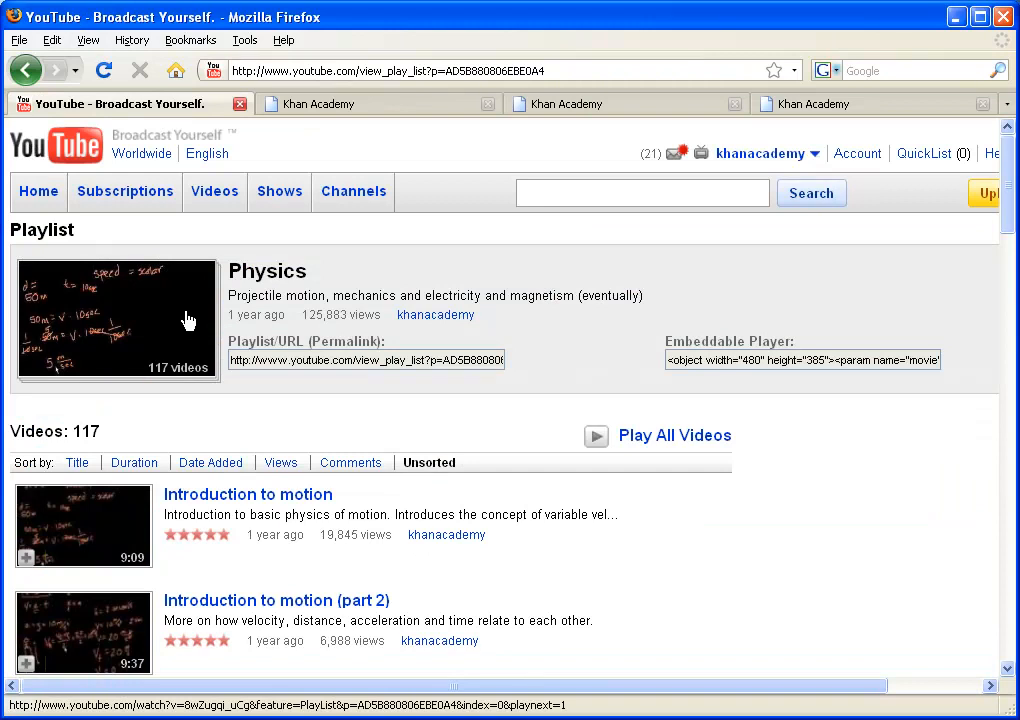
{"action": "left_click", "coordinate": [762, 153]}
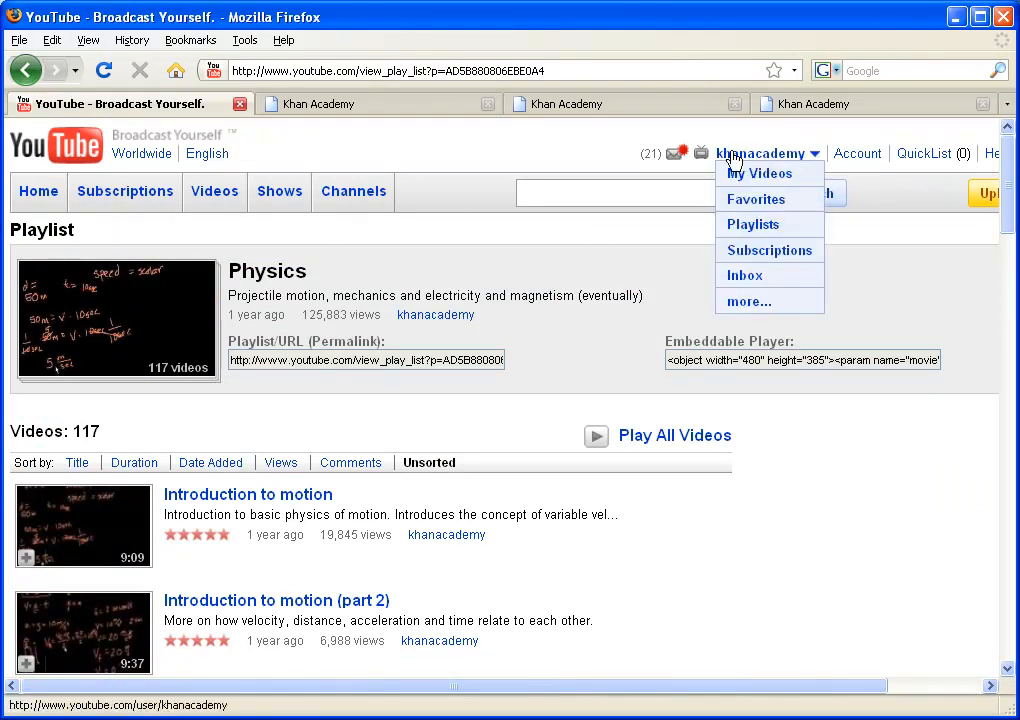
{"action": "left_click", "coordinate": [761, 153]}
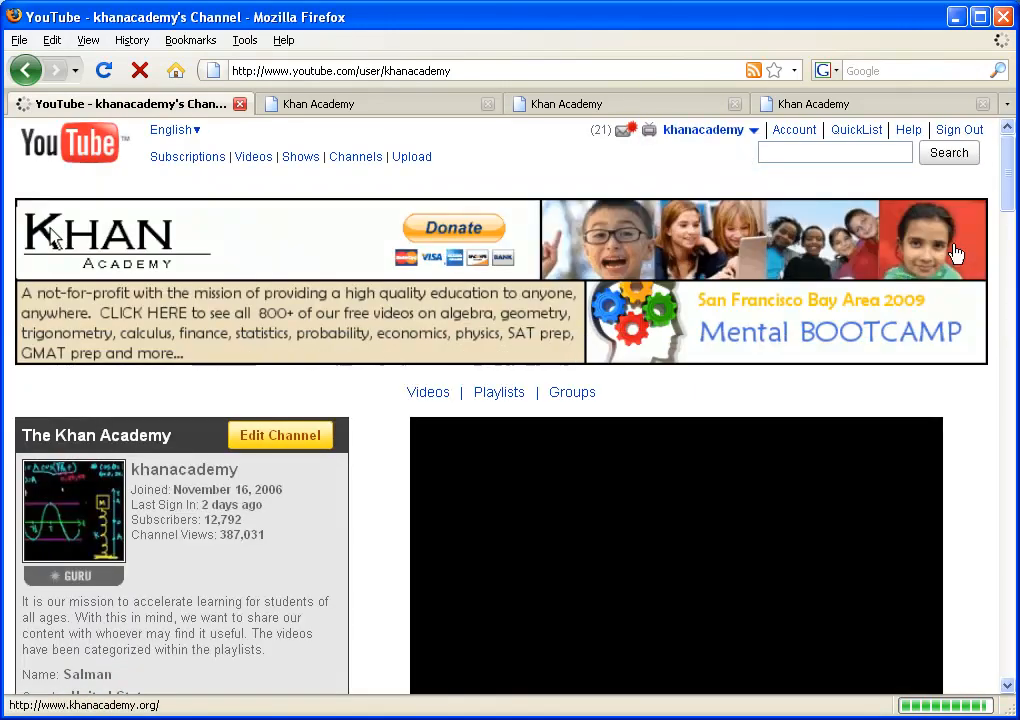
{"action": "scroll", "scroll_direction": "down", "scroll_amount": 3}
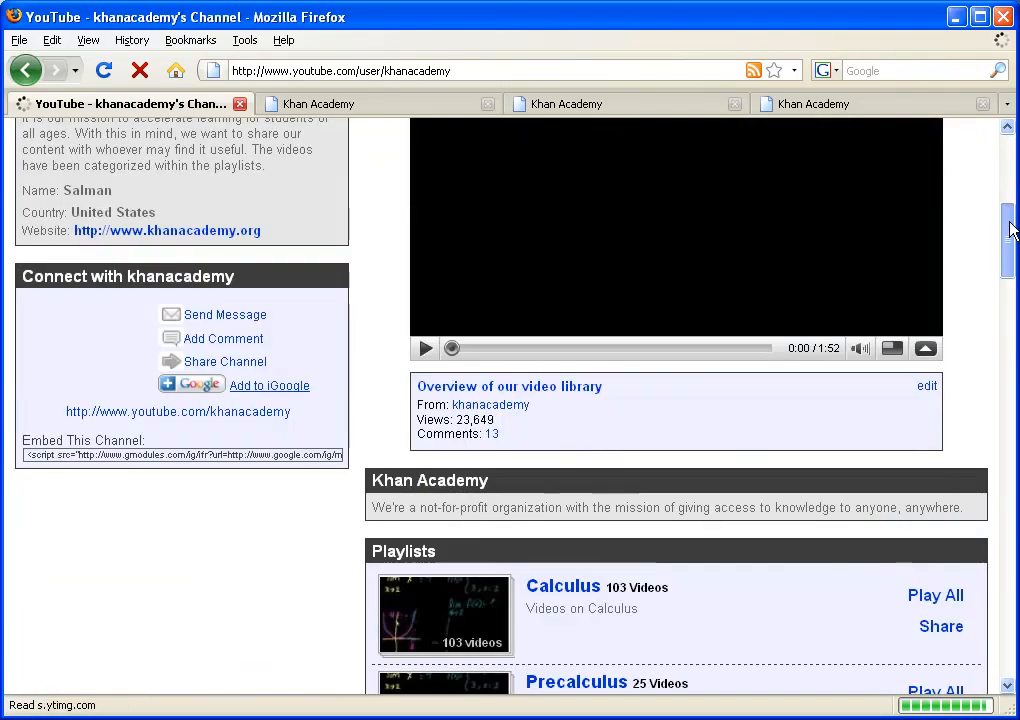